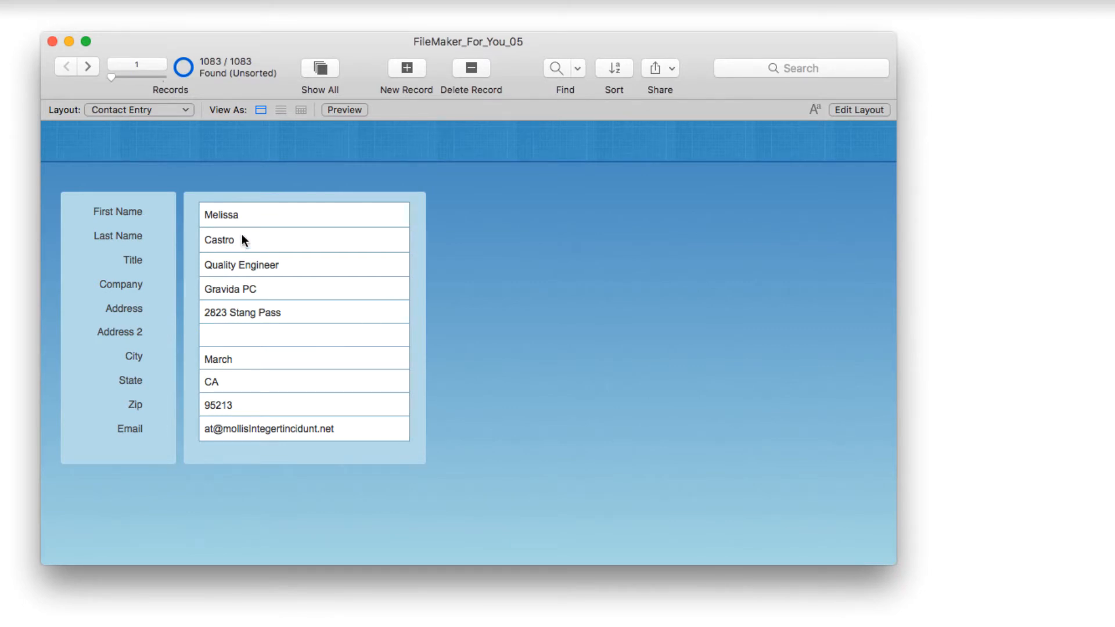
mouse_move(247, 244)
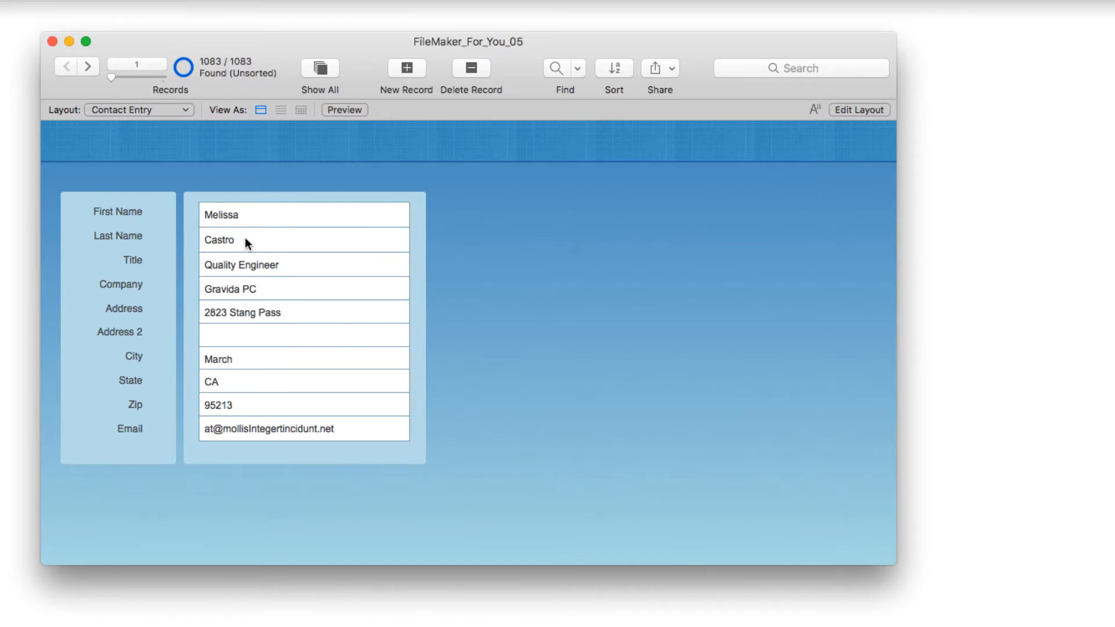
mouse_move(438, 225)
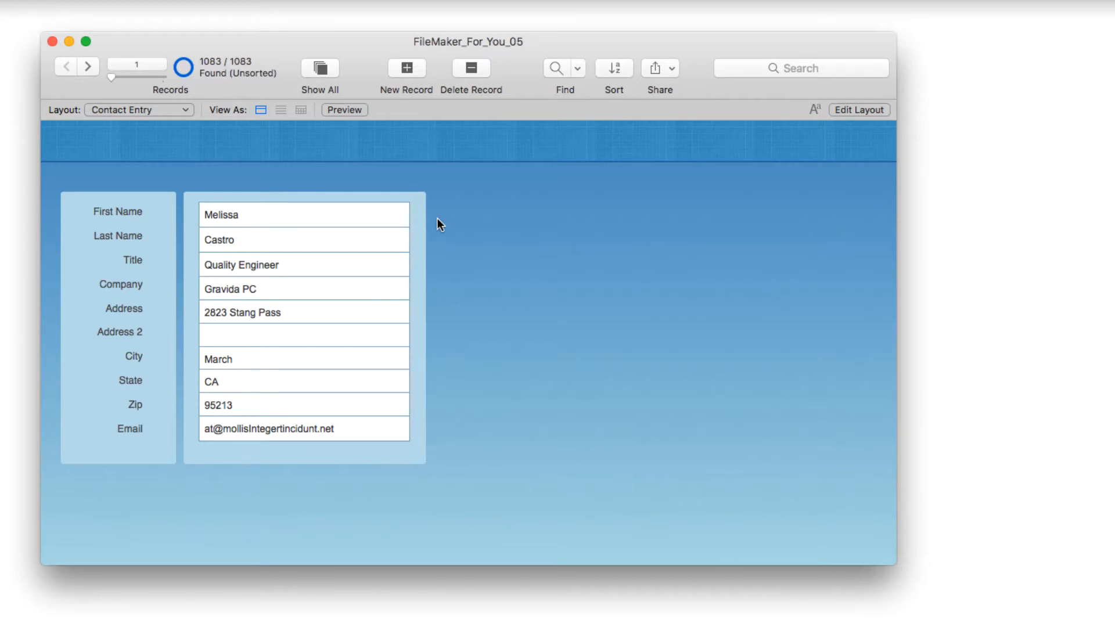
mouse_move(370, 151)
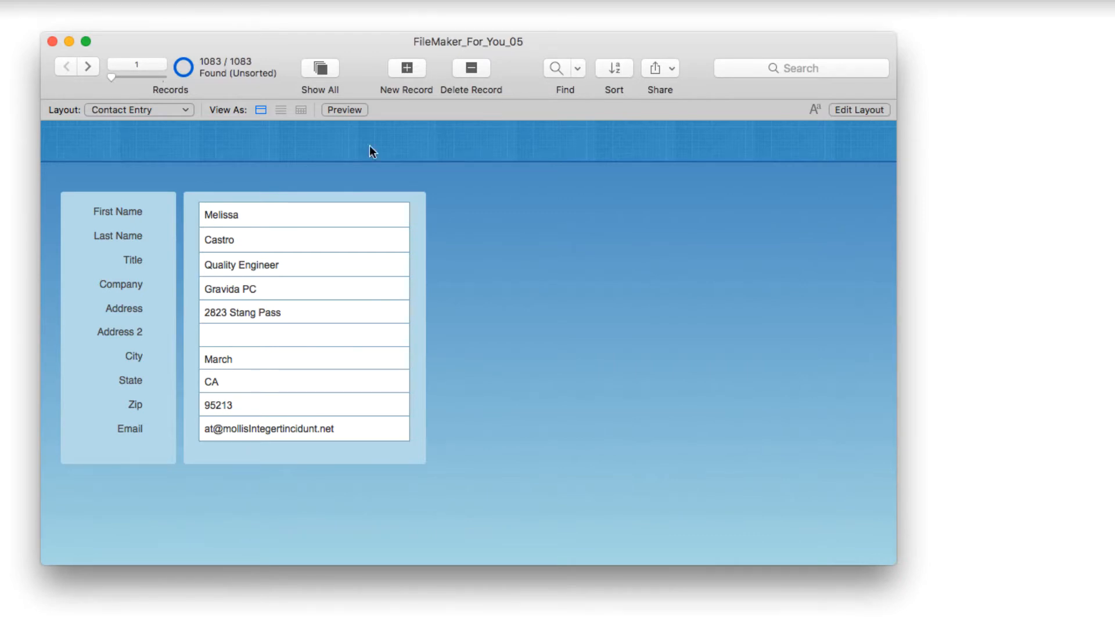
In Manage Database, create a Calculation-type field named 'First Last Name'
left_click(231, 143)
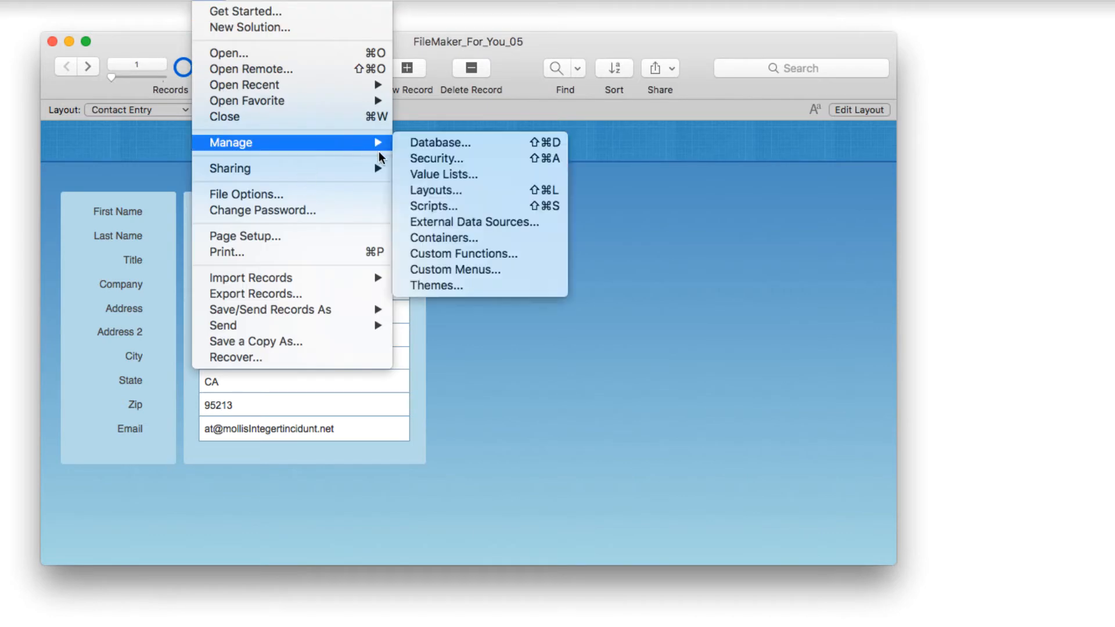
left_click(440, 143)
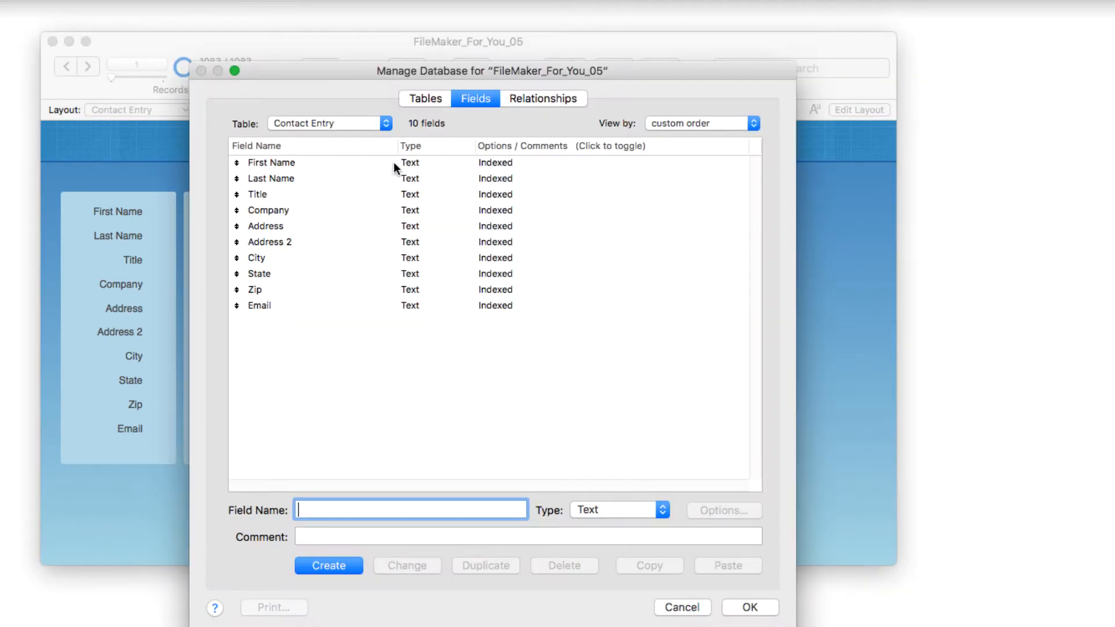
mouse_move(299, 132)
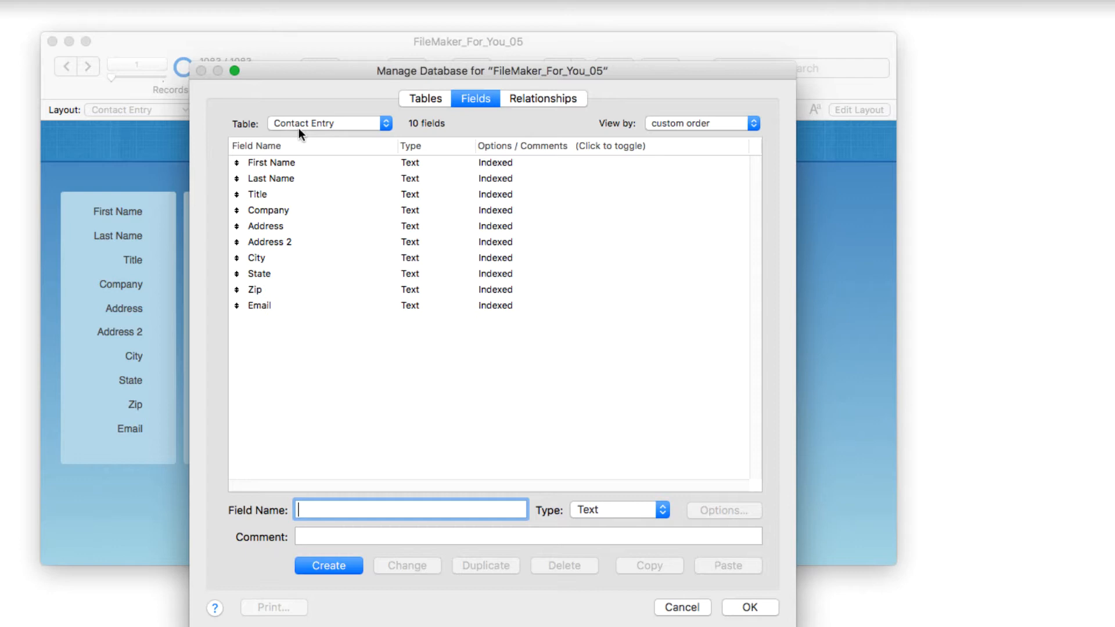
mouse_move(304, 294)
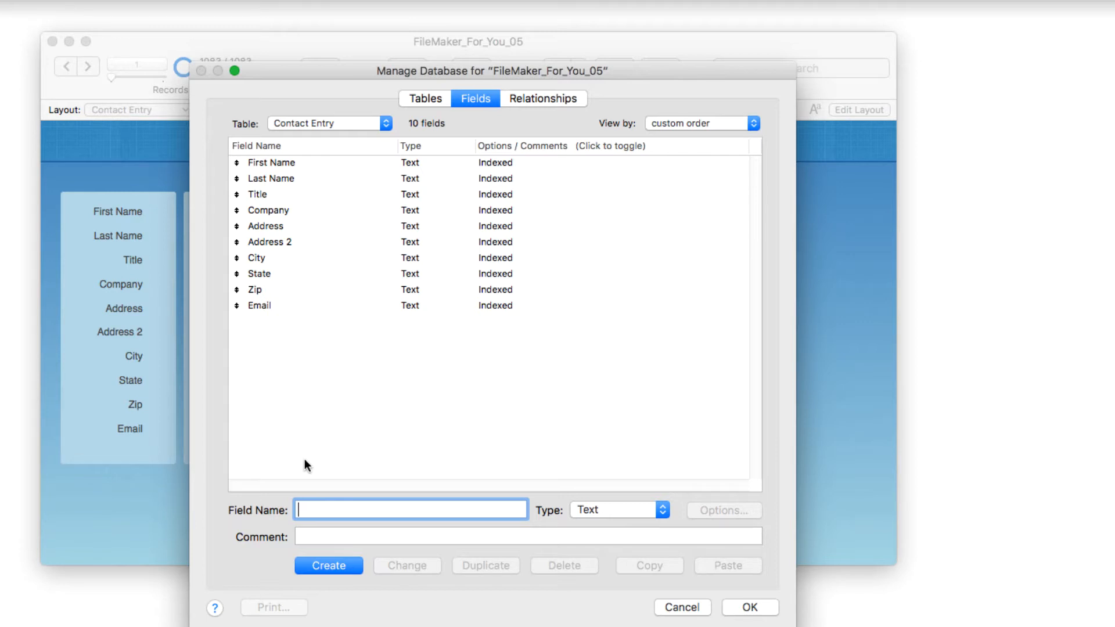
type("First Last Name")
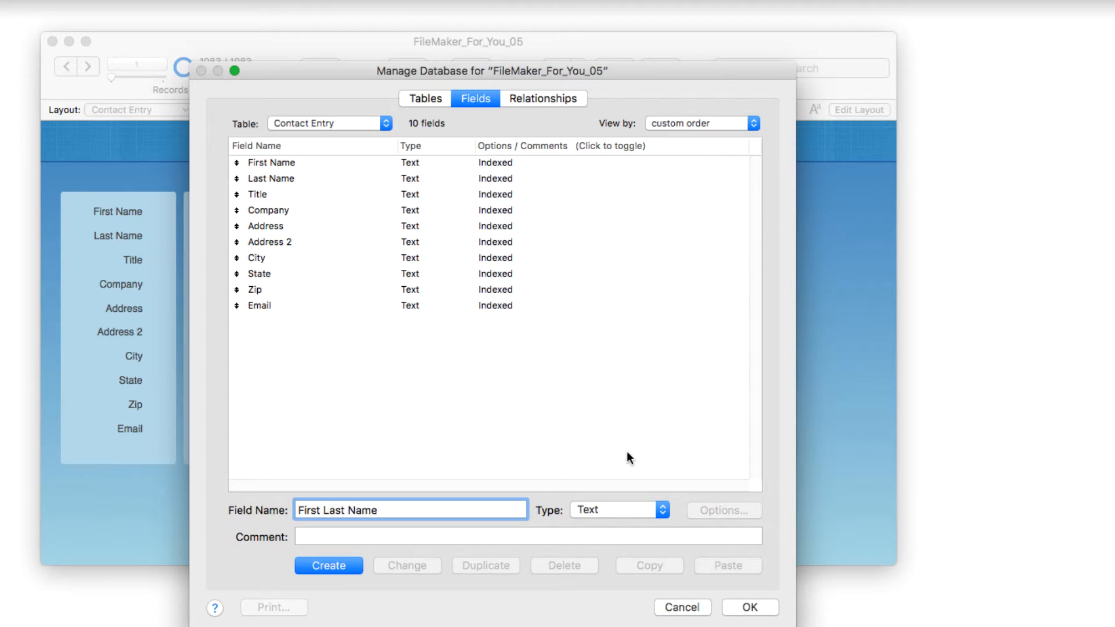
left_click(616, 510)
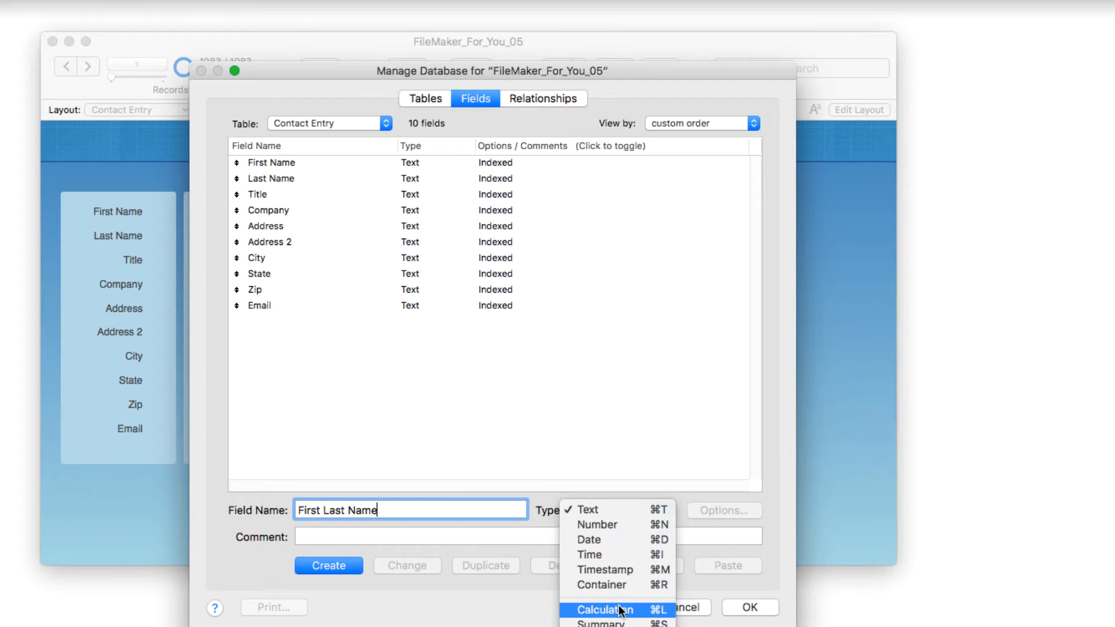
left_click(605, 610)
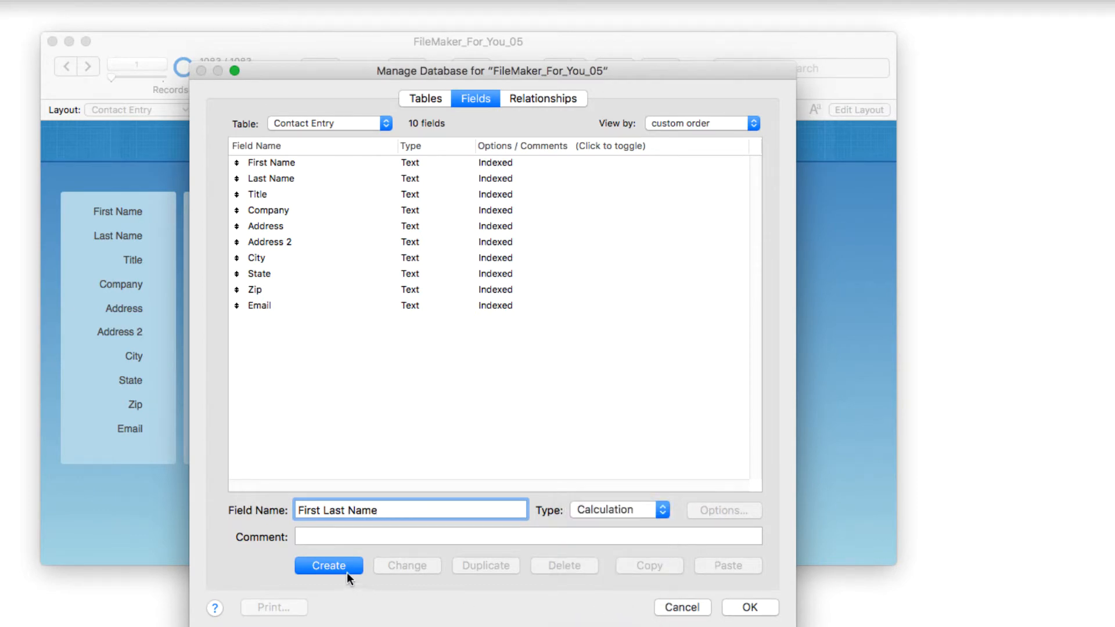
left_click(326, 565)
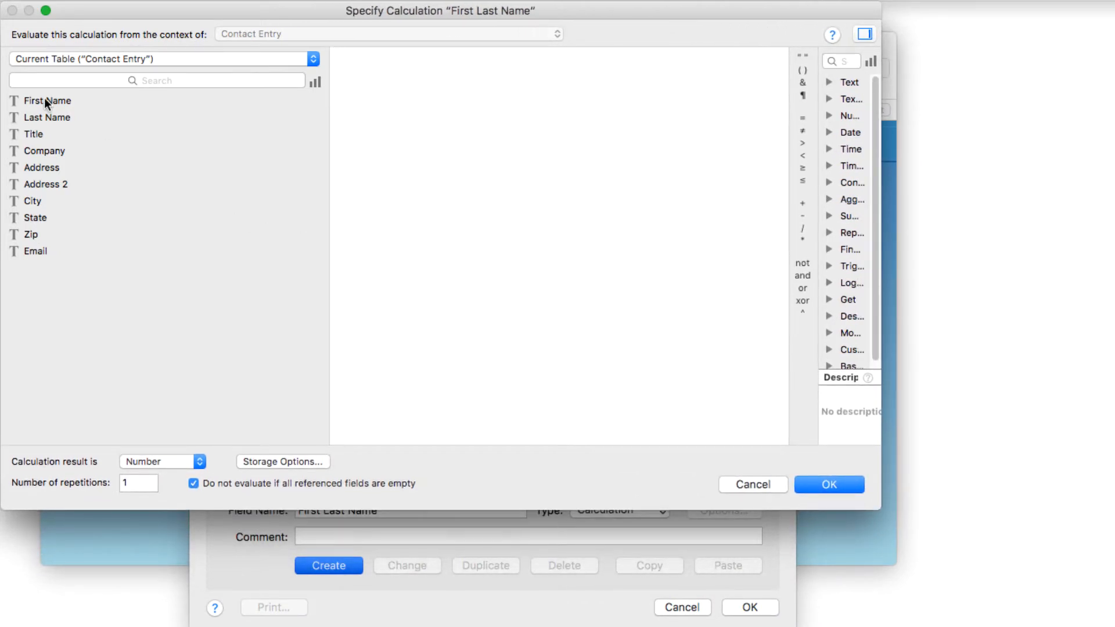
Set the formula to First Name & " " & Last Name with a Text result
double_click(46, 101)
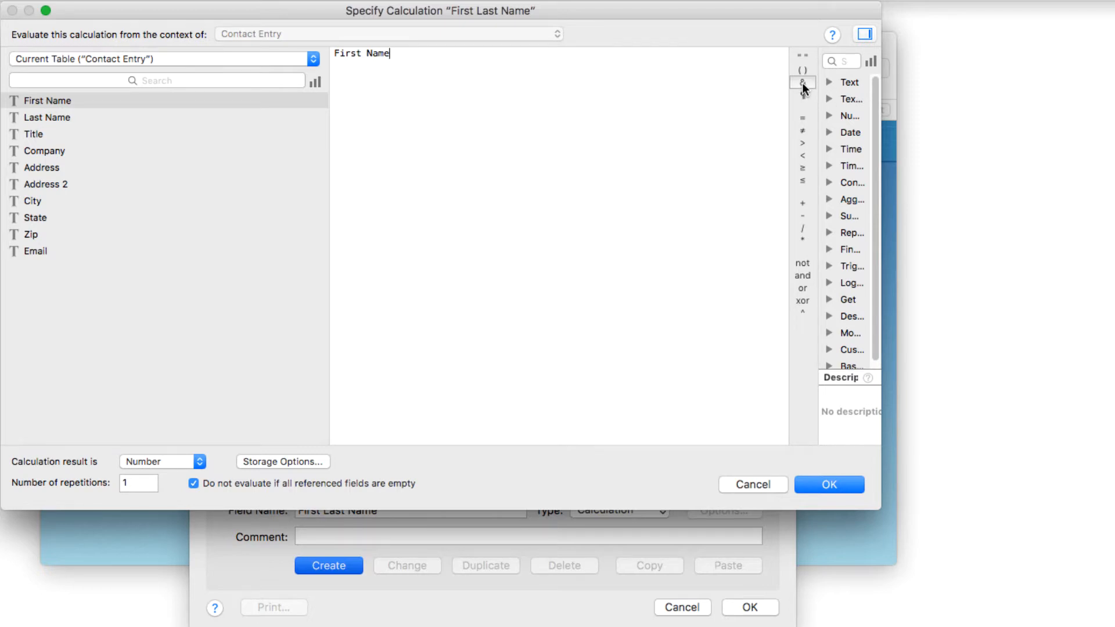
left_click(801, 81)
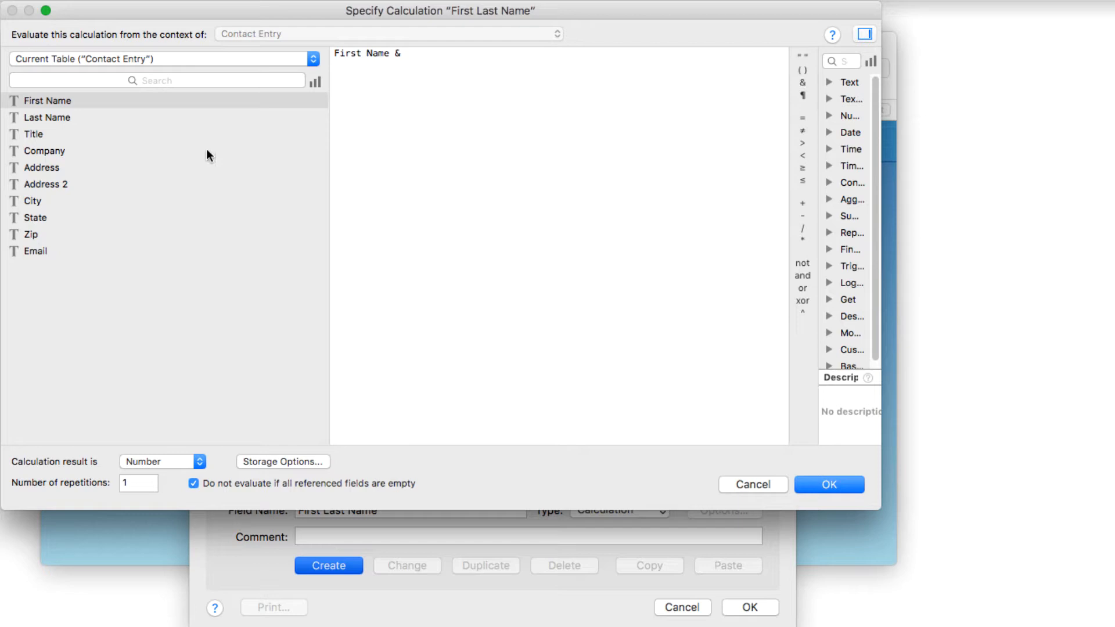
double_click(46, 117)
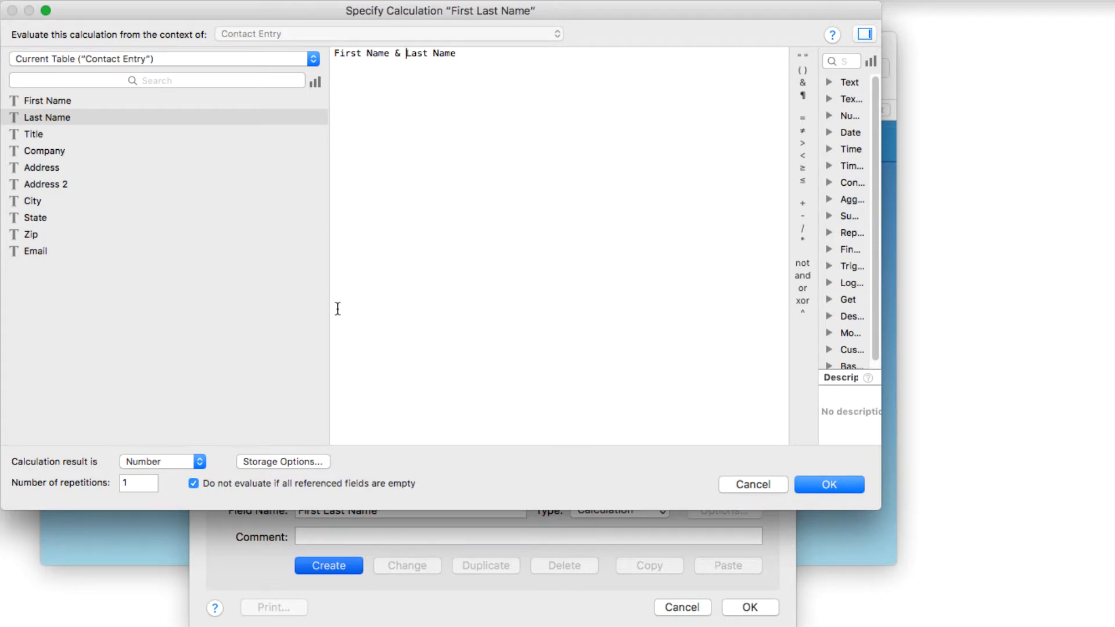
mouse_move(590, 242)
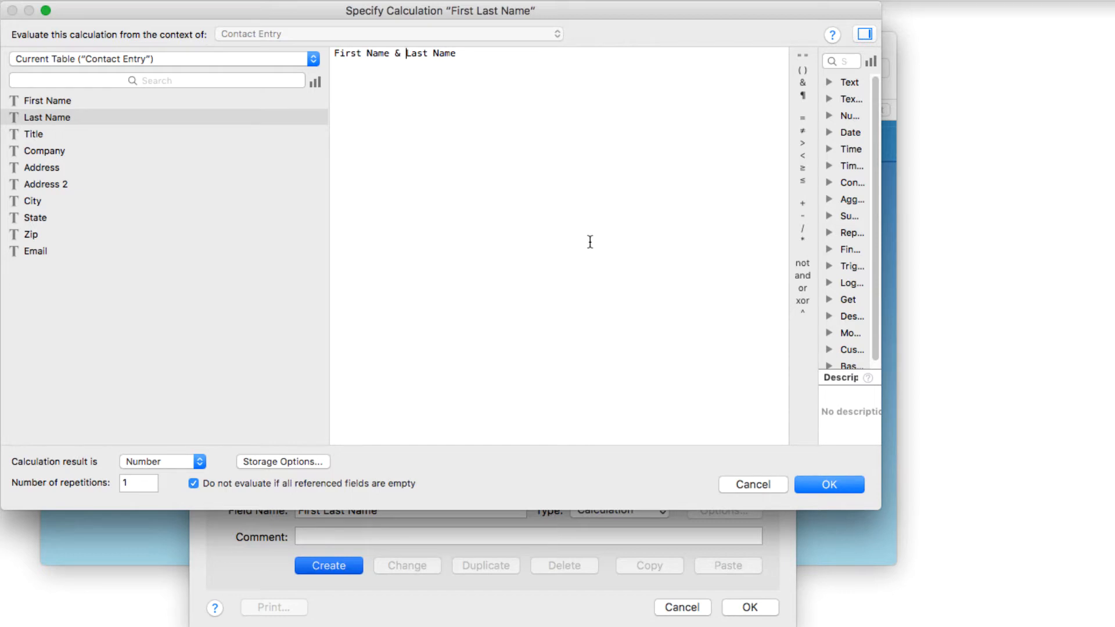
type("\"\"")
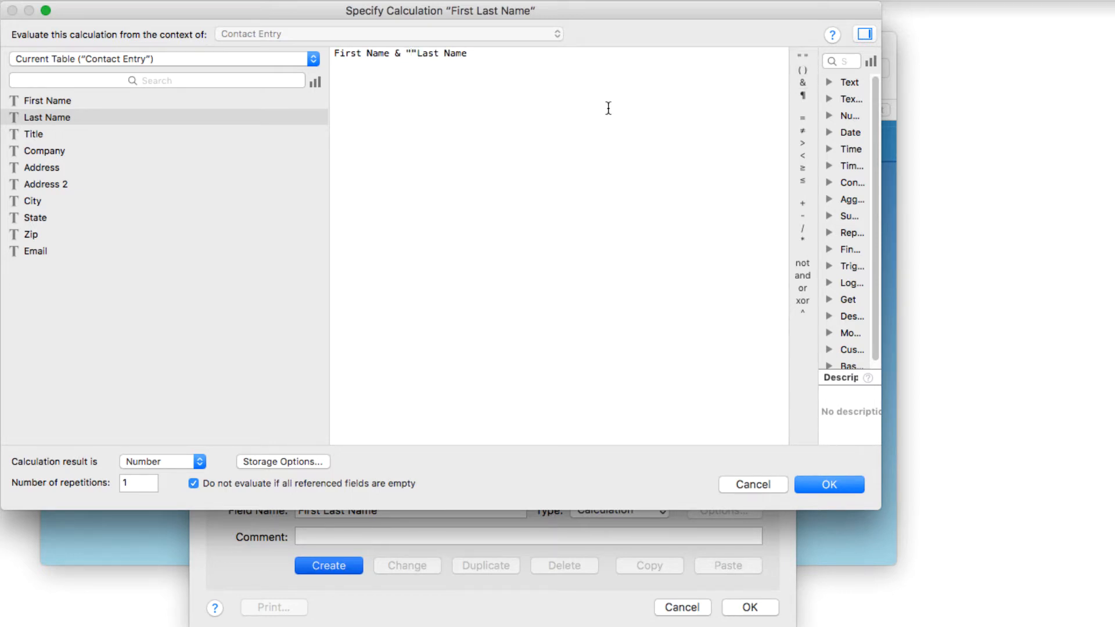
type("\" \"")
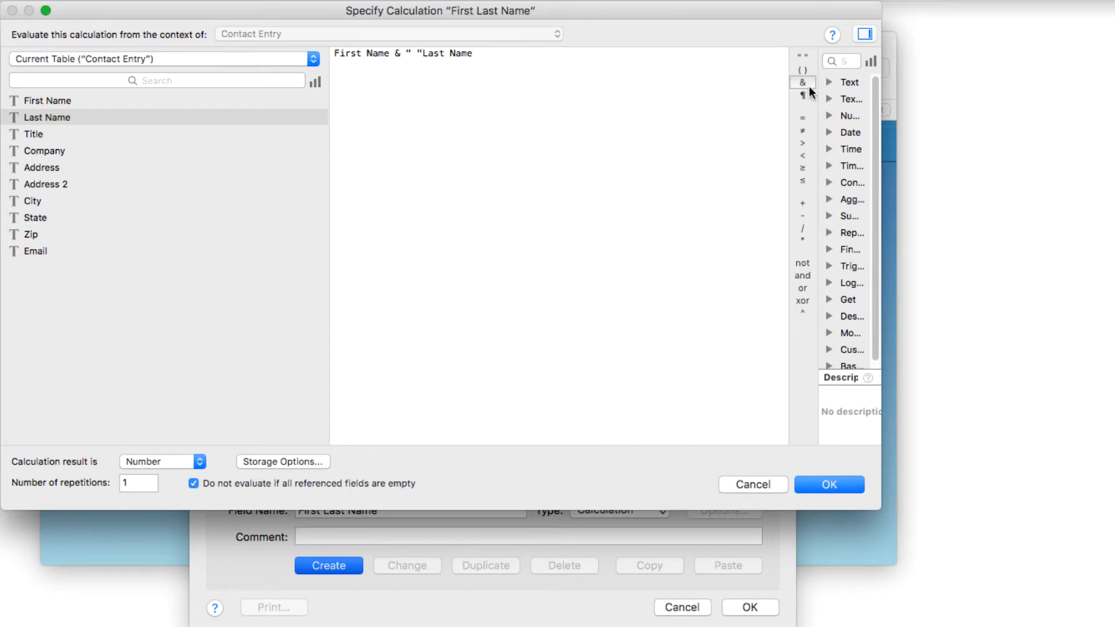
type("&")
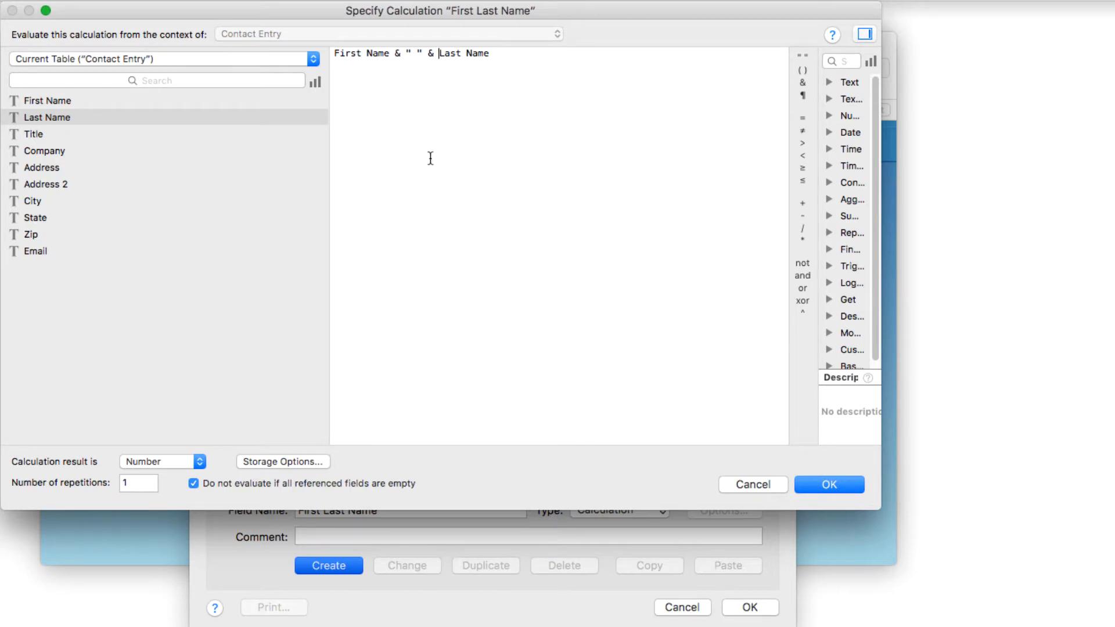
mouse_move(232, 327)
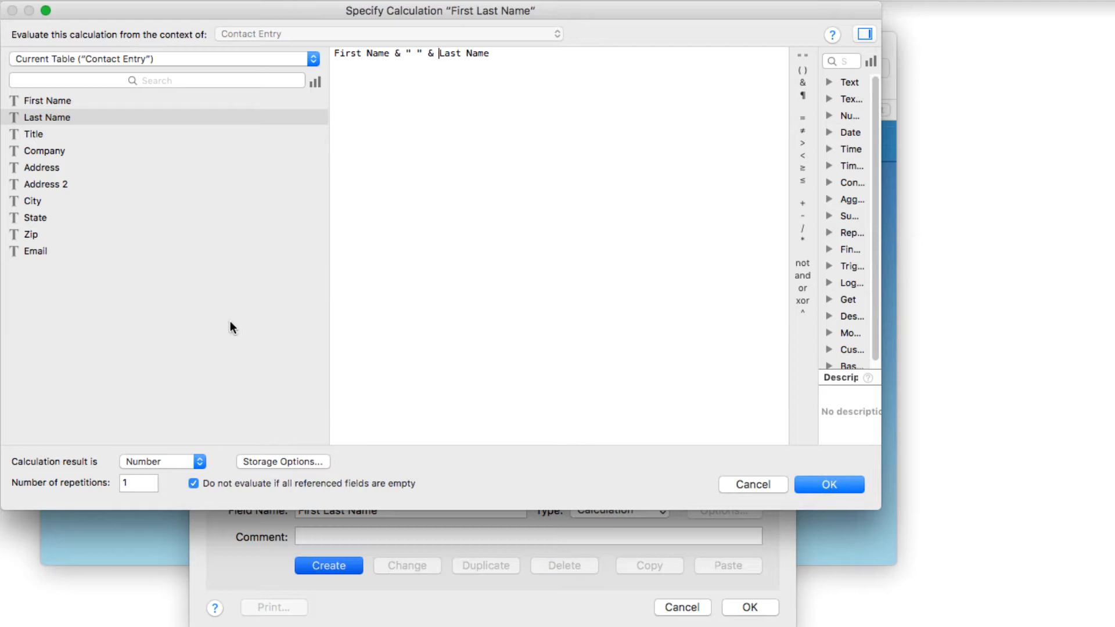
mouse_move(265, 252)
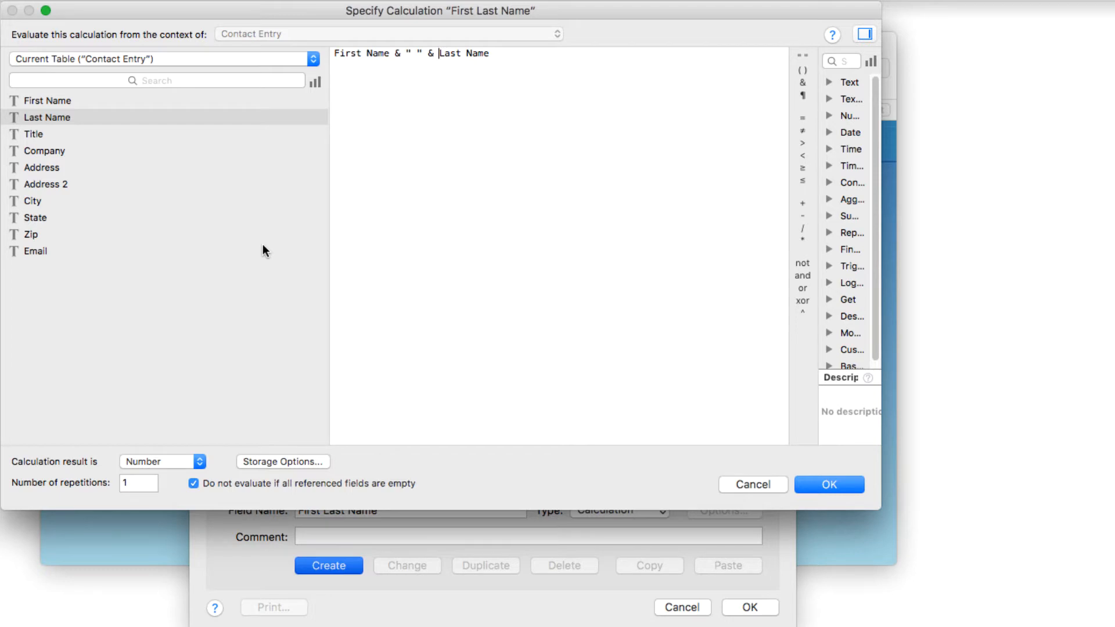
mouse_move(266, 243)
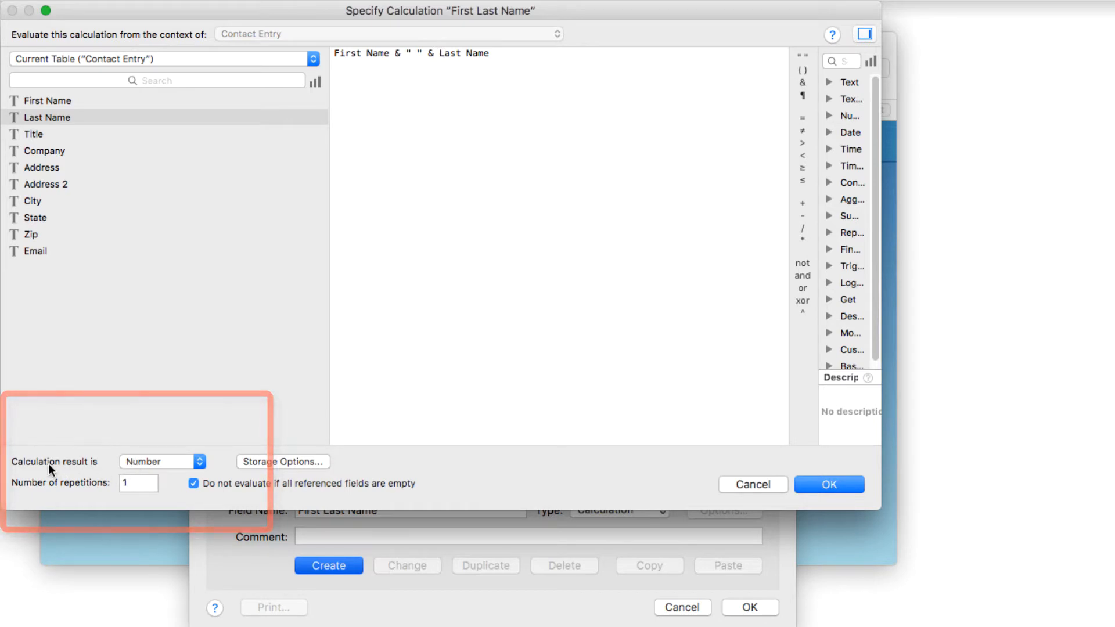
mouse_move(41, 474)
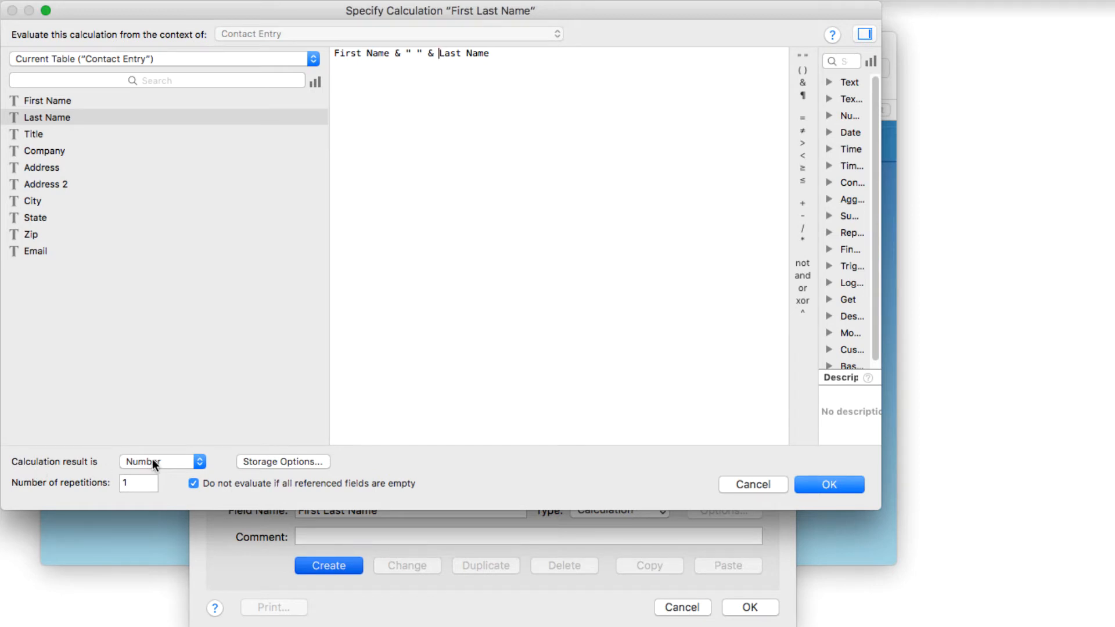
left_click(163, 461)
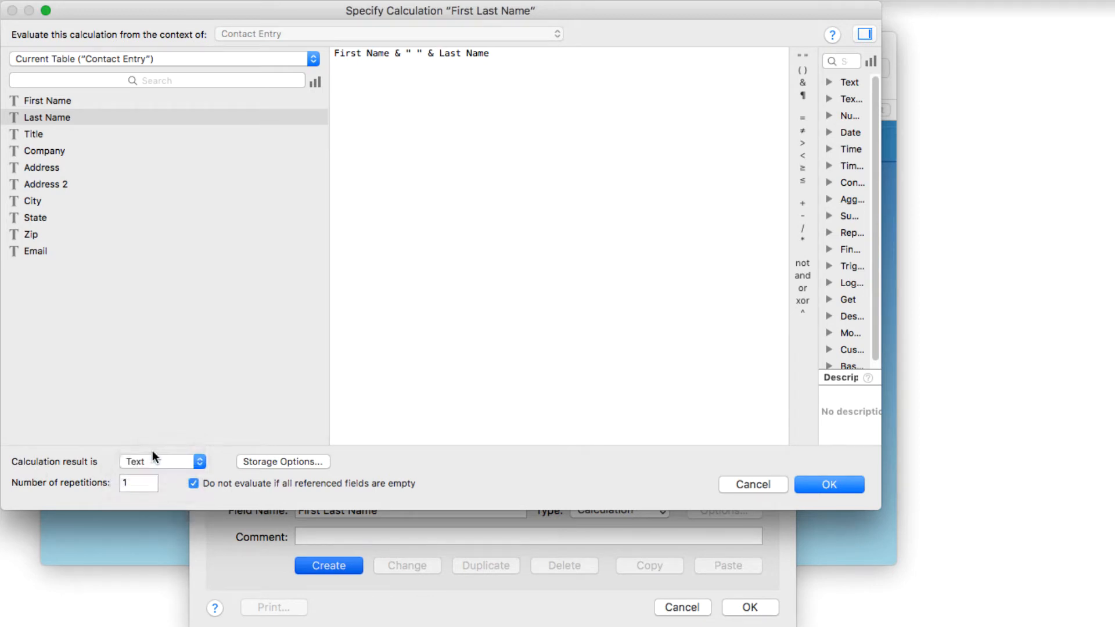
left_click(830, 484)
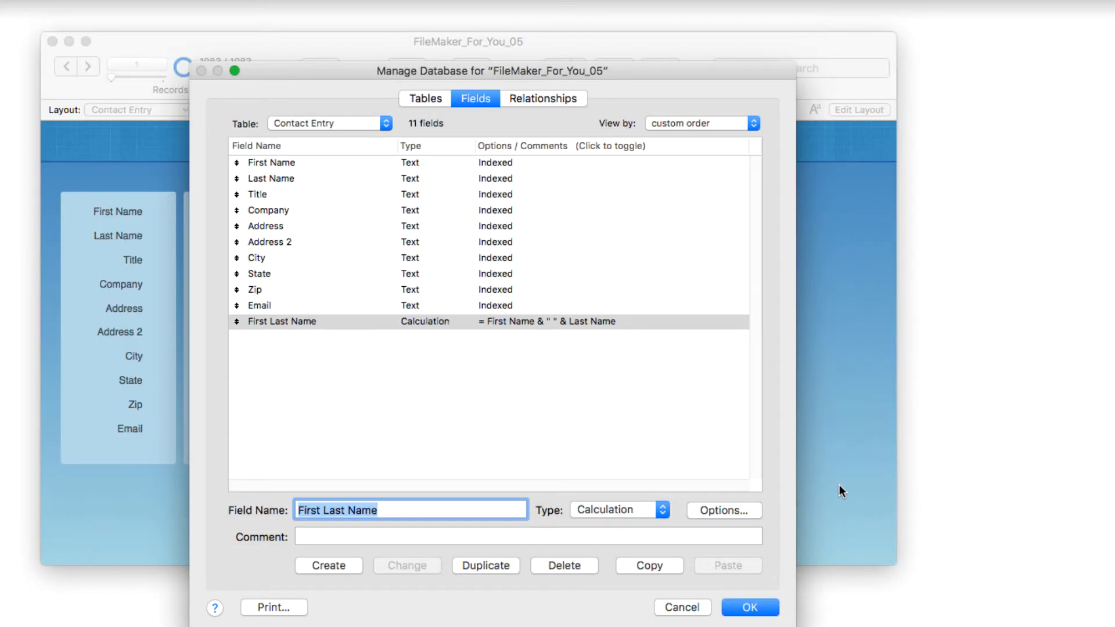
mouse_move(366, 280)
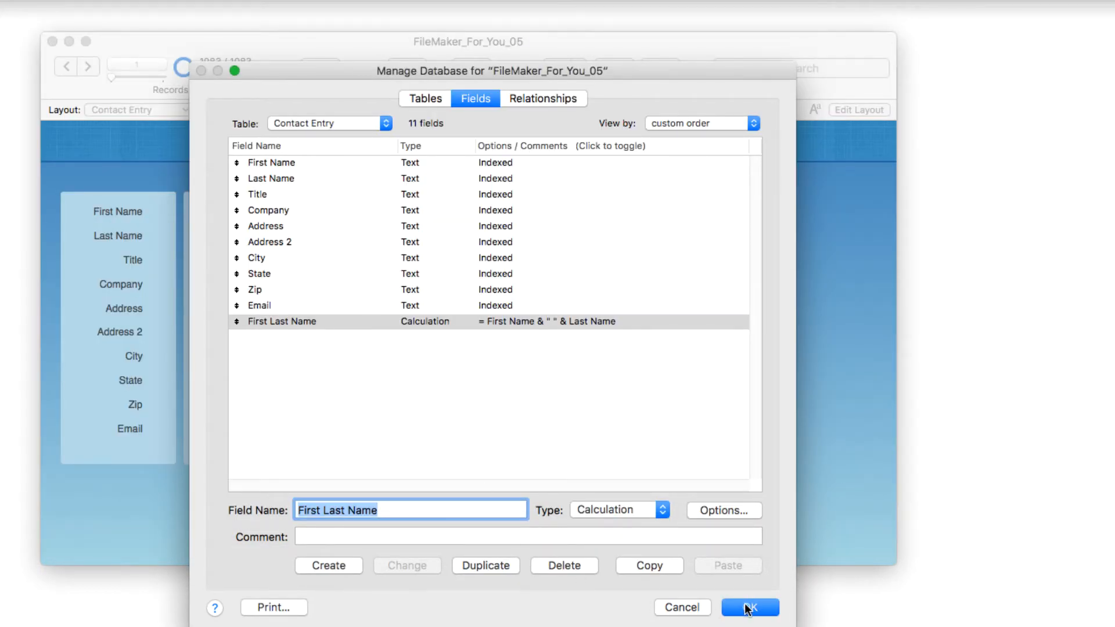
Save the field definitions and put the Contact Entry layout into Layout mode
left_click(747, 607)
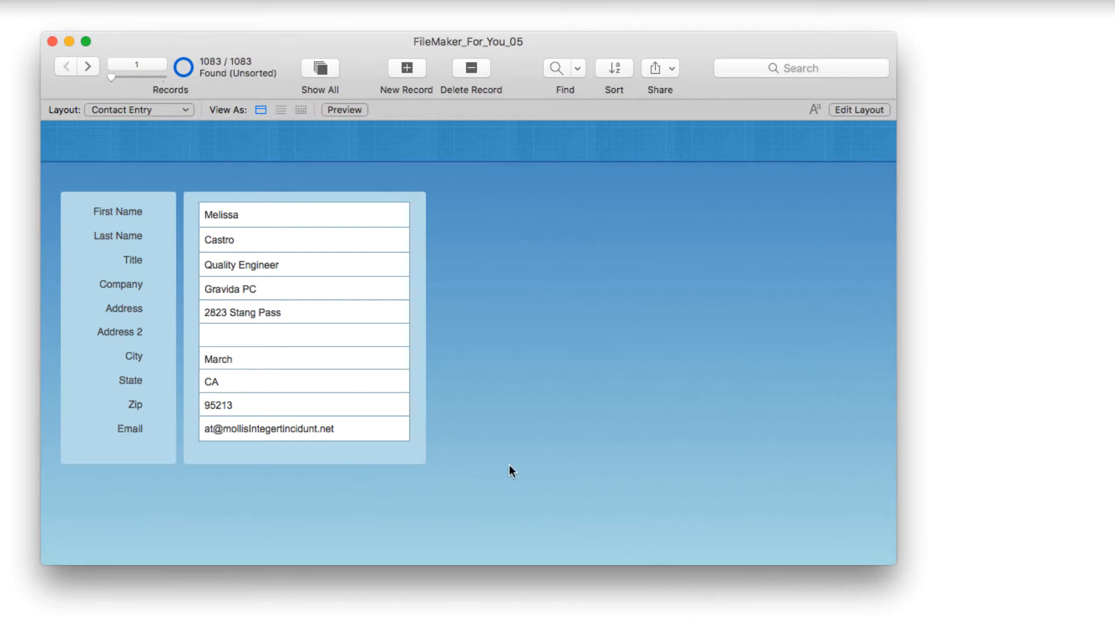
left_click(860, 110)
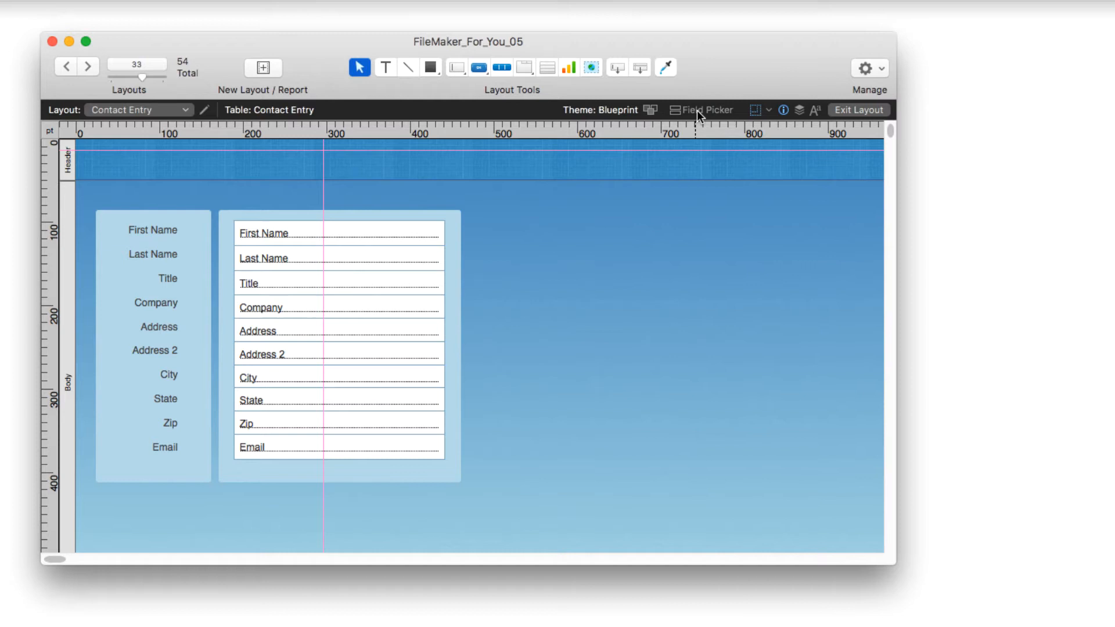
Place the First Last Name field with its label aligned above it, then close the Field Picker
left_click(706, 109)
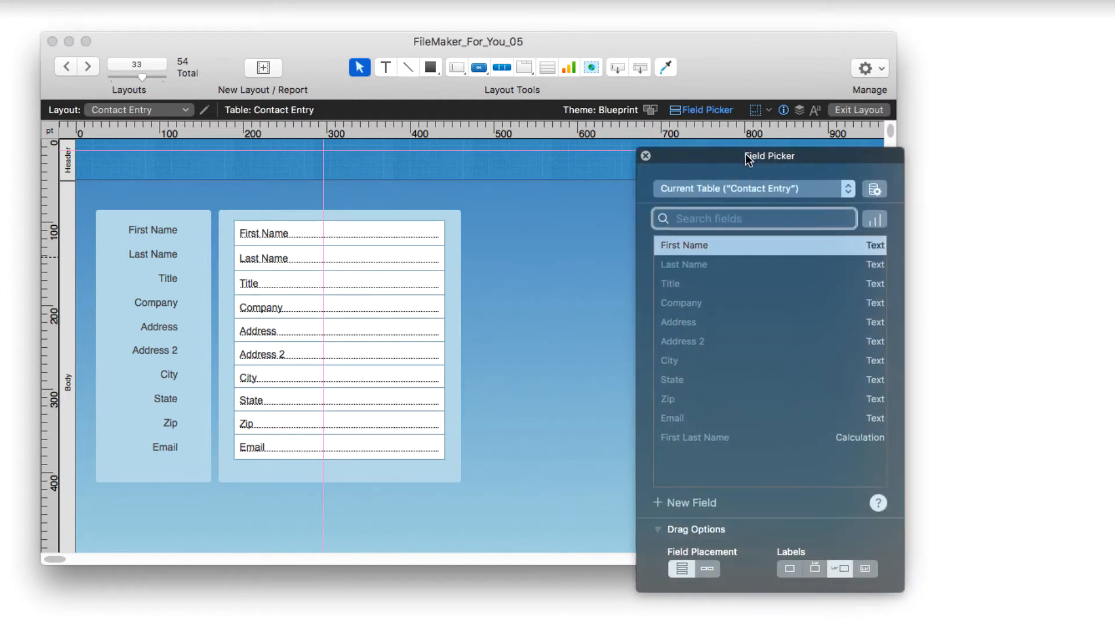
left_click_drag(694, 437, 509, 457)
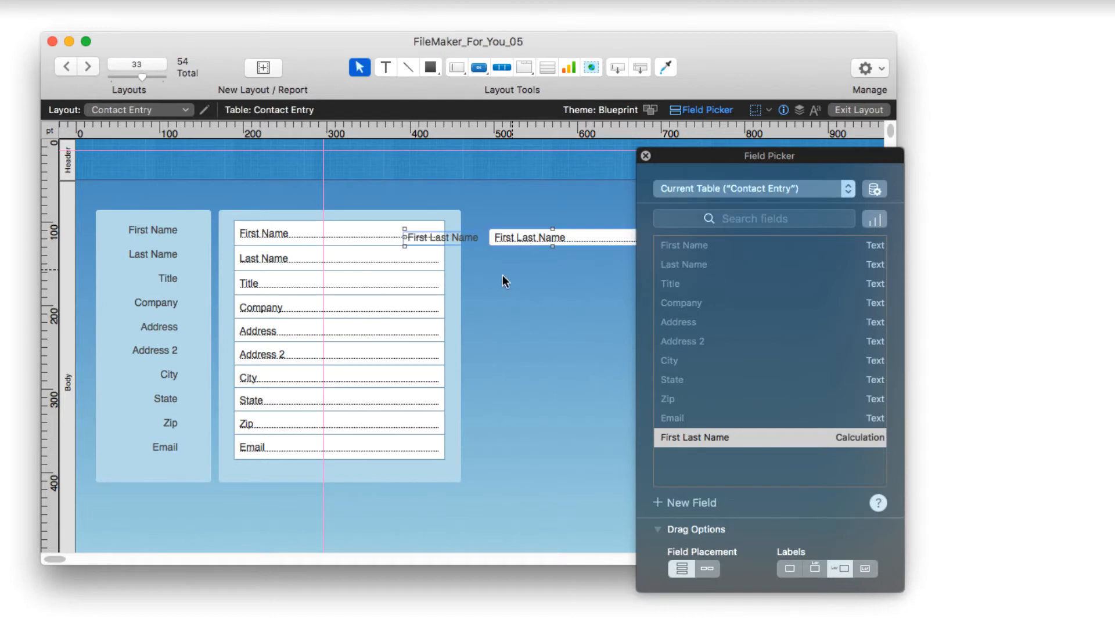
left_click_drag(439, 237, 555, 216)
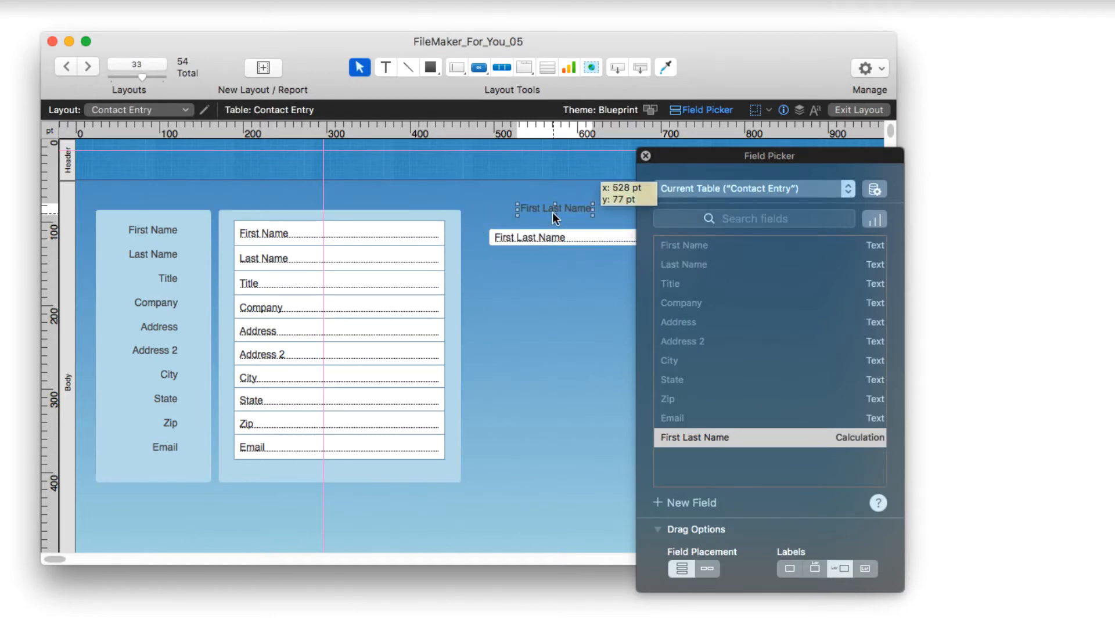
left_click_drag(555, 217, 532, 221)
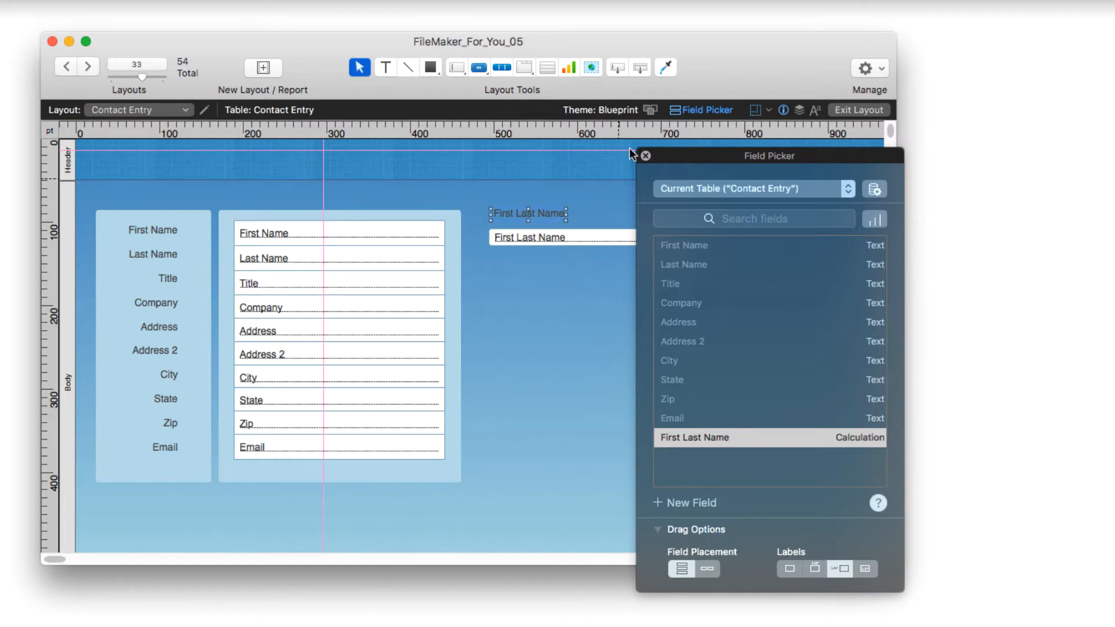
left_click(644, 155)
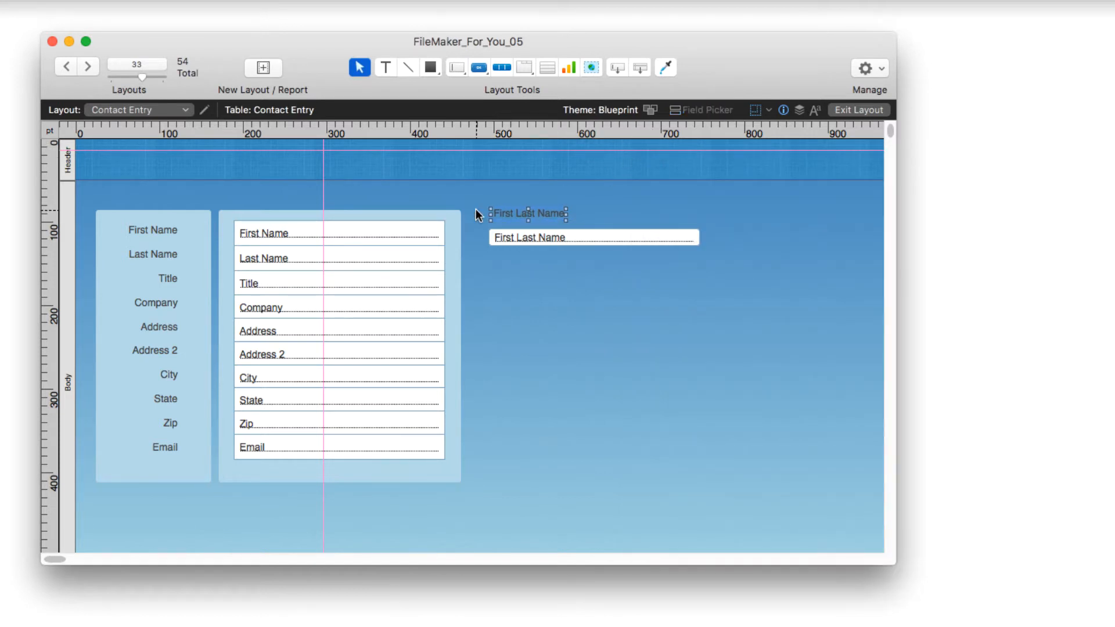
left_click(858, 110)
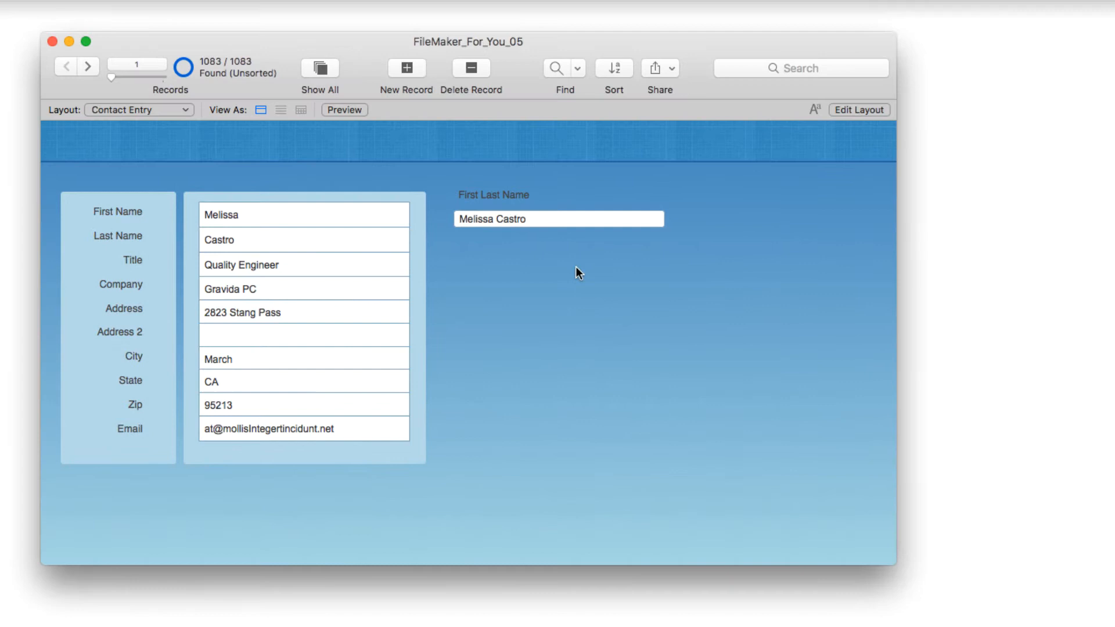
mouse_move(471, 235)
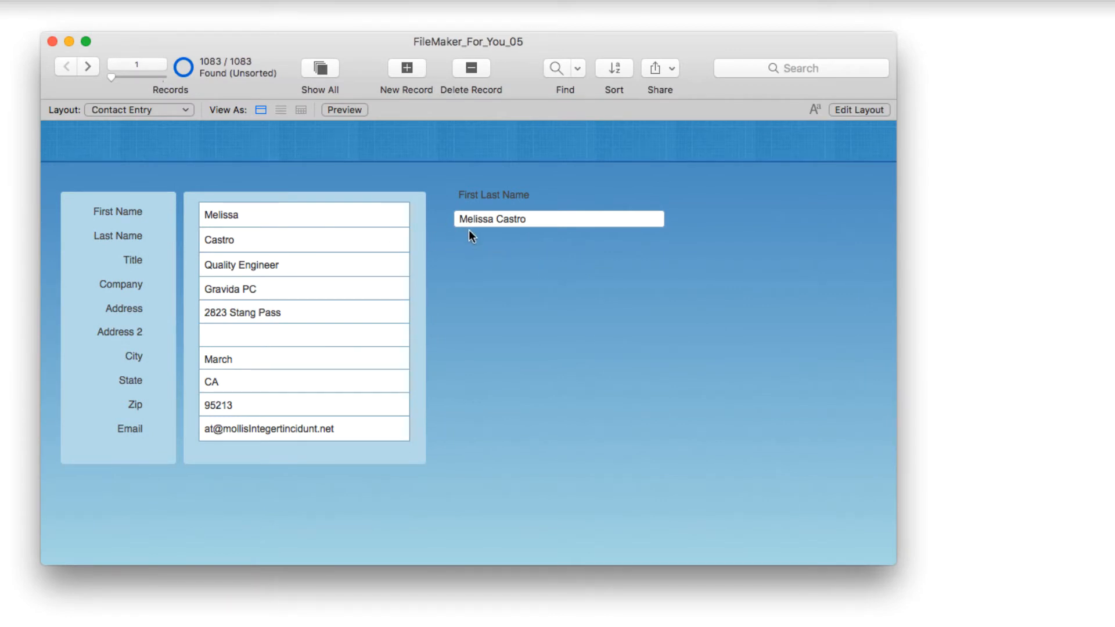
mouse_move(492, 238)
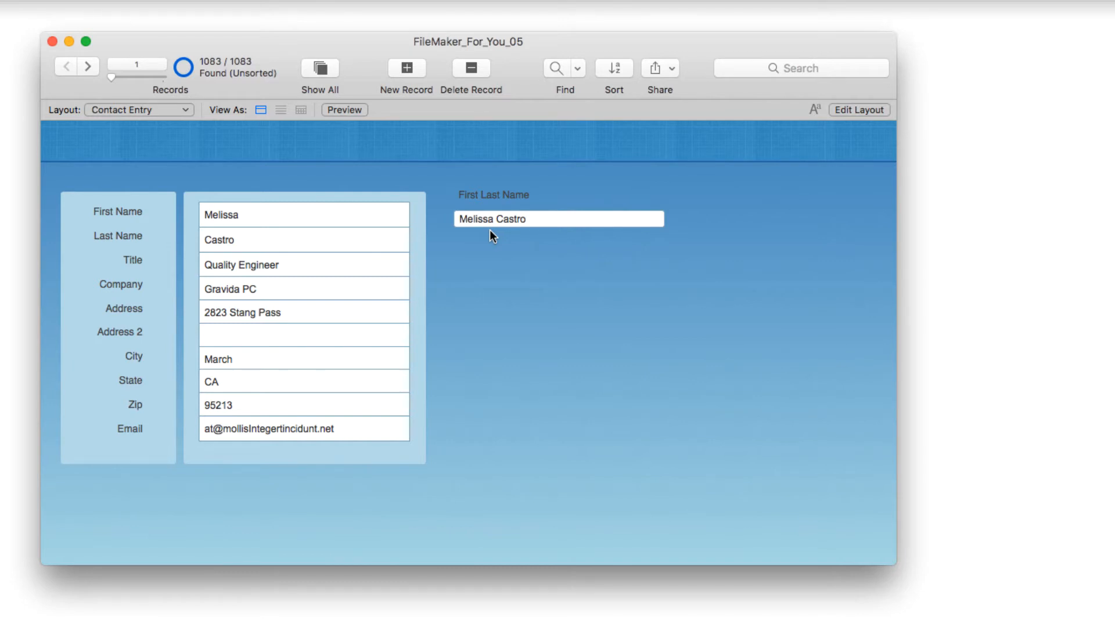
mouse_move(542, 234)
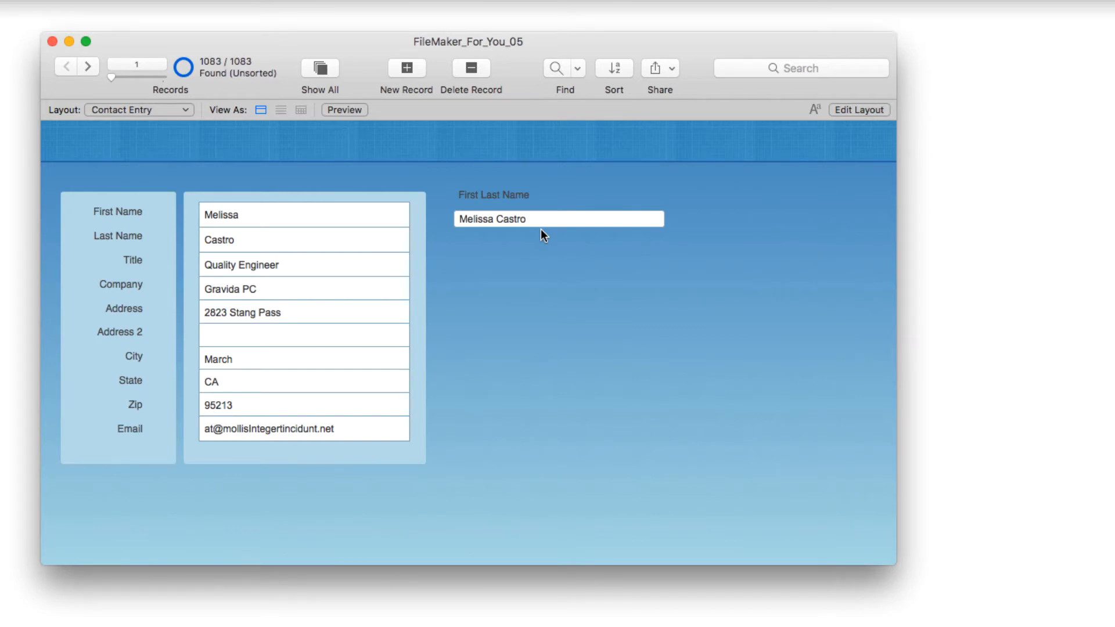
mouse_move(518, 298)
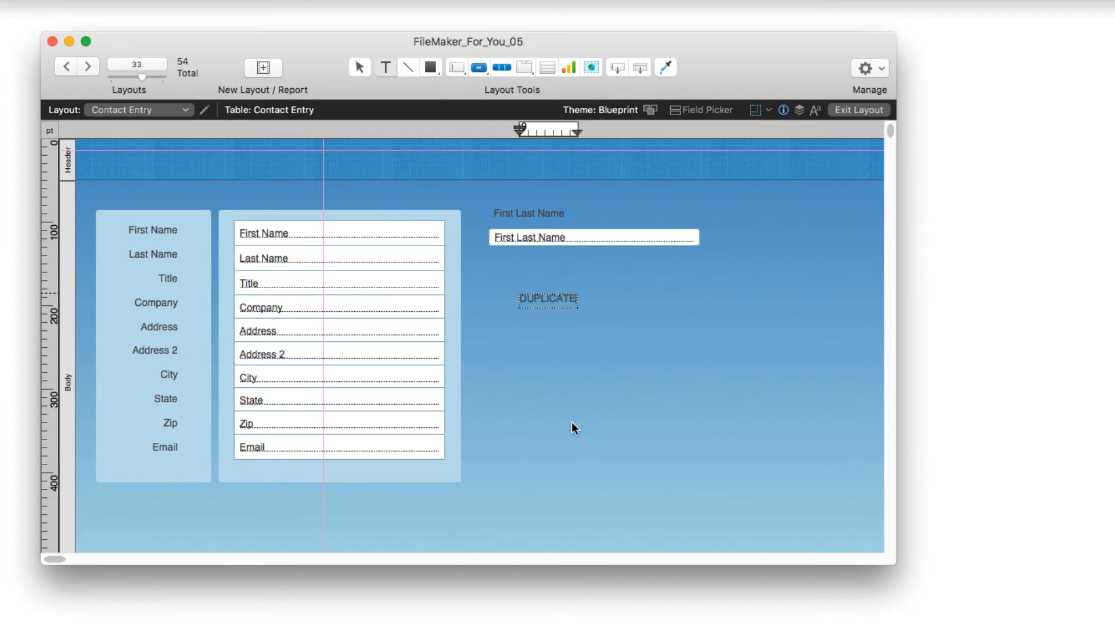
Style the DUPLICATE text label with solid red fill, white text and slight padding
left_click(548, 299)
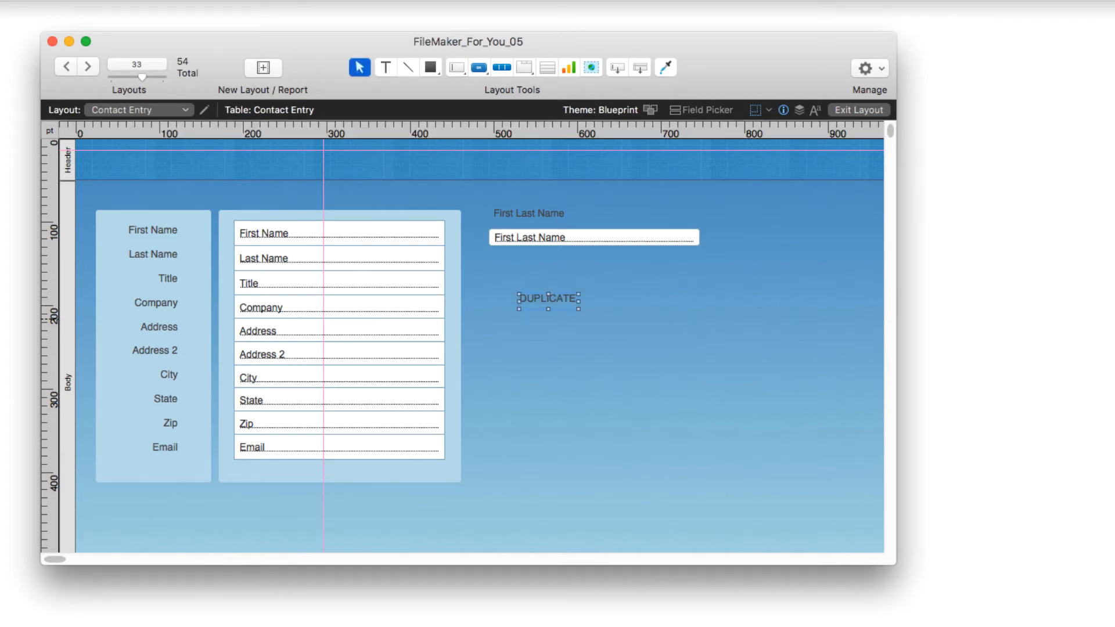
mouse_move(925, 227)
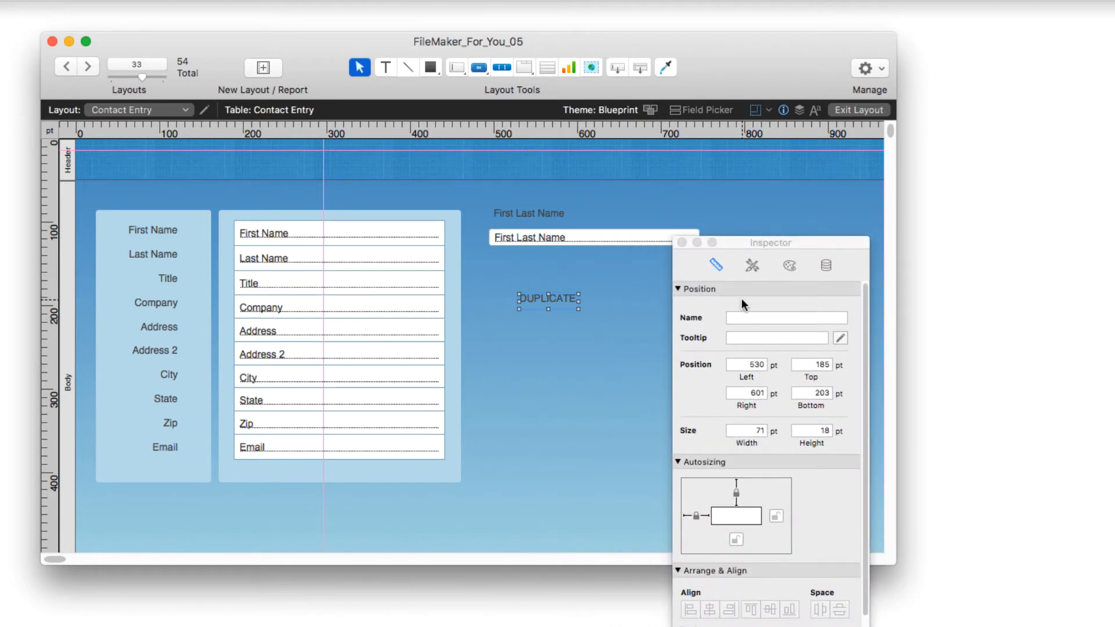
left_click(790, 266)
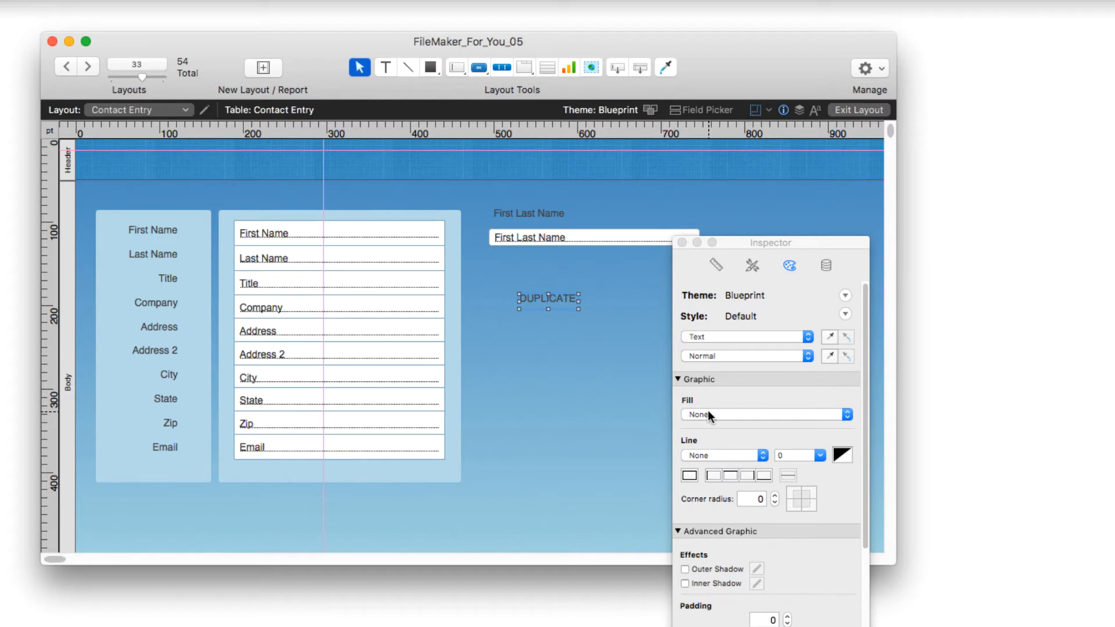
left_click(766, 415)
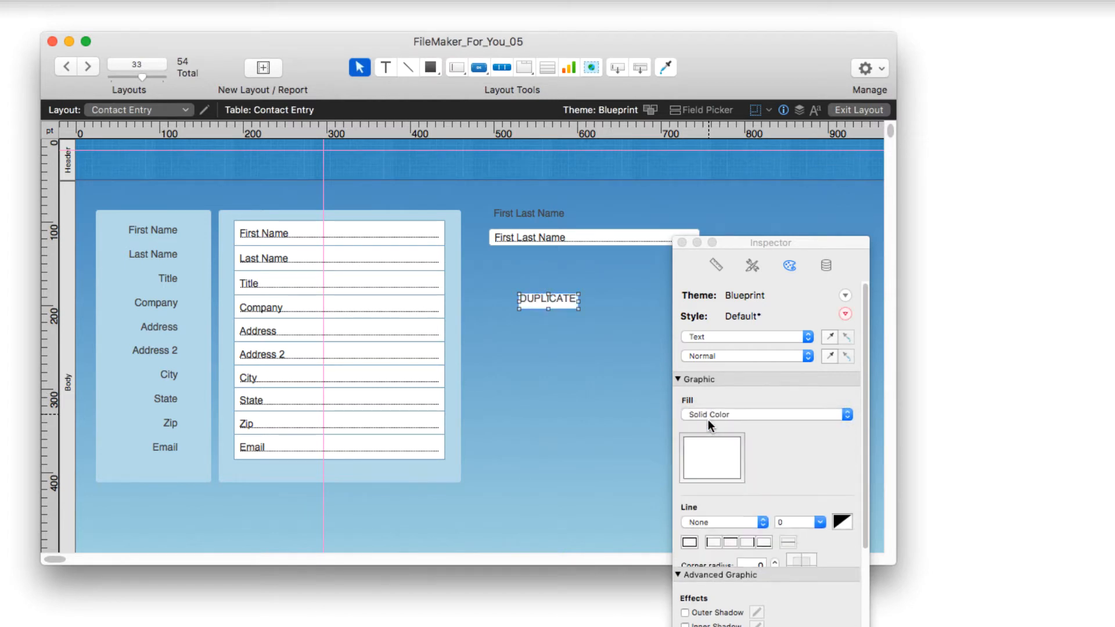
left_click(712, 458)
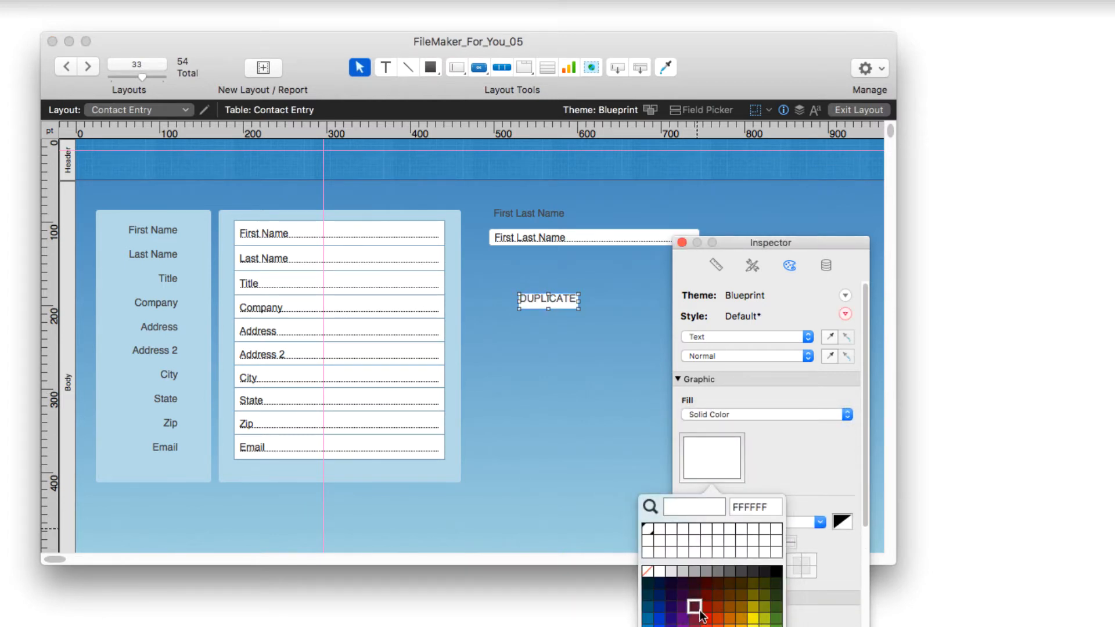
left_click(693, 618)
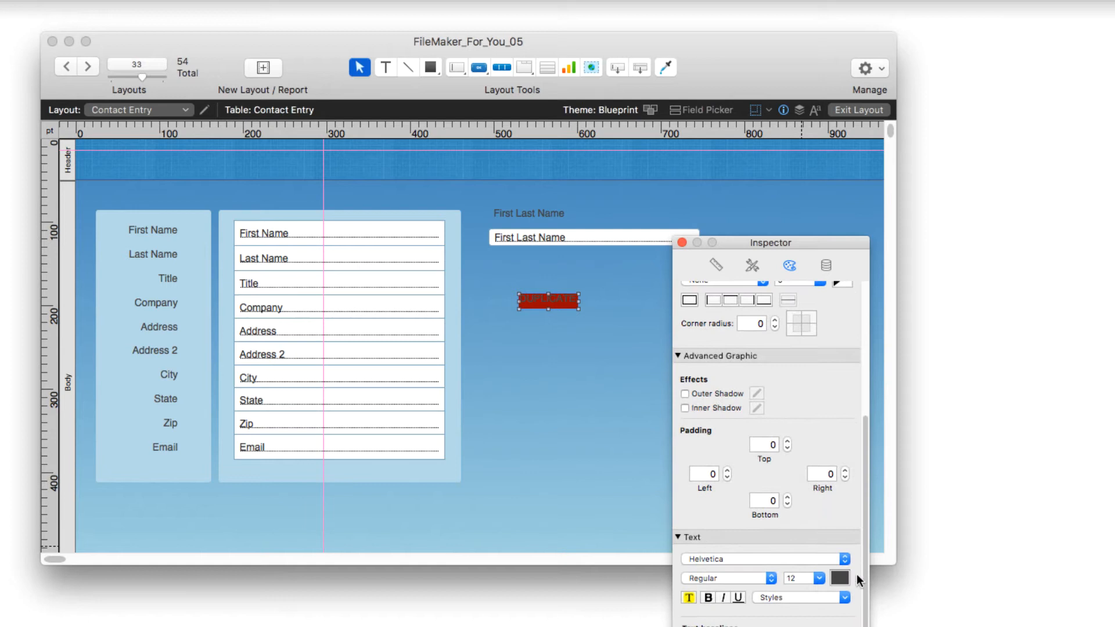
left_click(840, 578)
type("2")
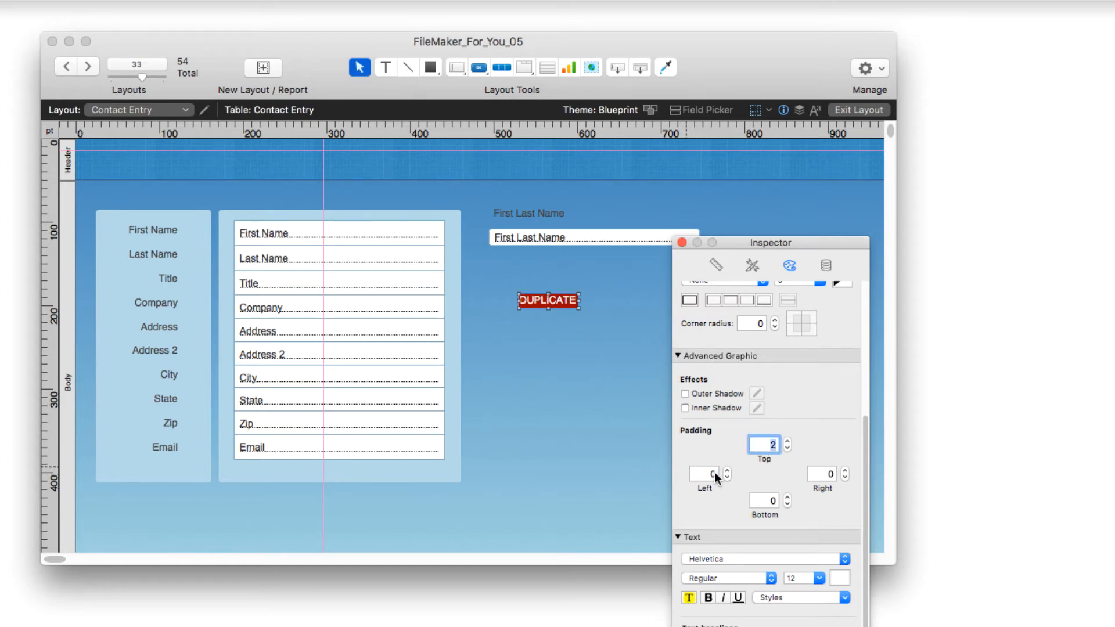
type("5")
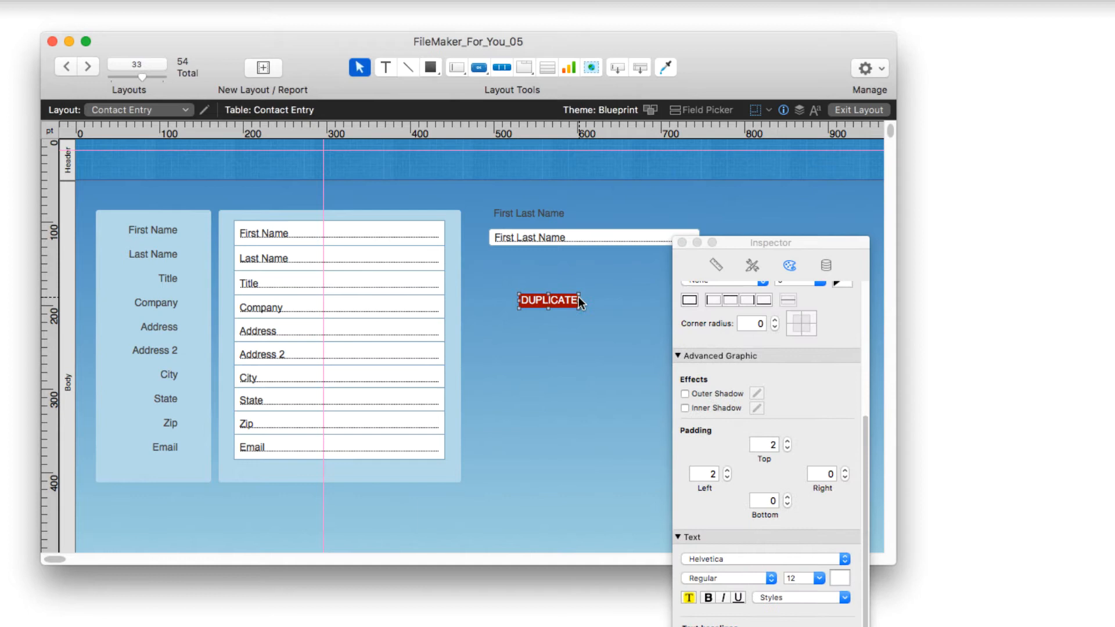
mouse_move(586, 337)
type("3")
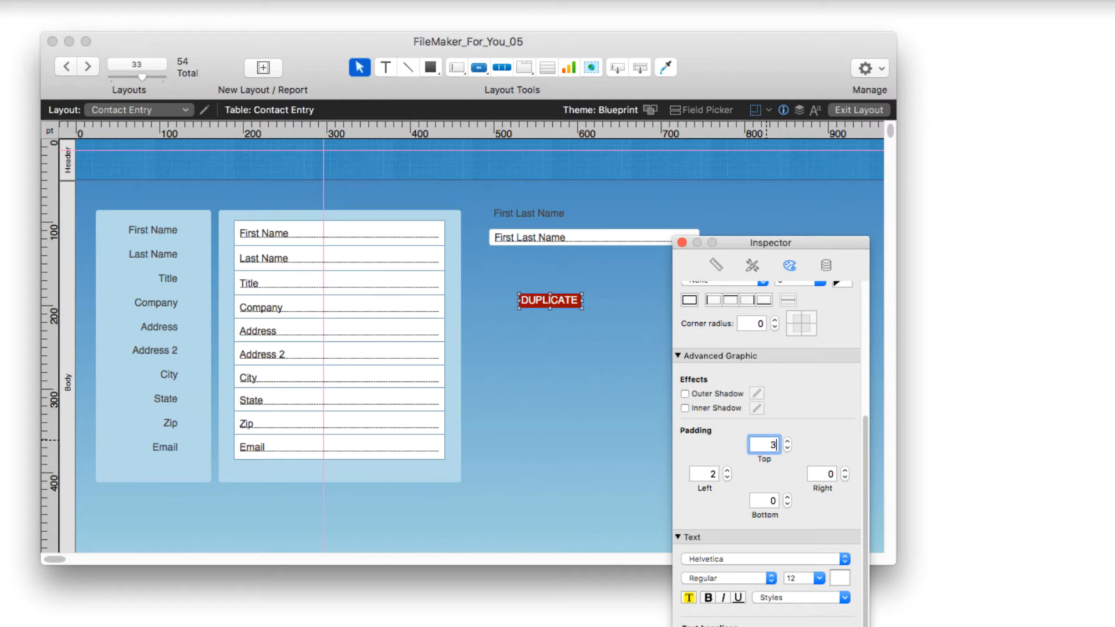
left_click(570, 312)
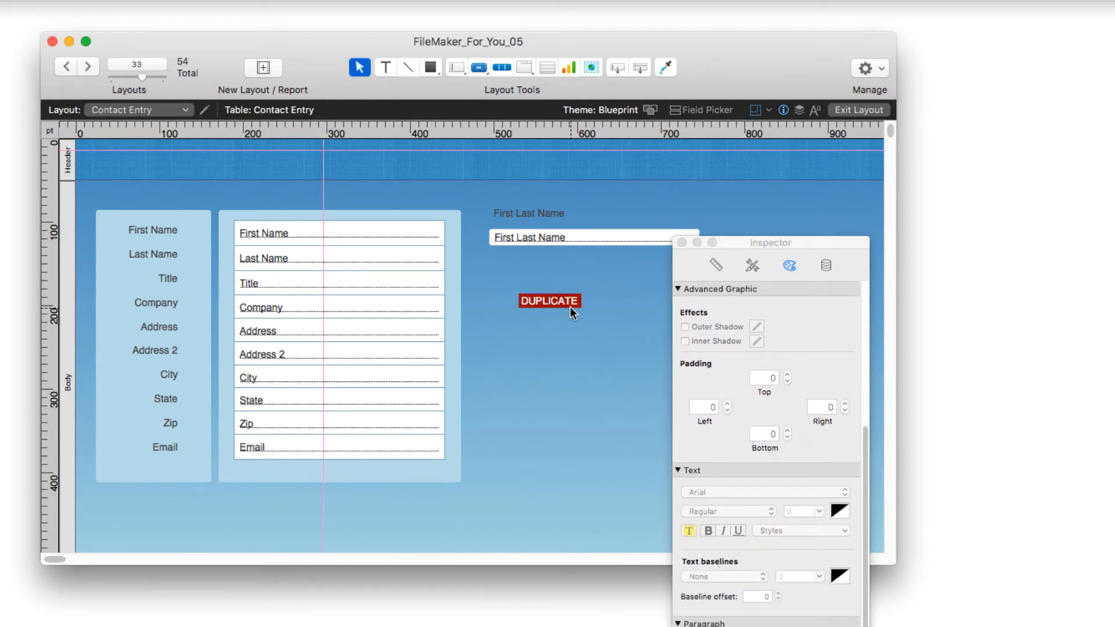
Move the DUPLICATE label beside the First Last Name label and show its Data settings
left_click_drag(547, 301, 658, 188)
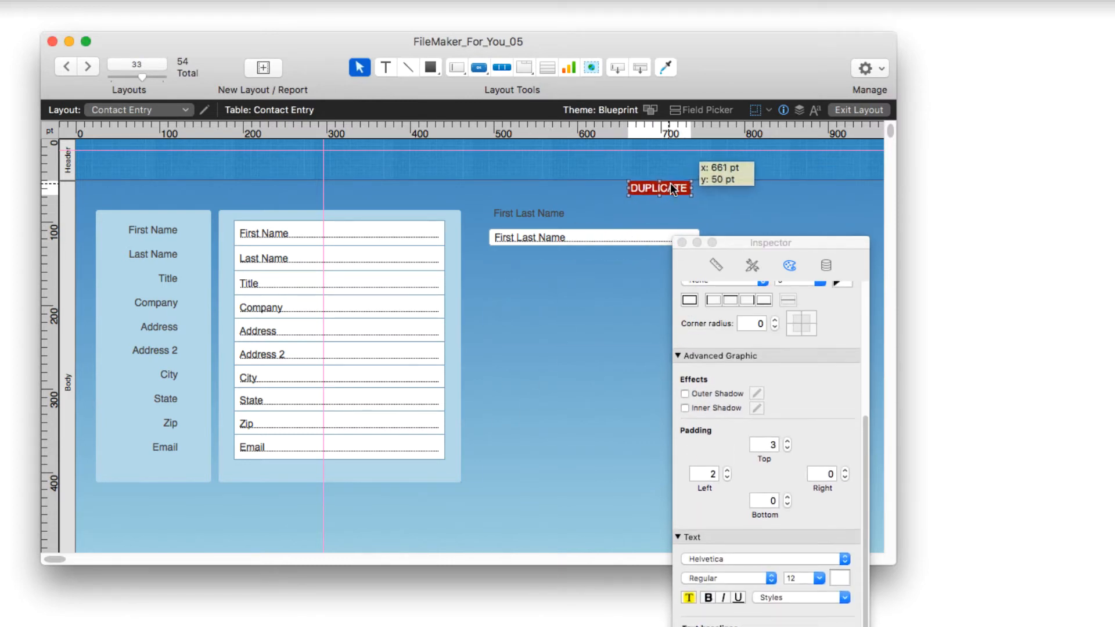
left_click_drag(659, 188, 667, 213)
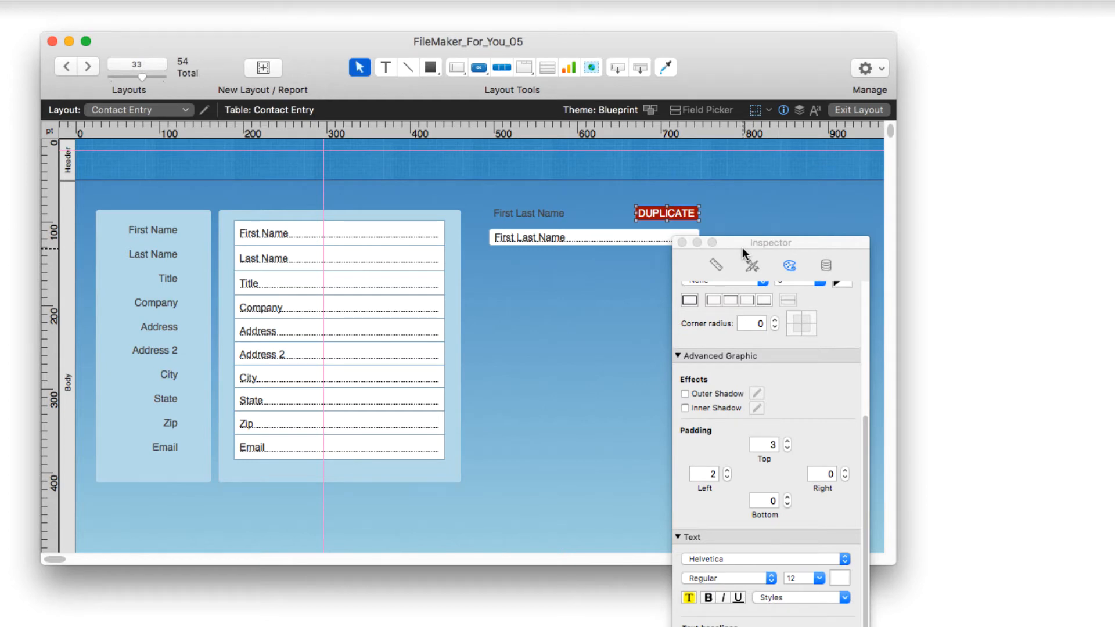
left_click(715, 265)
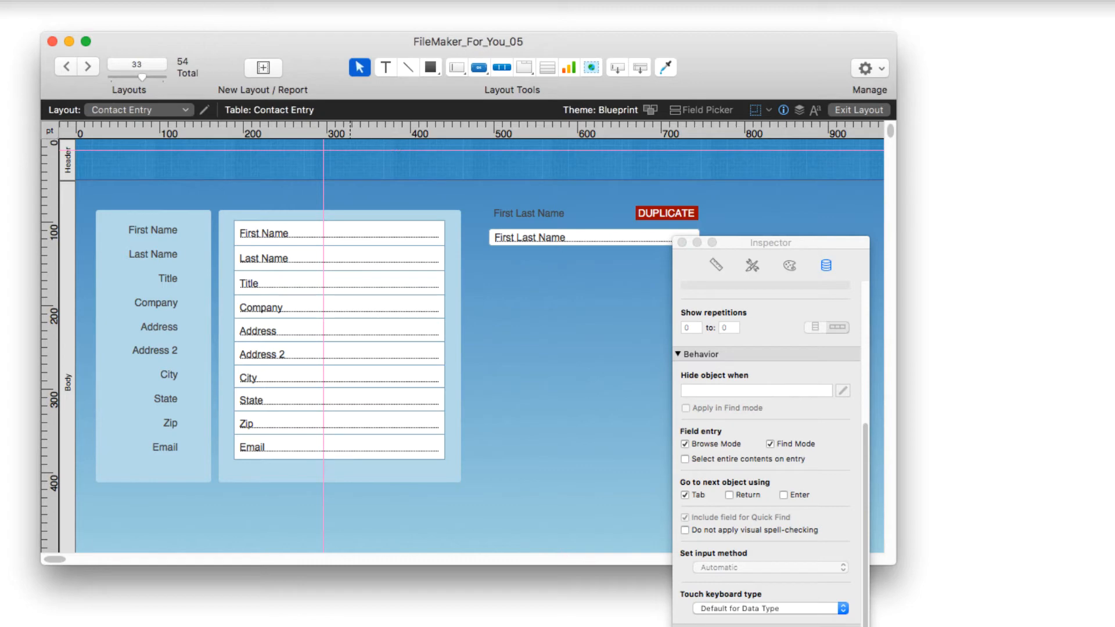
left_click(230, 143)
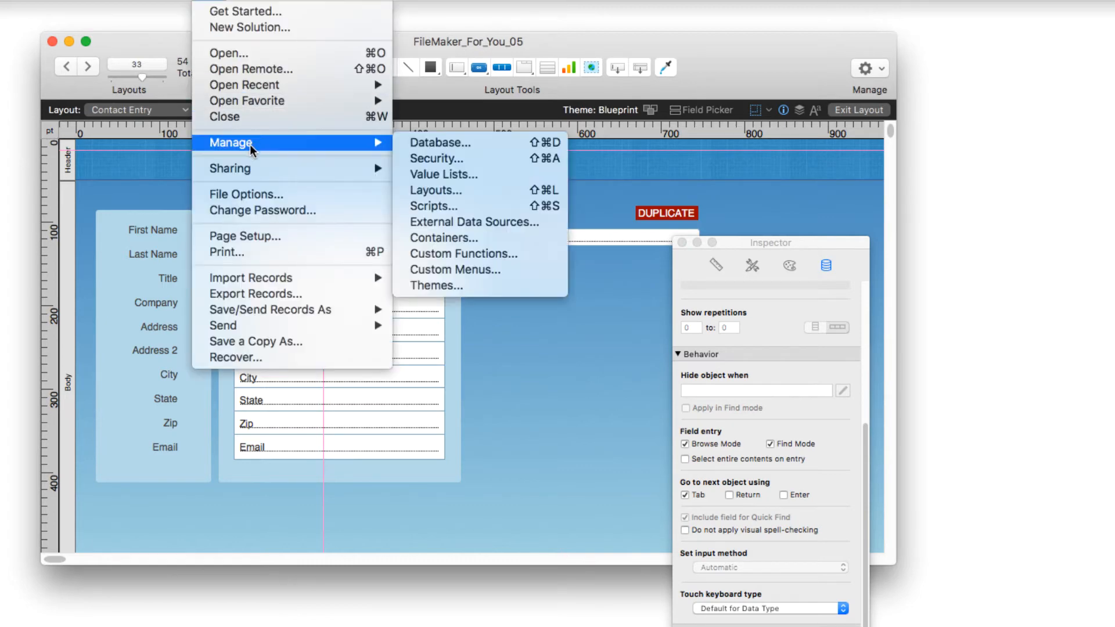
Add a Contact Entry 2 occurrence linked to Contact Entry on First Last Name
left_click(440, 143)
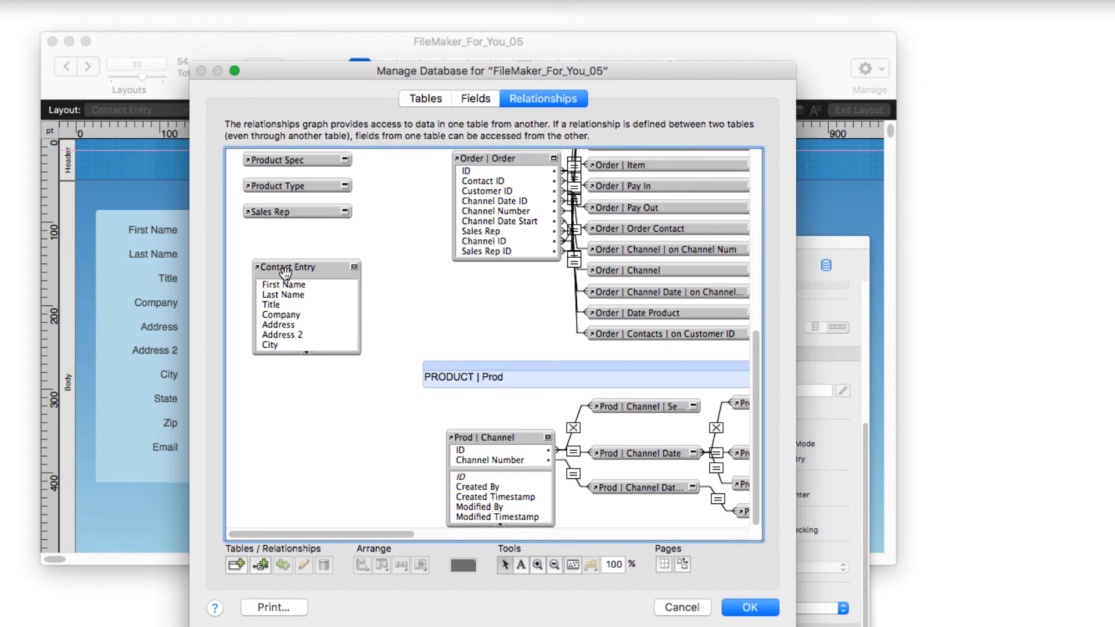
left_click(290, 267)
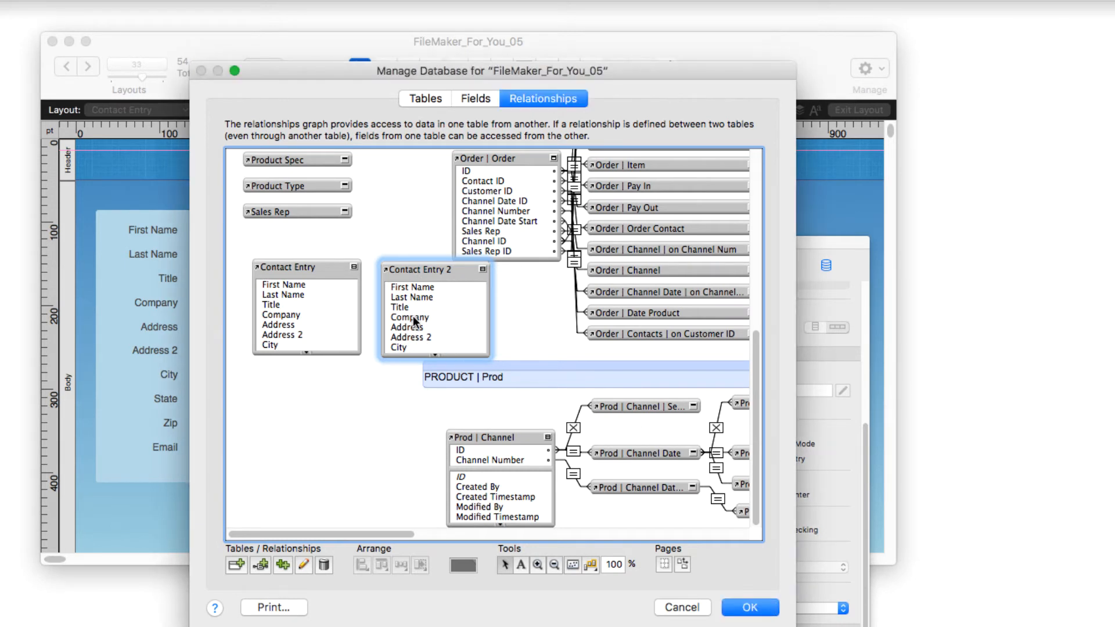
scroll("down", 3)
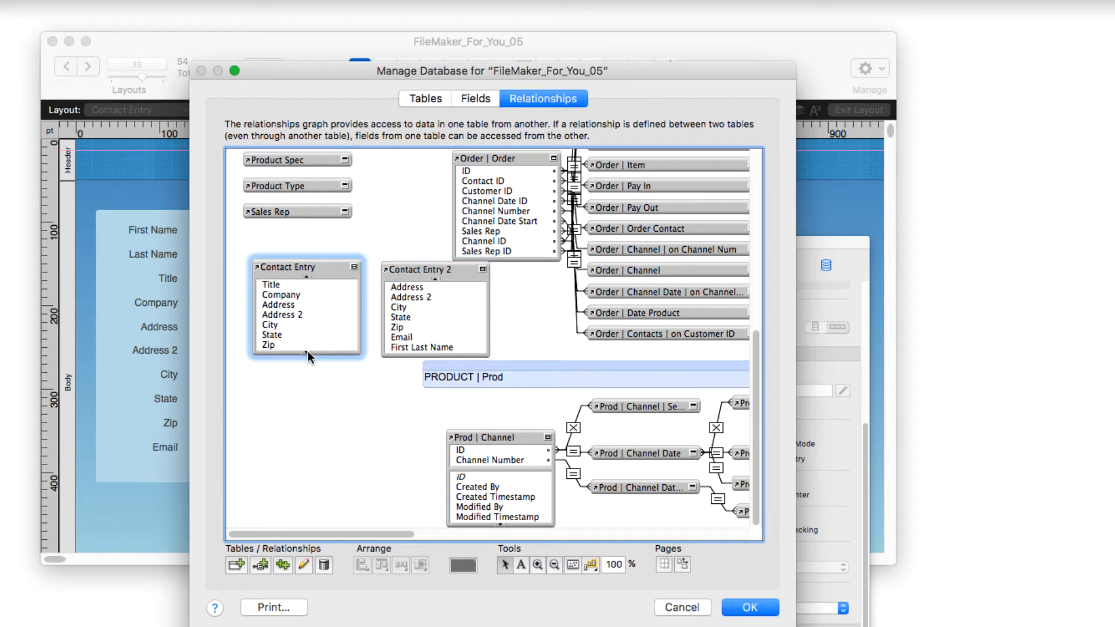
left_click(292, 344)
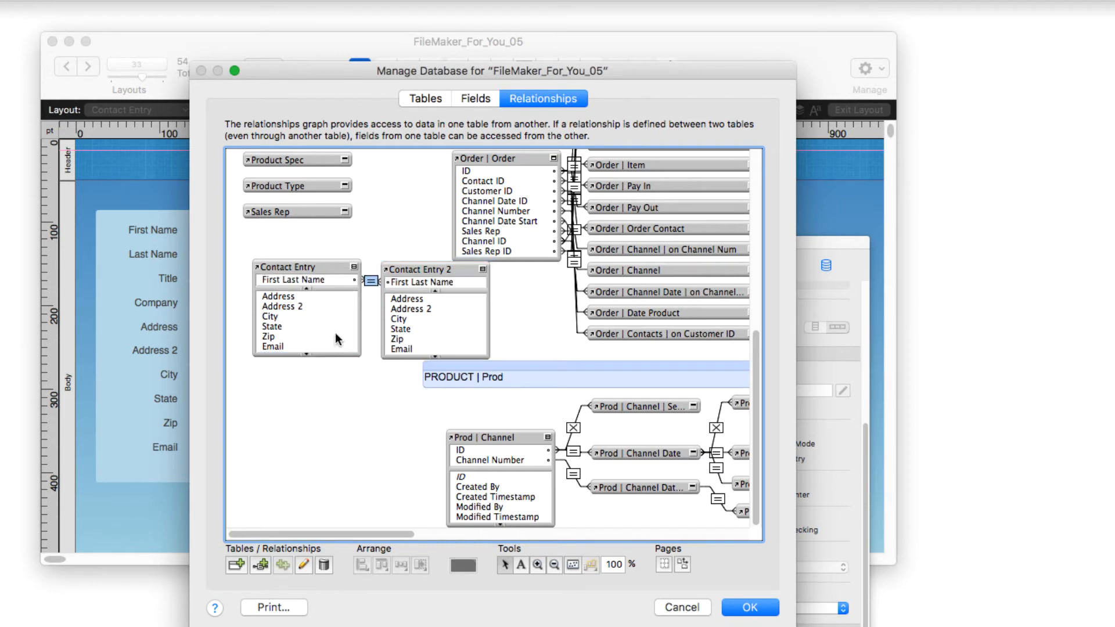
mouse_move(320, 286)
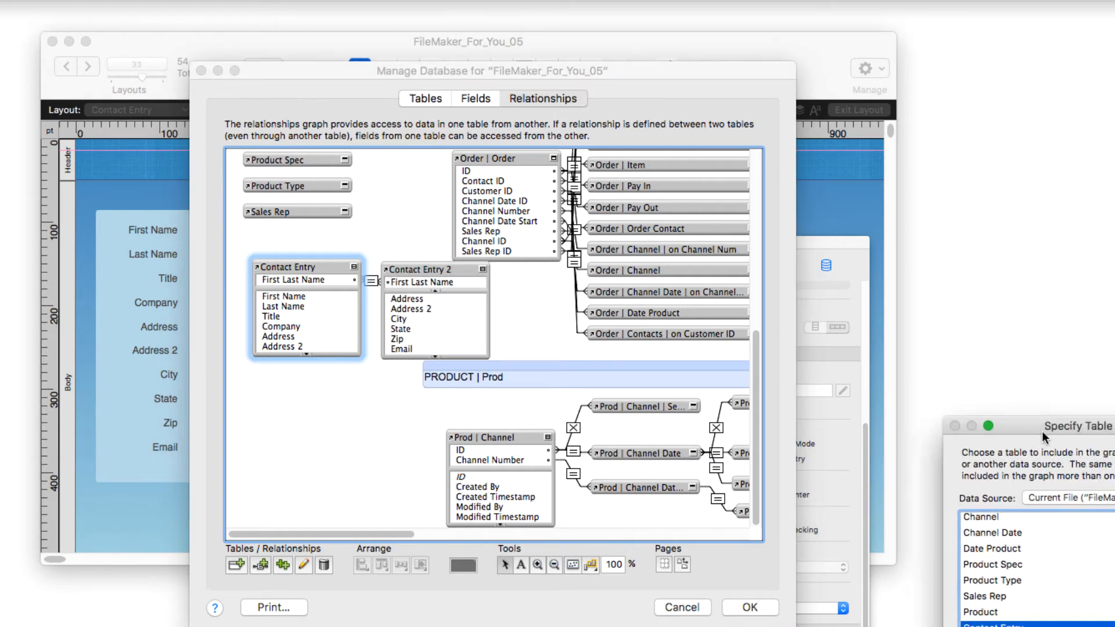
left_click(349, 527)
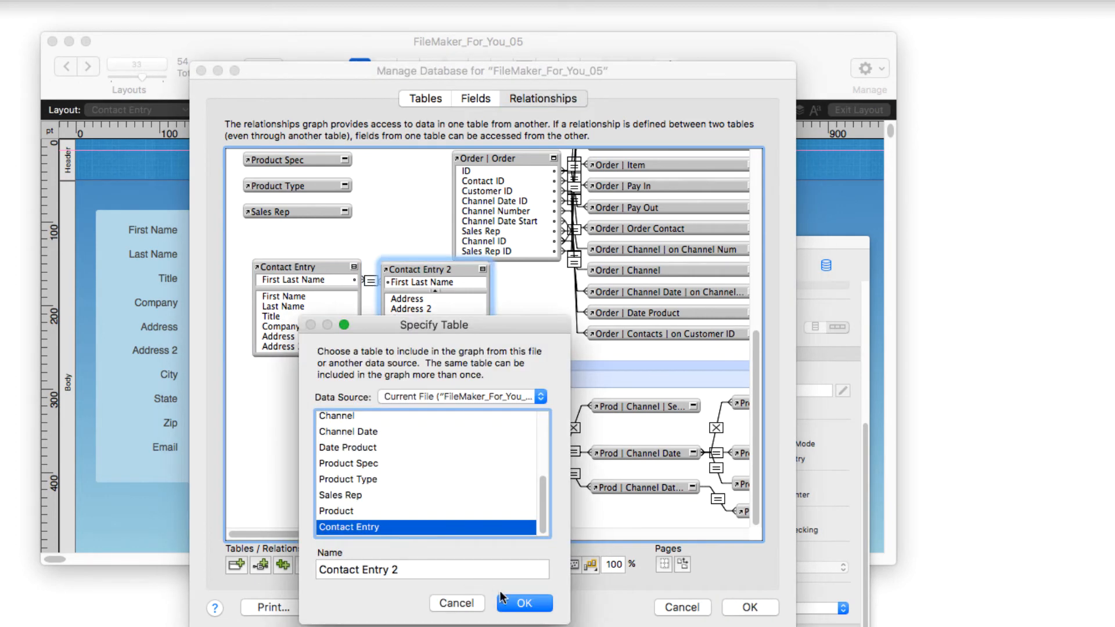
left_click(524, 603)
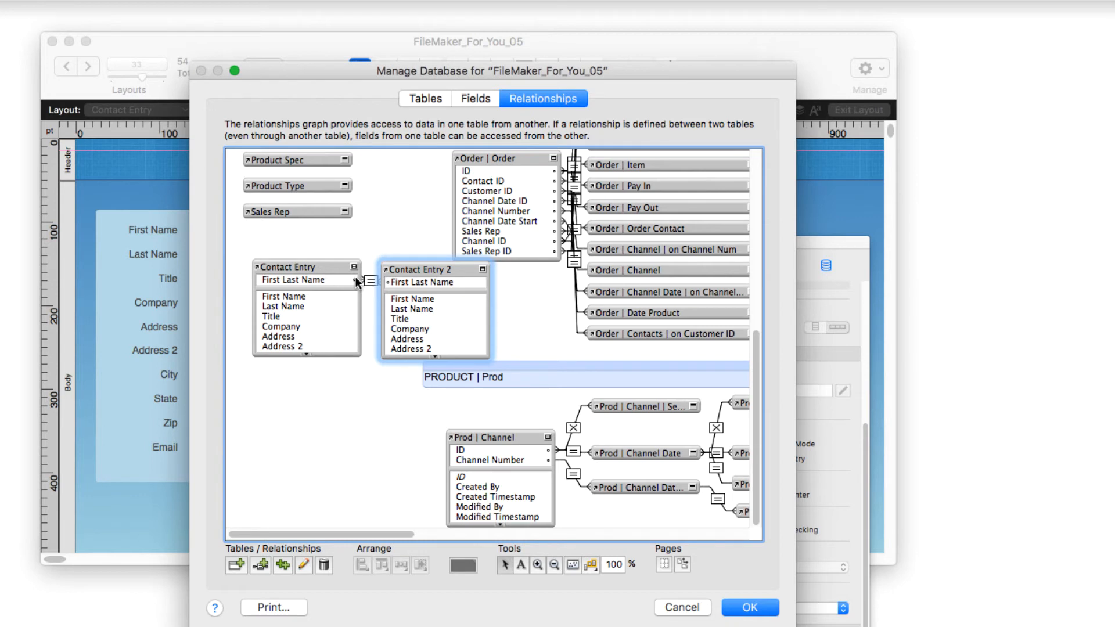
mouse_move(371, 348)
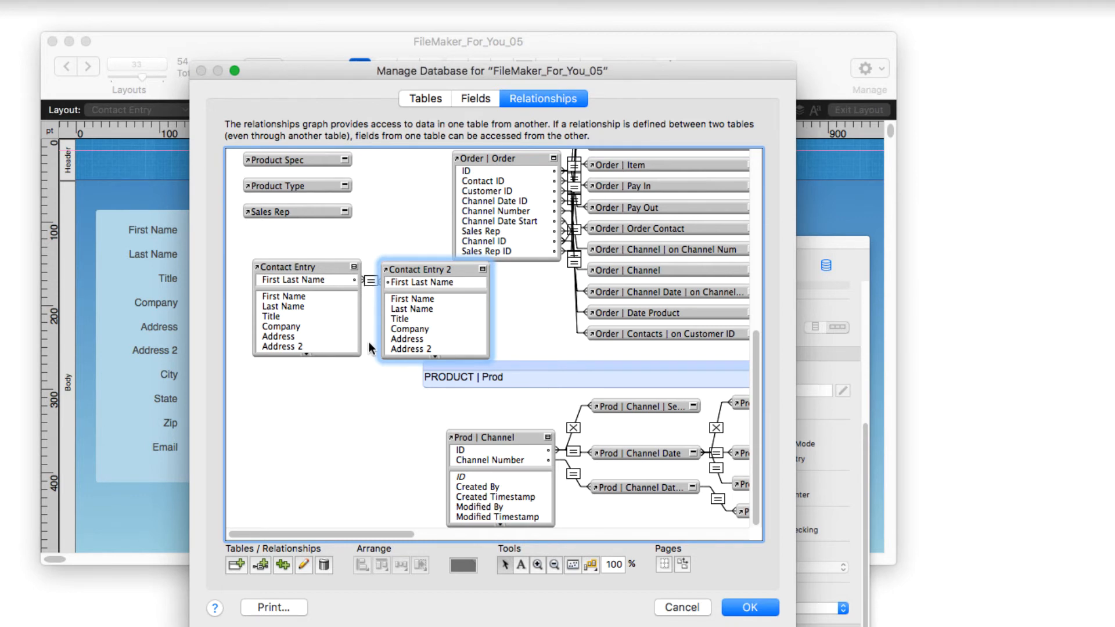
mouse_move(340, 458)
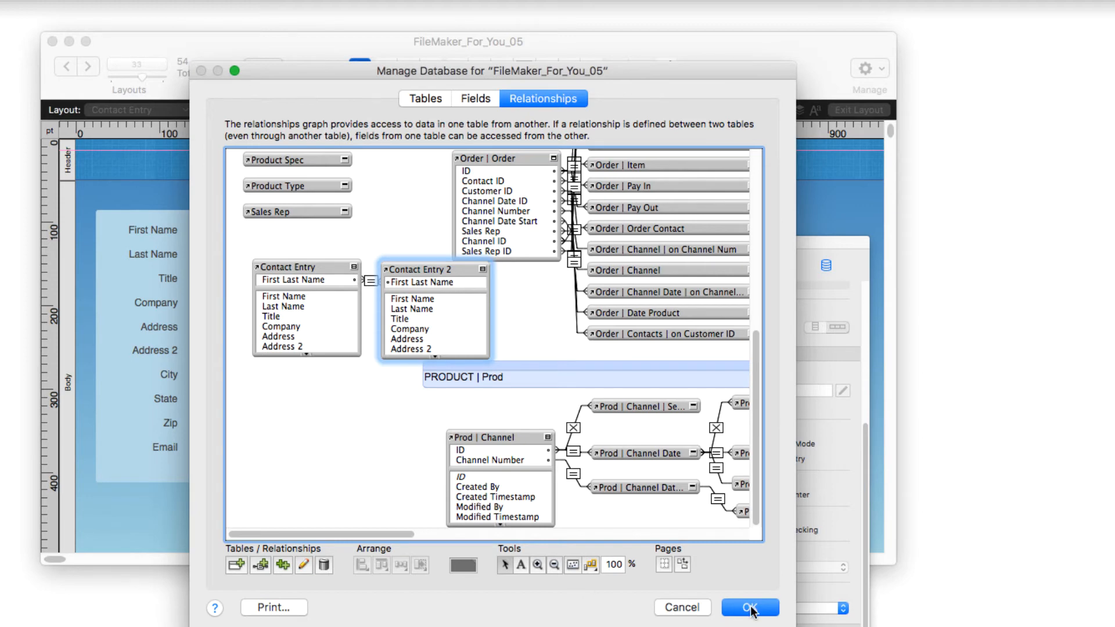
left_click(749, 607)
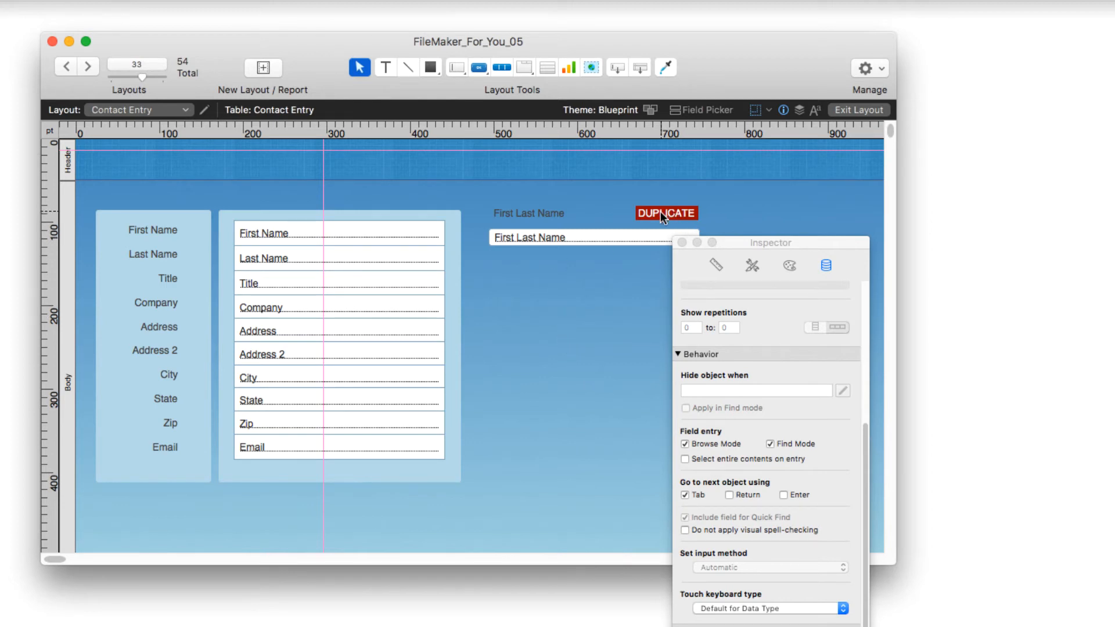
mouse_move(550, 82)
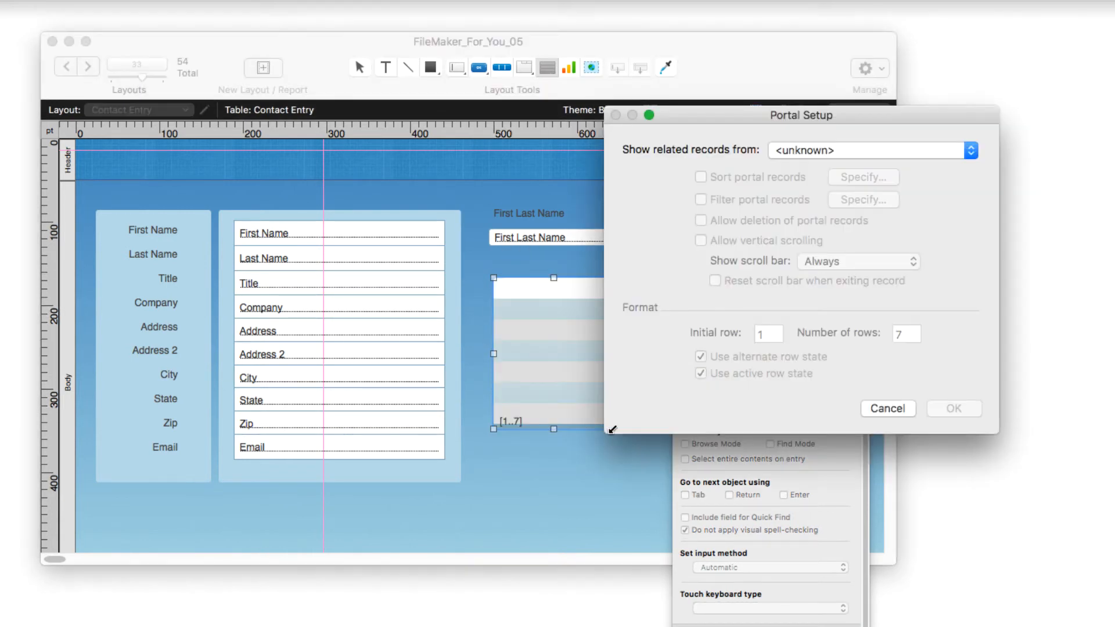
Draw a Contact Entry 2 portal that includes the related First Last Name field
left_click(871, 150)
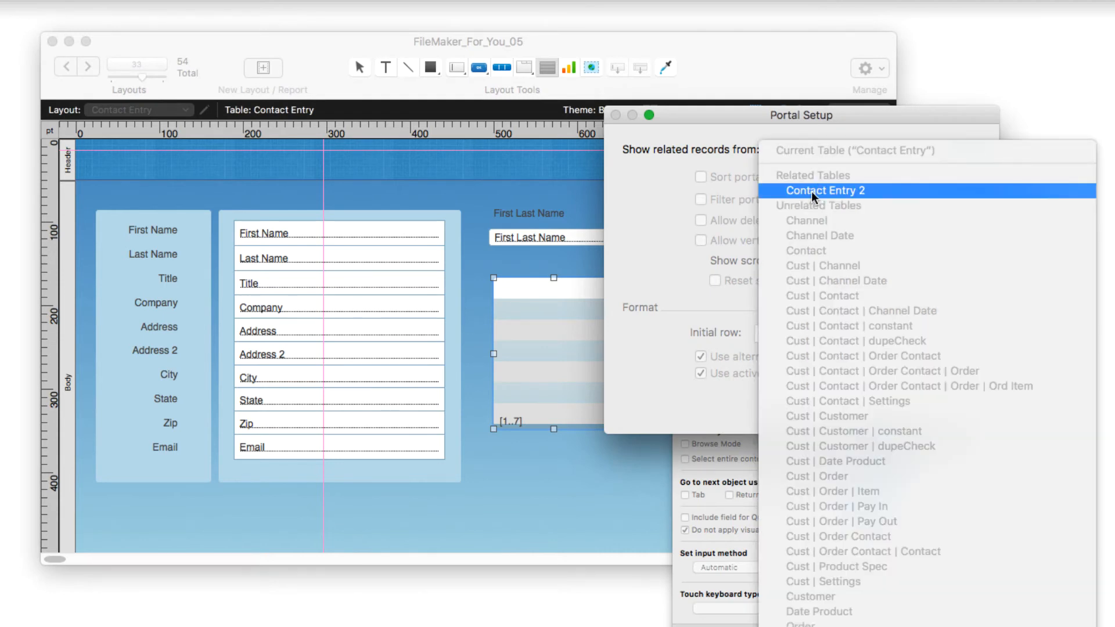
mouse_move(803, 194)
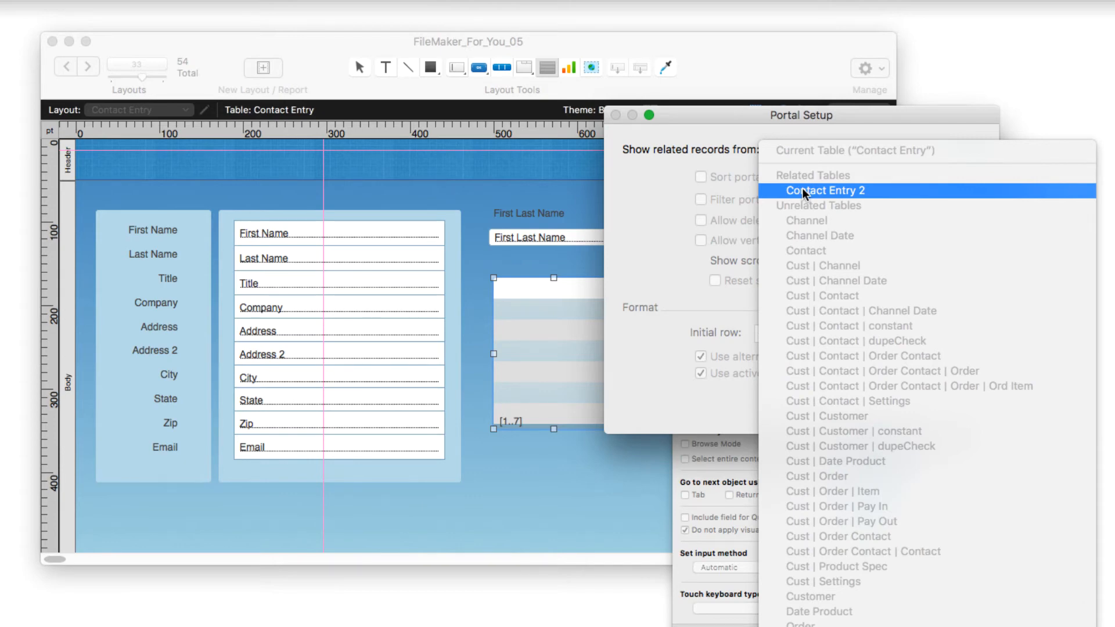
left_click(827, 191)
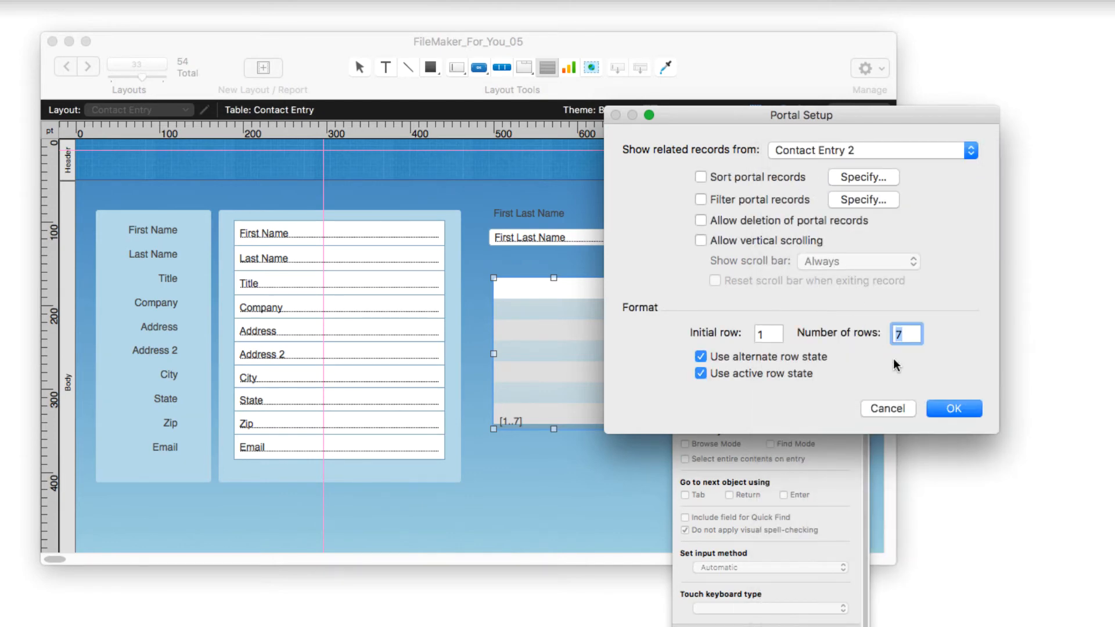
left_click(954, 408)
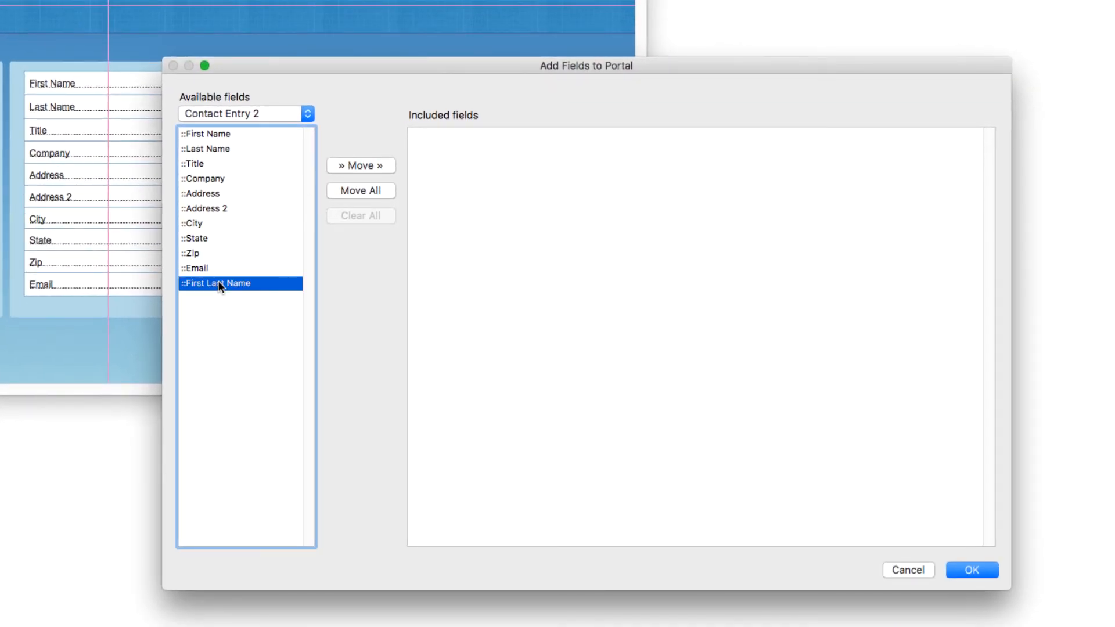
left_click(360, 165)
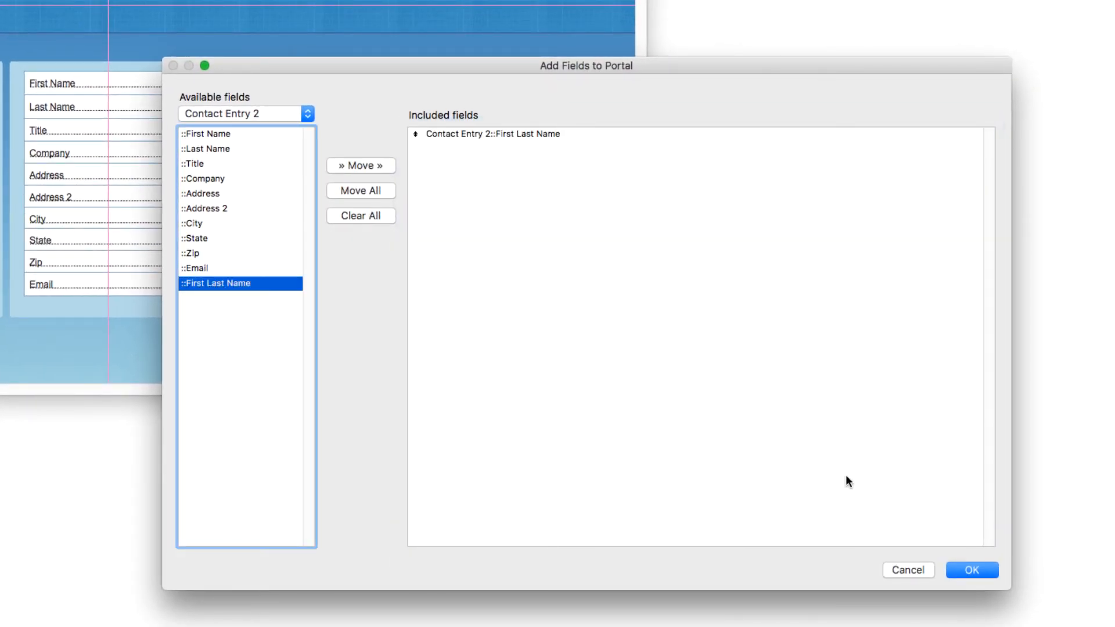
left_click(976, 569)
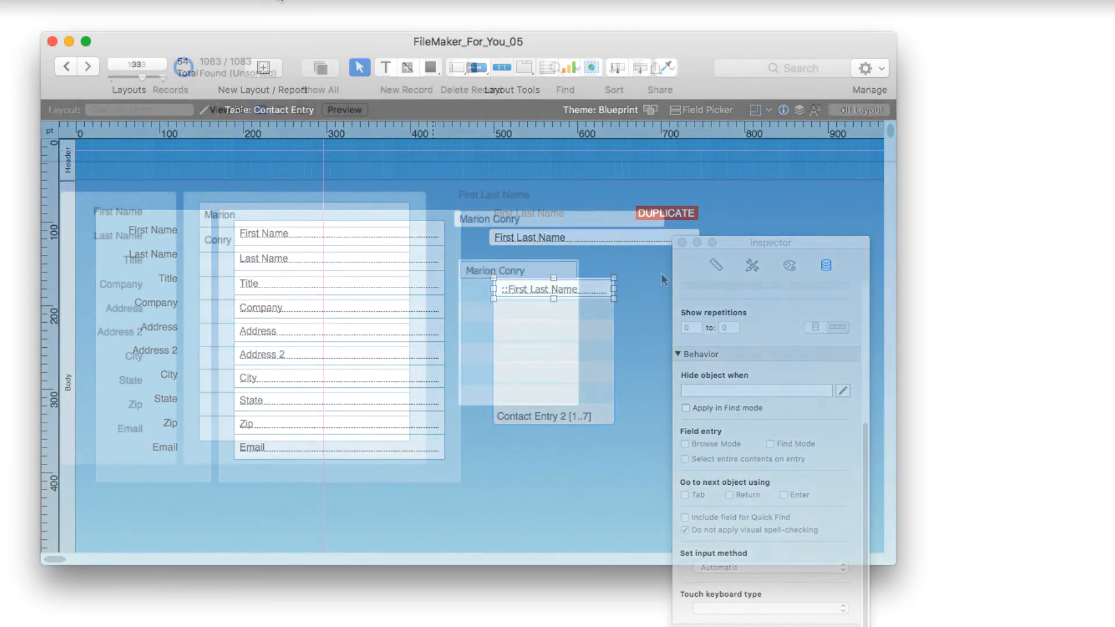
left_click(860, 110)
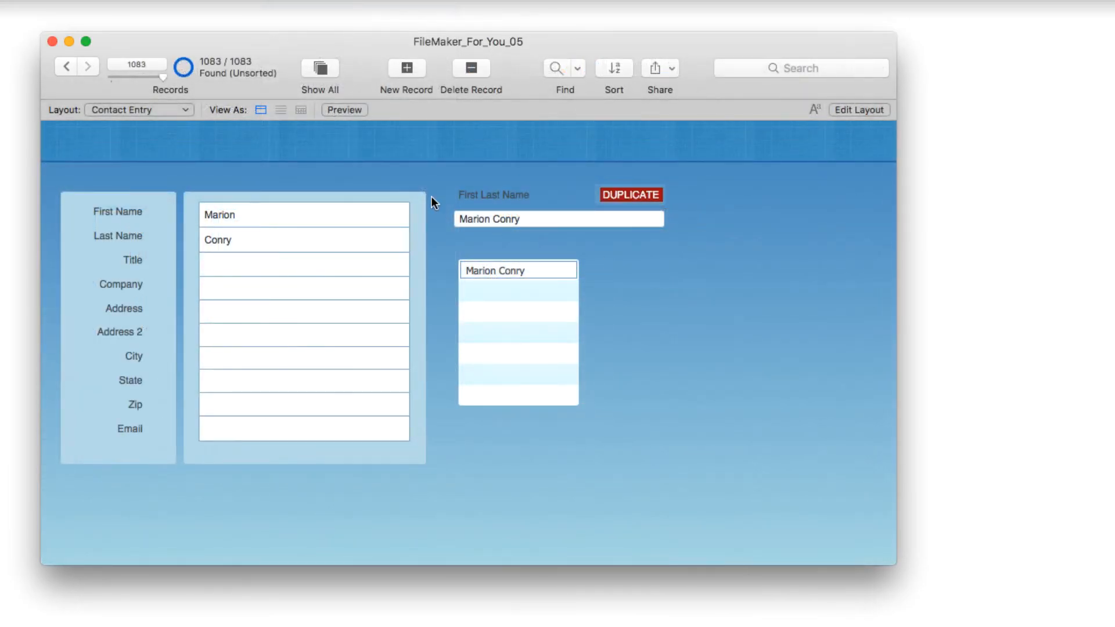
mouse_move(389, 167)
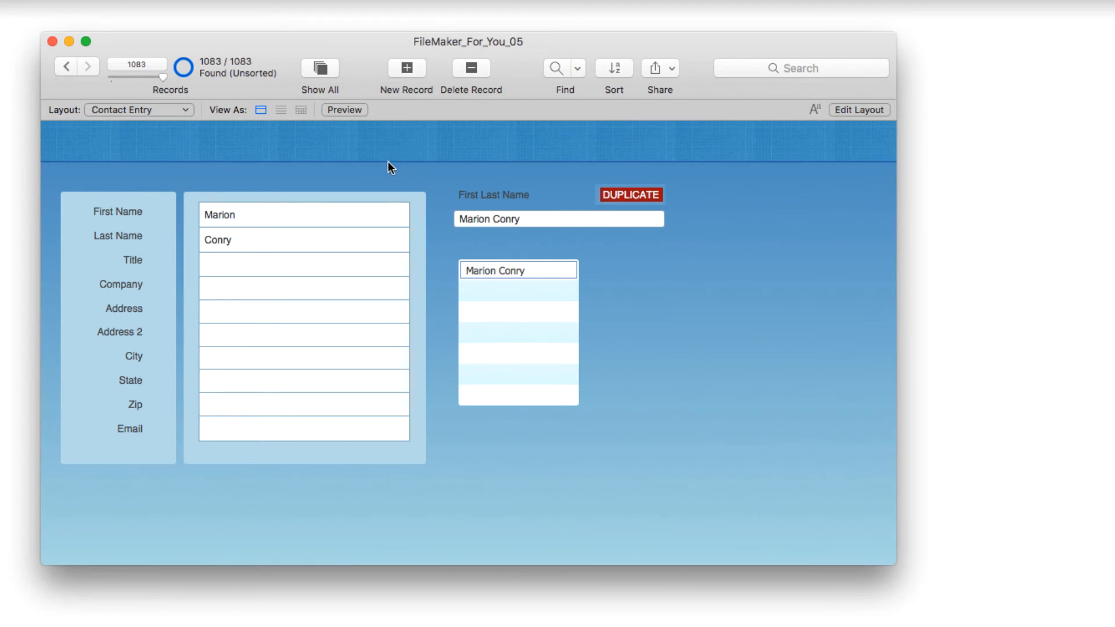
mouse_move(246, 251)
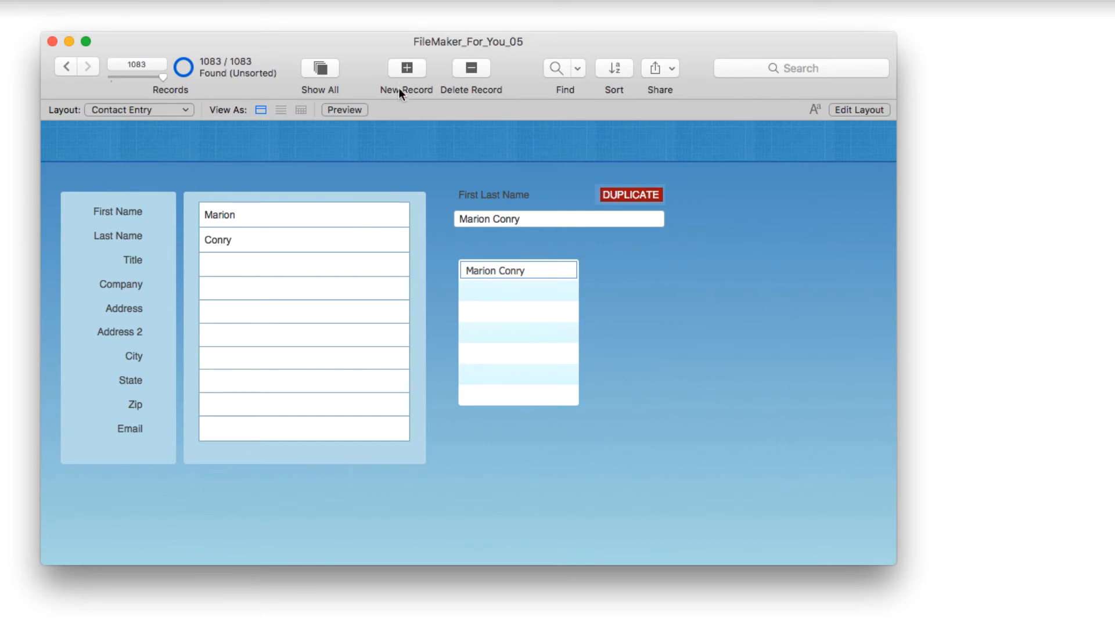
left_click(407, 68)
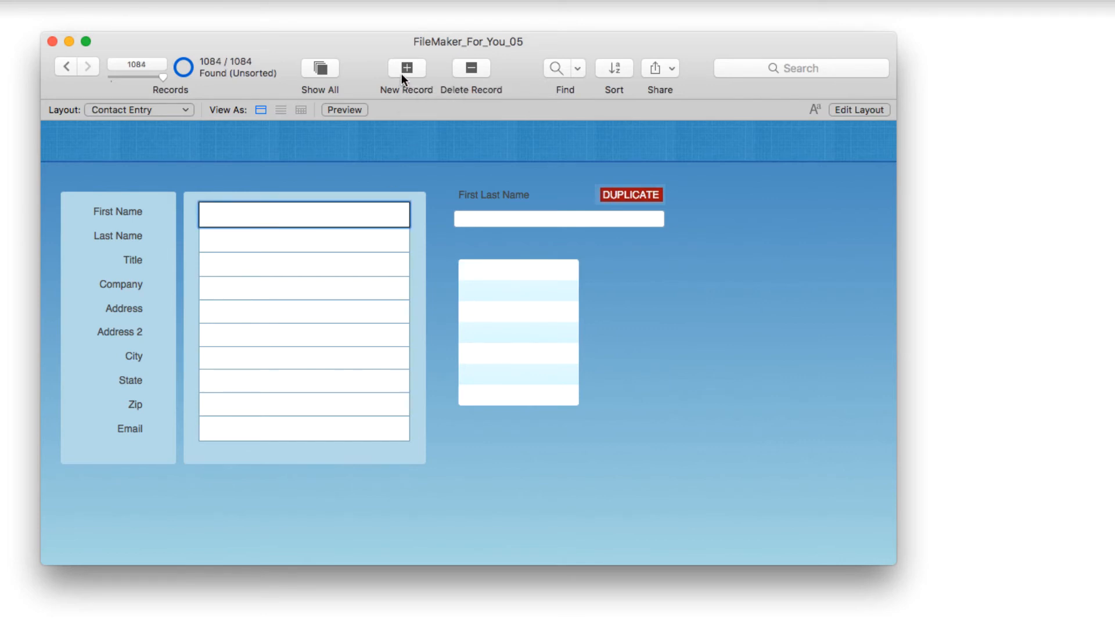
type("M")
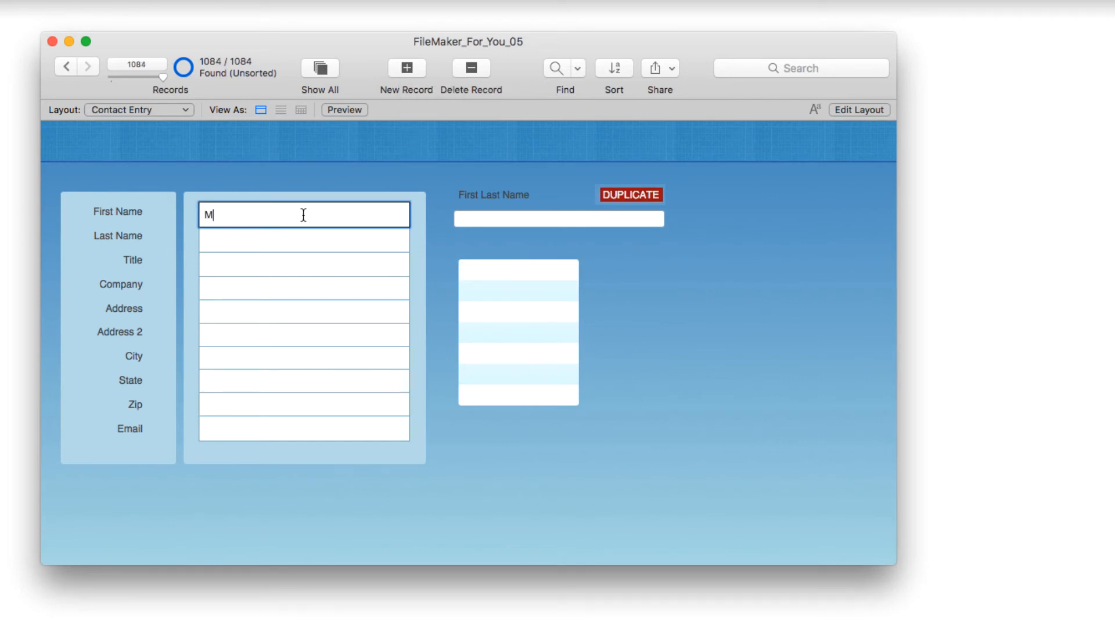
type("arion")
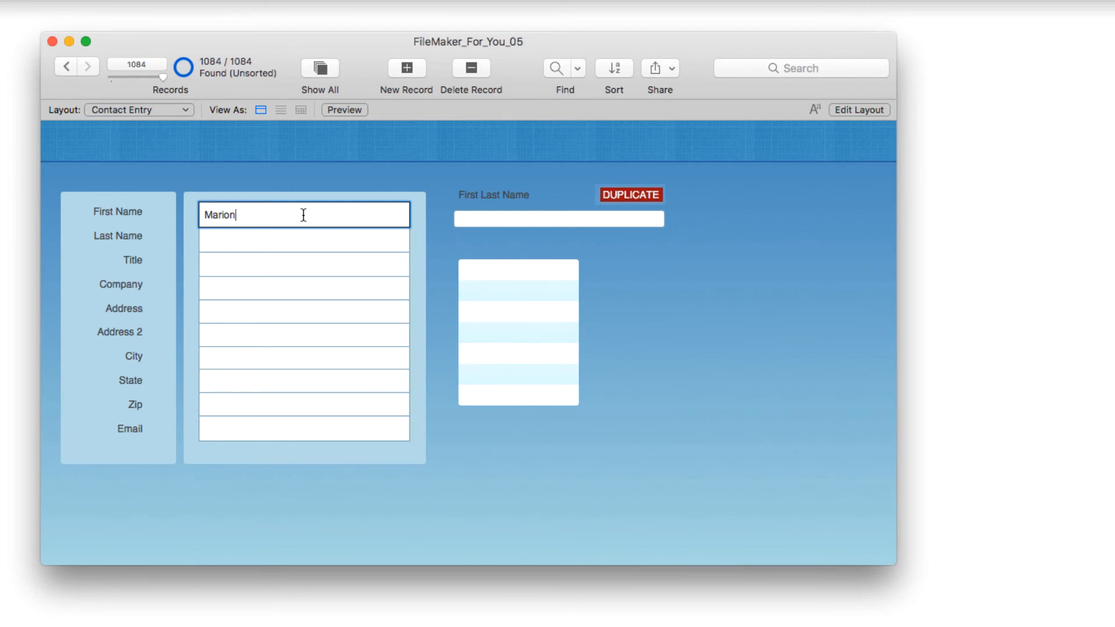
left_click(303, 238)
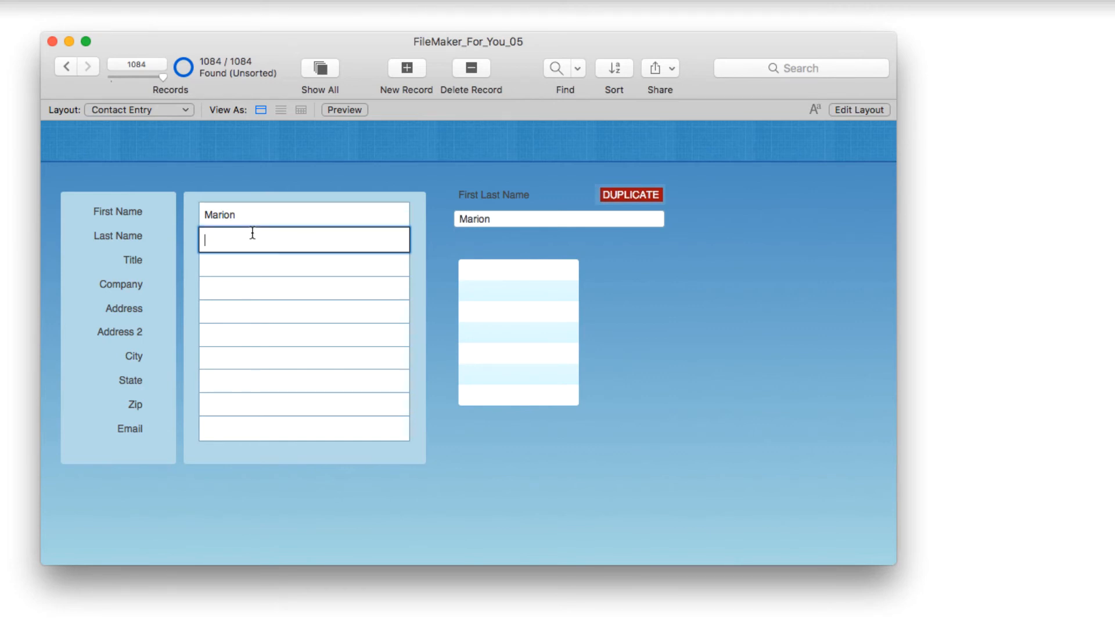
type("Conry")
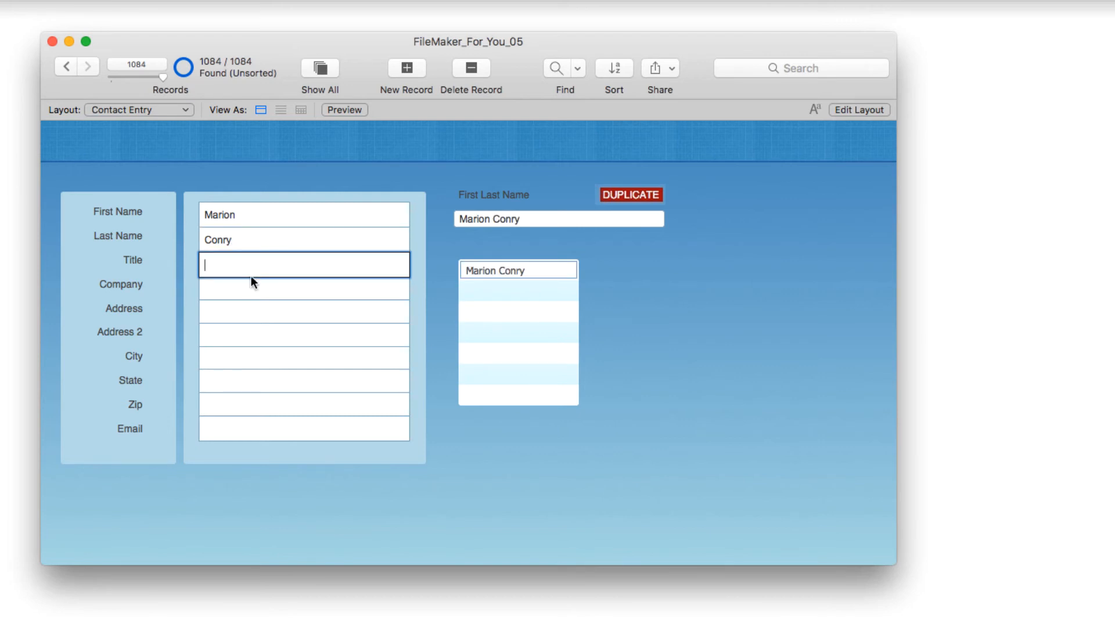
left_click(630, 195)
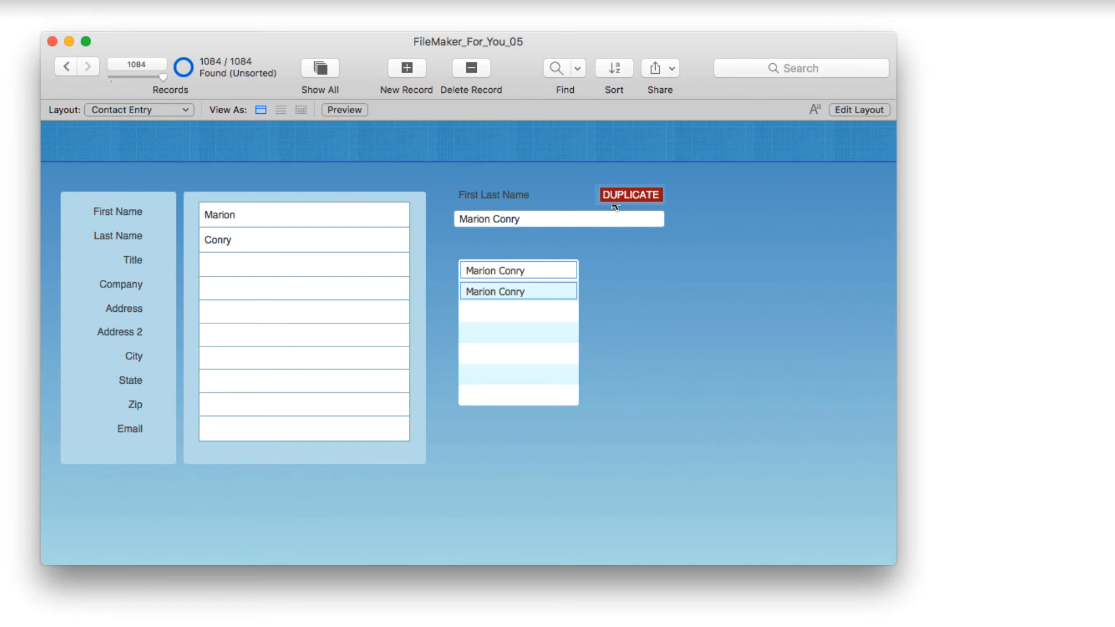
mouse_move(266, 298)
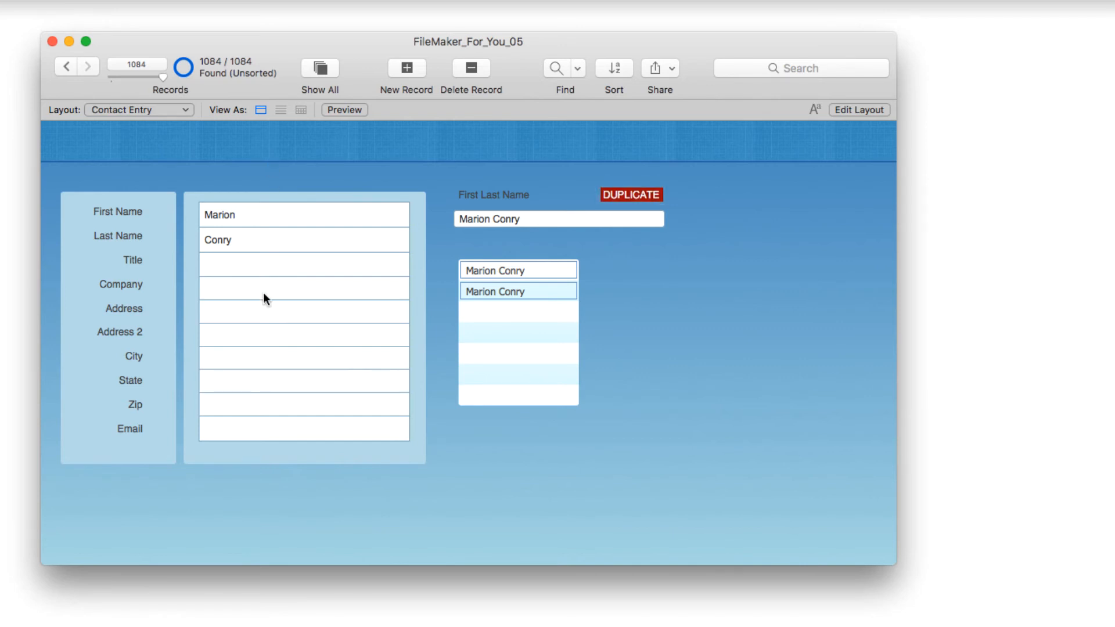
mouse_move(242, 231)
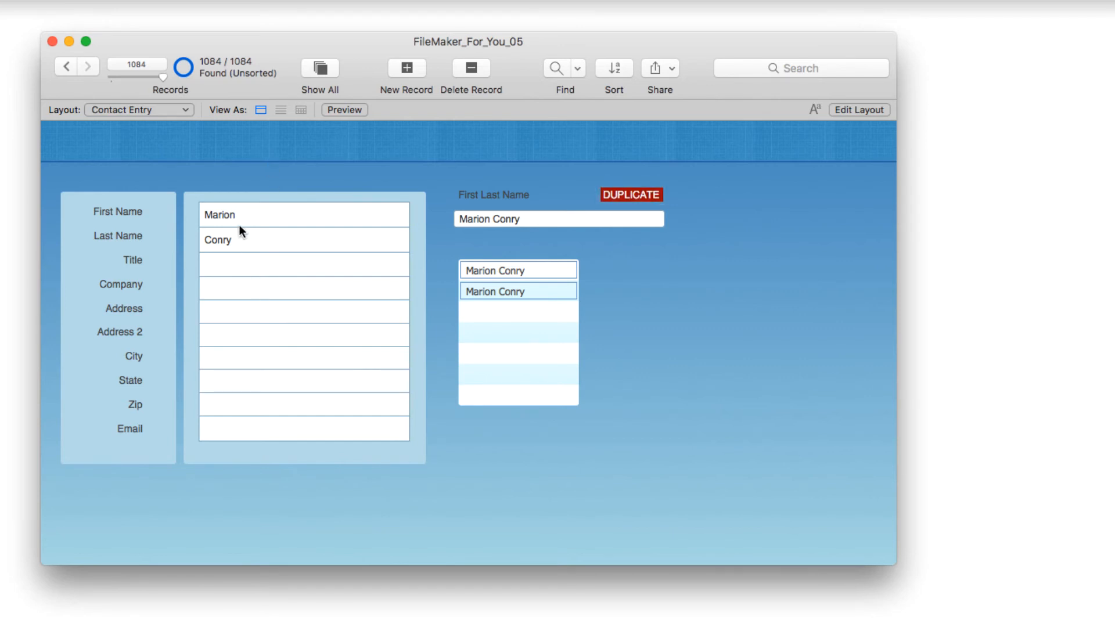
mouse_move(239, 249)
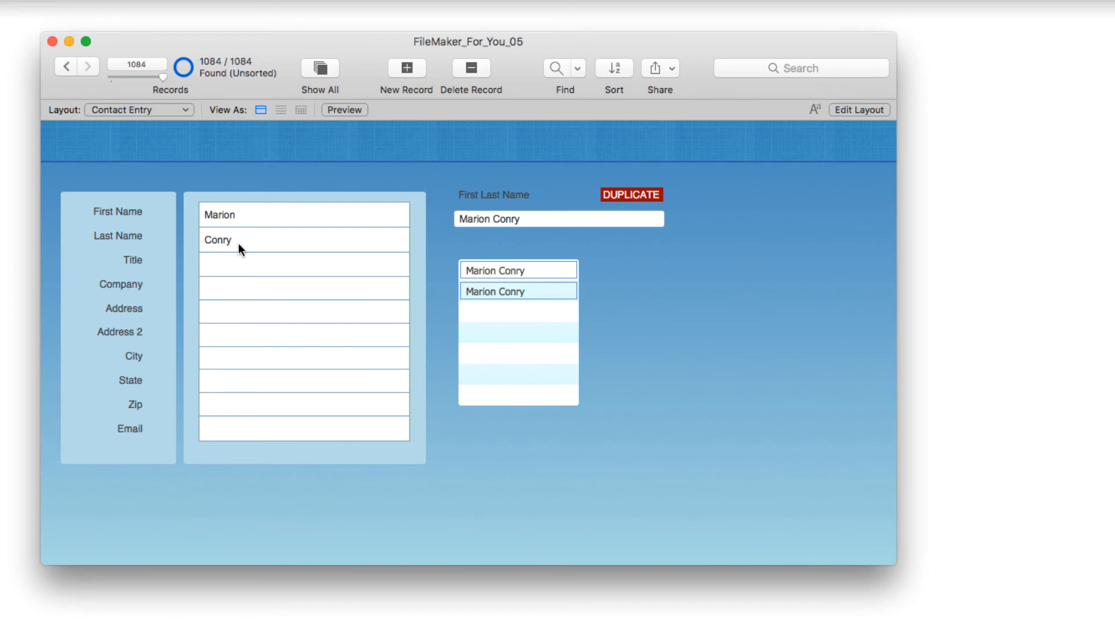
mouse_move(425, 286)
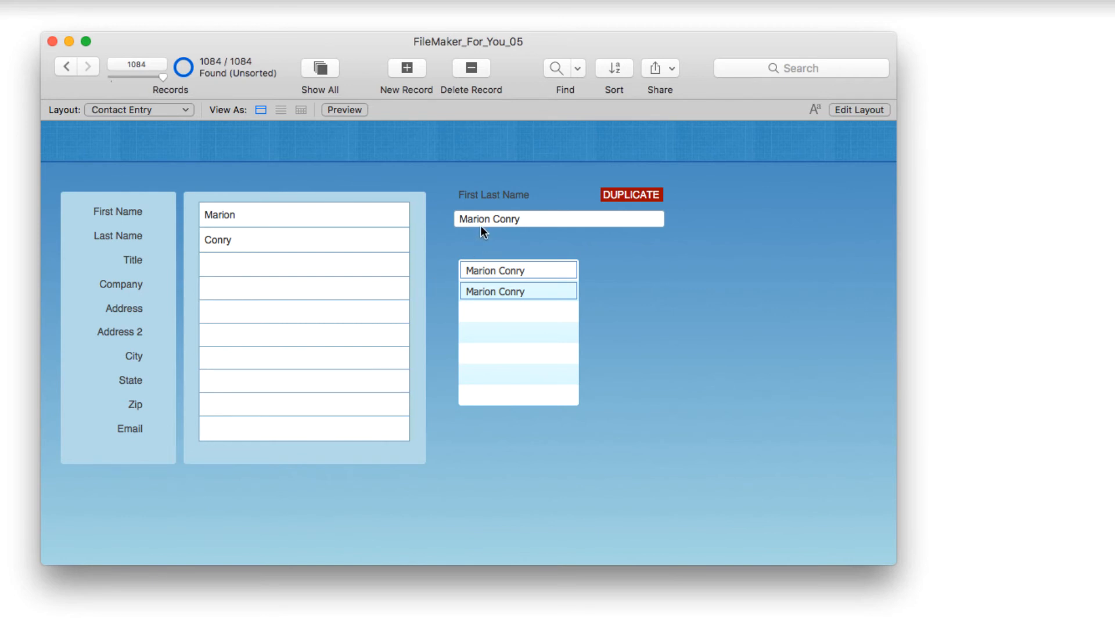
mouse_move(512, 324)
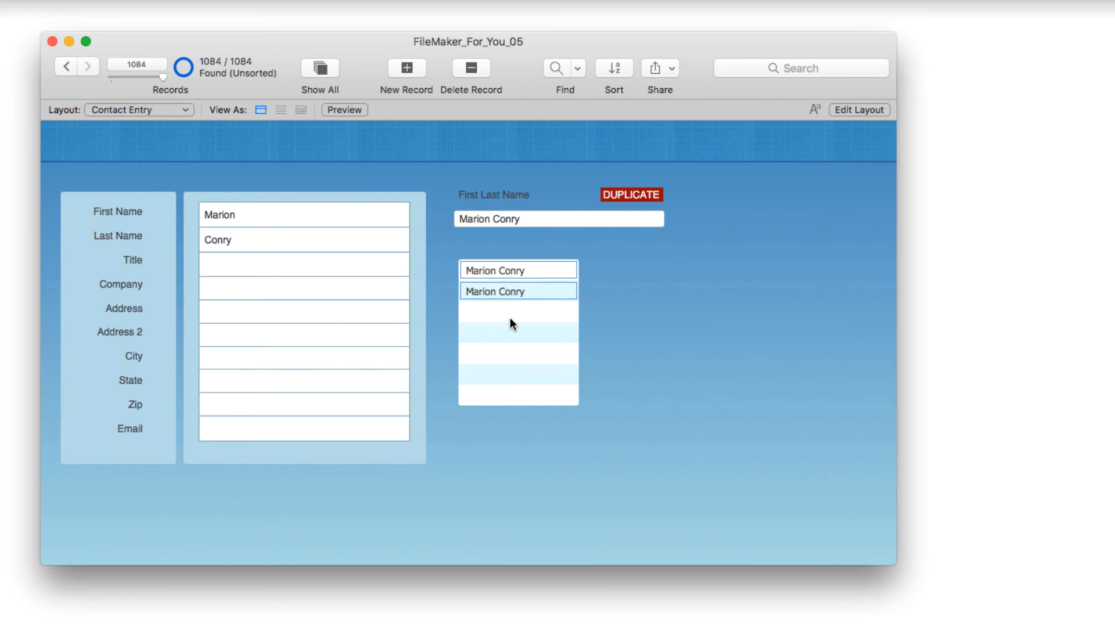
mouse_move(525, 263)
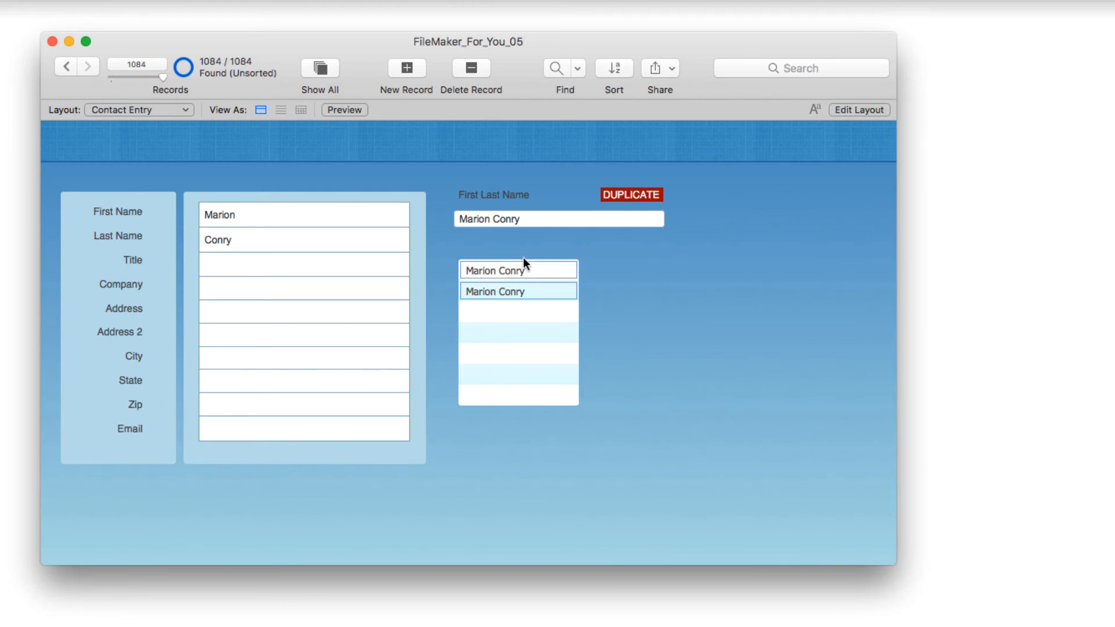
left_click(68, 65)
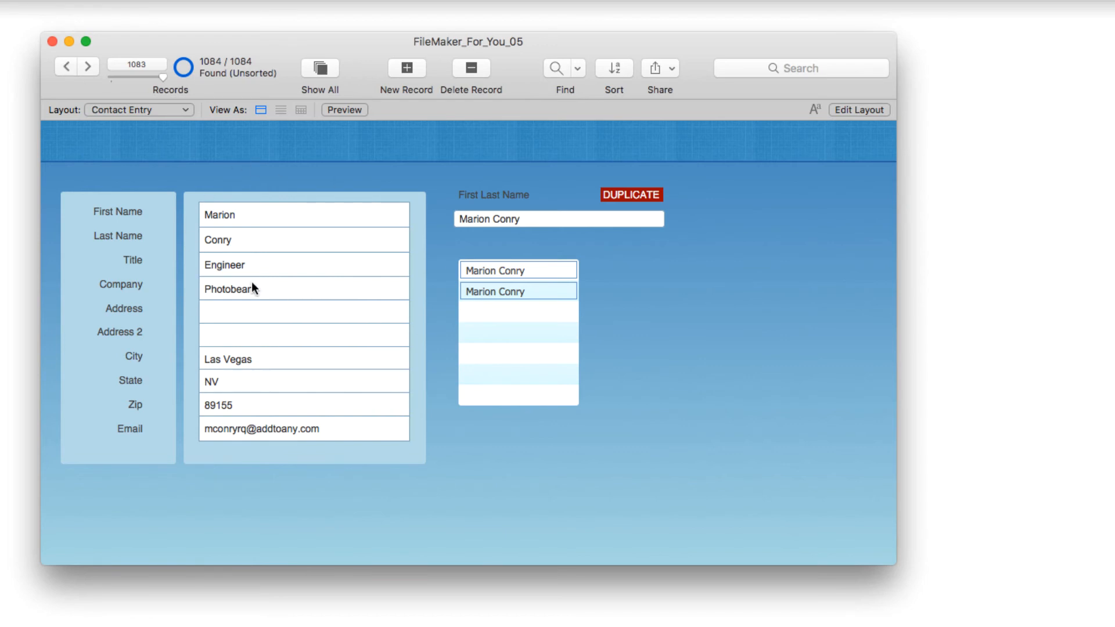
left_click(69, 66)
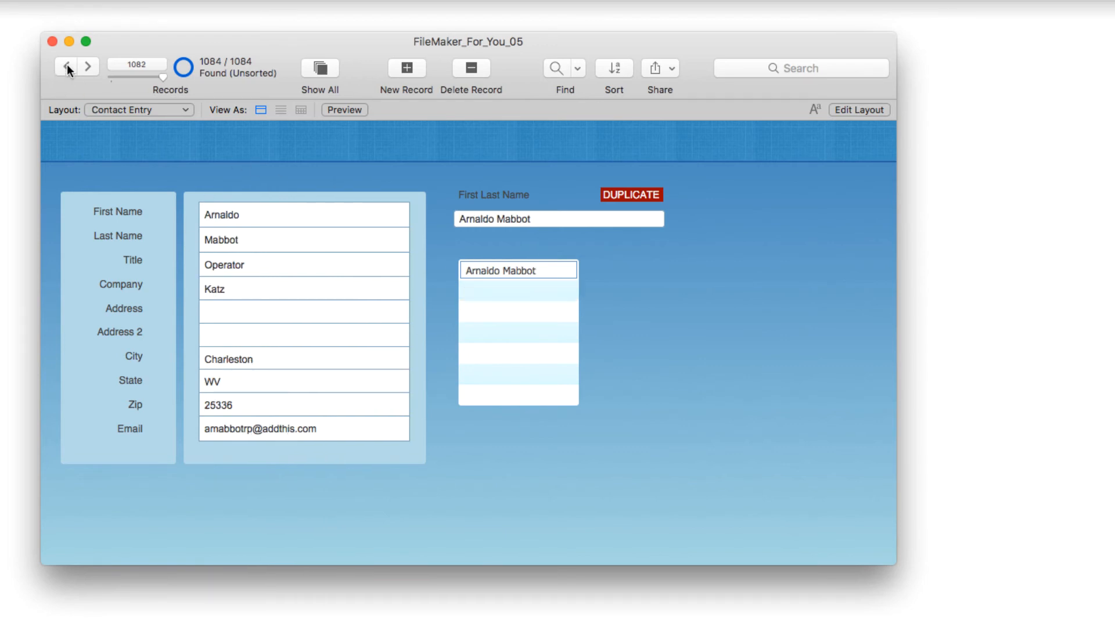
mouse_move(243, 244)
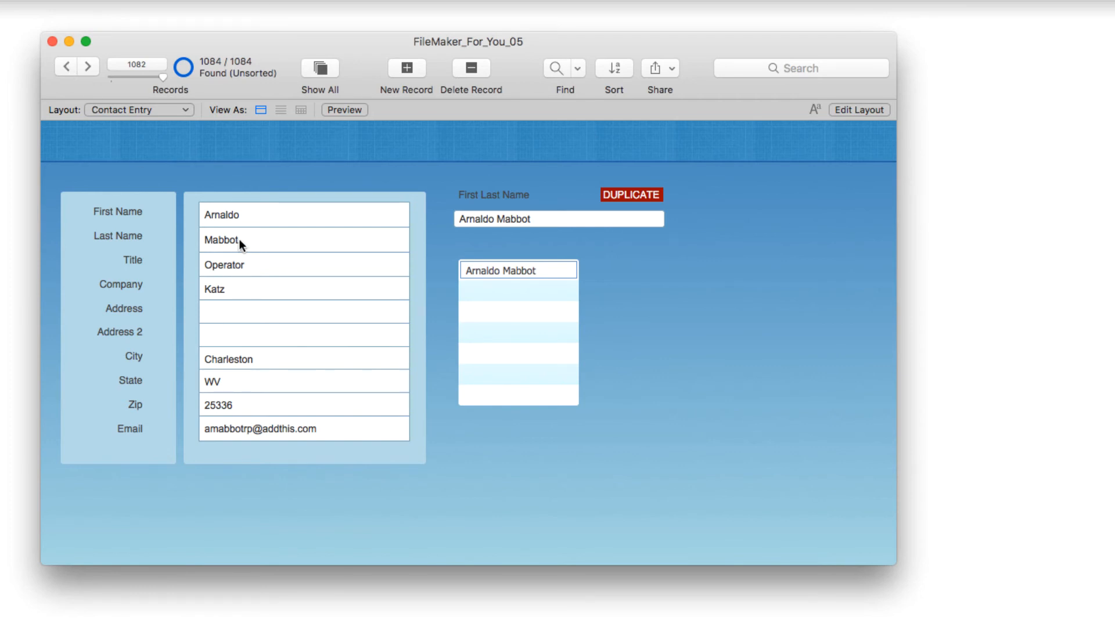
mouse_move(507, 290)
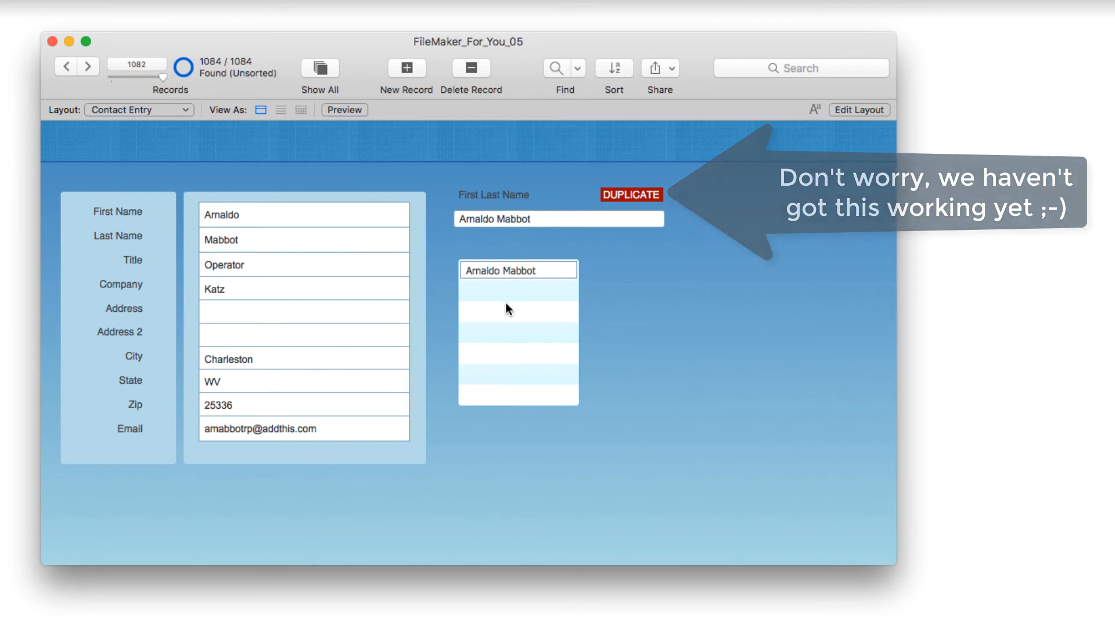
left_click(88, 66)
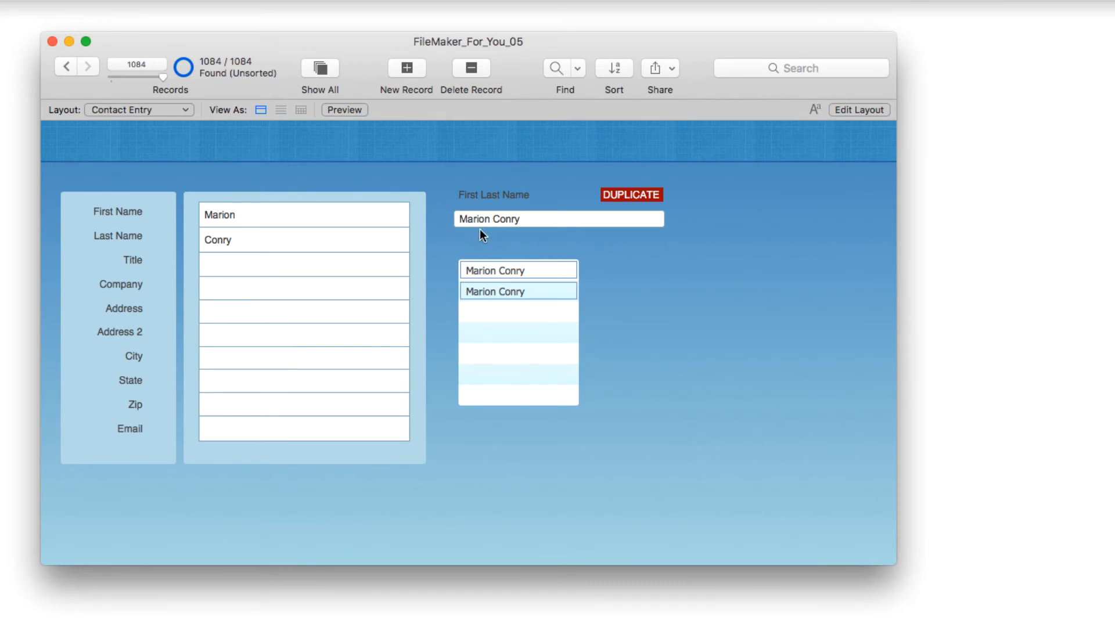
mouse_move(501, 226)
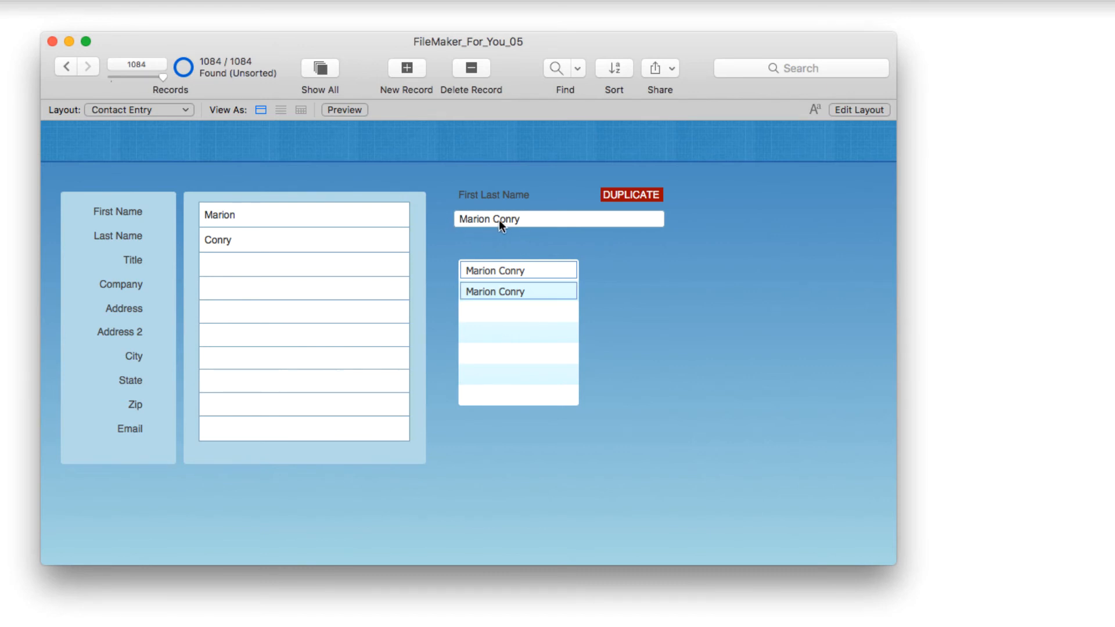
mouse_move(482, 229)
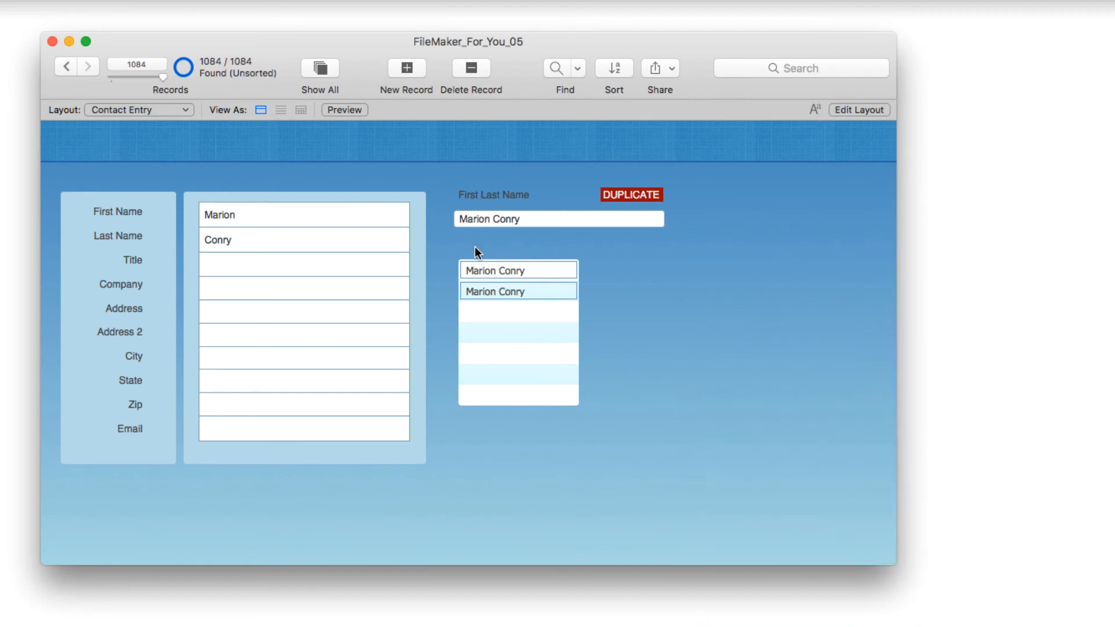
mouse_move(474, 247)
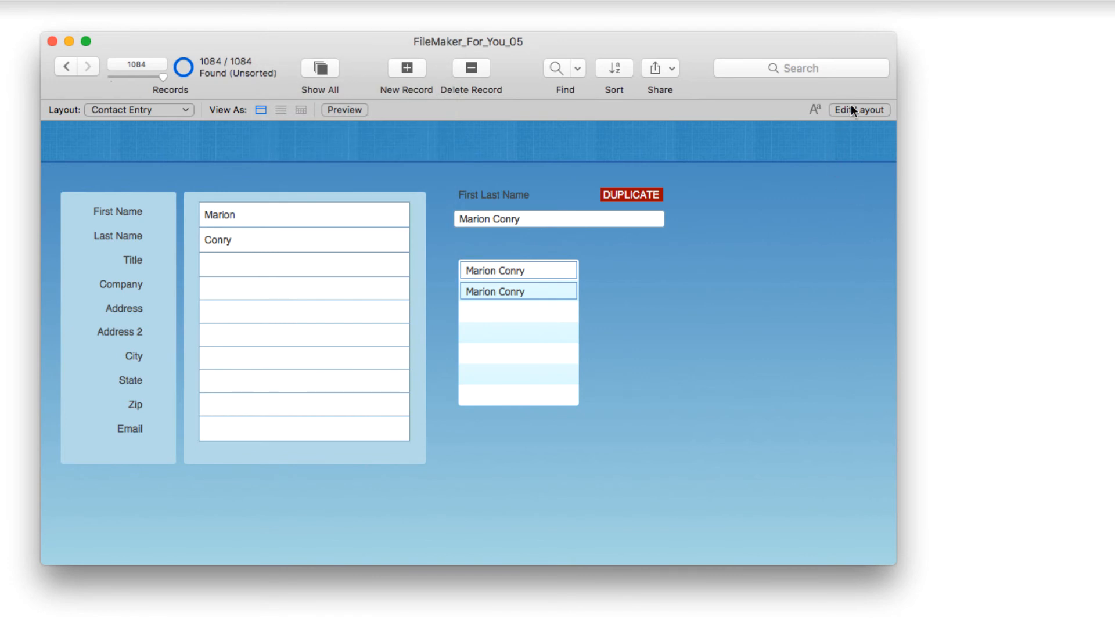
Enter Layout mode and select the red DUPLICATE text label
left_click(859, 110)
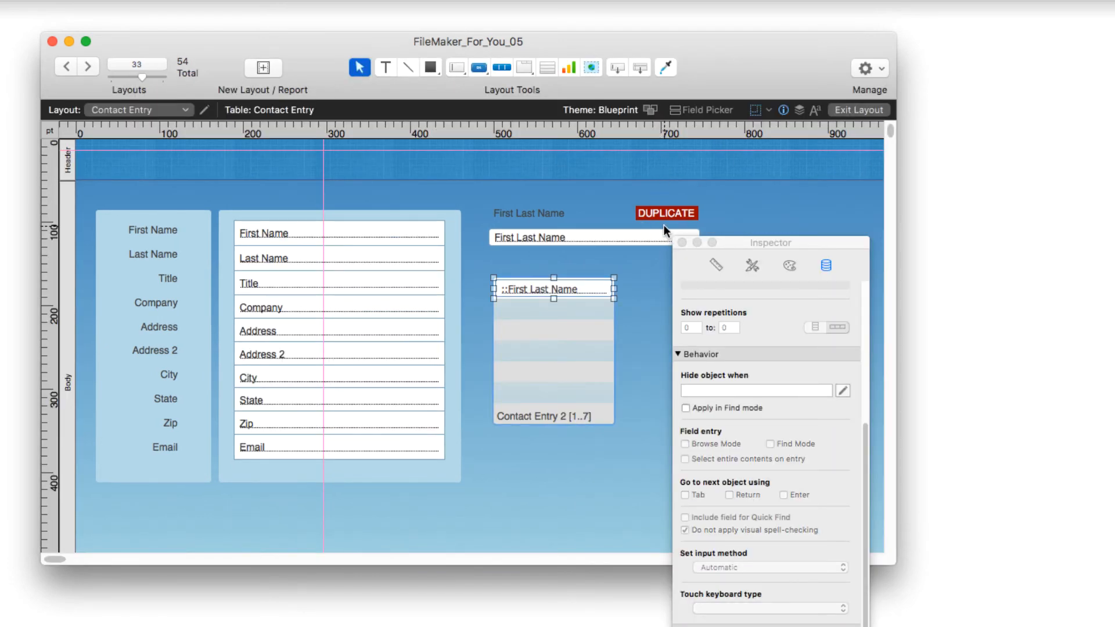
left_click(667, 213)
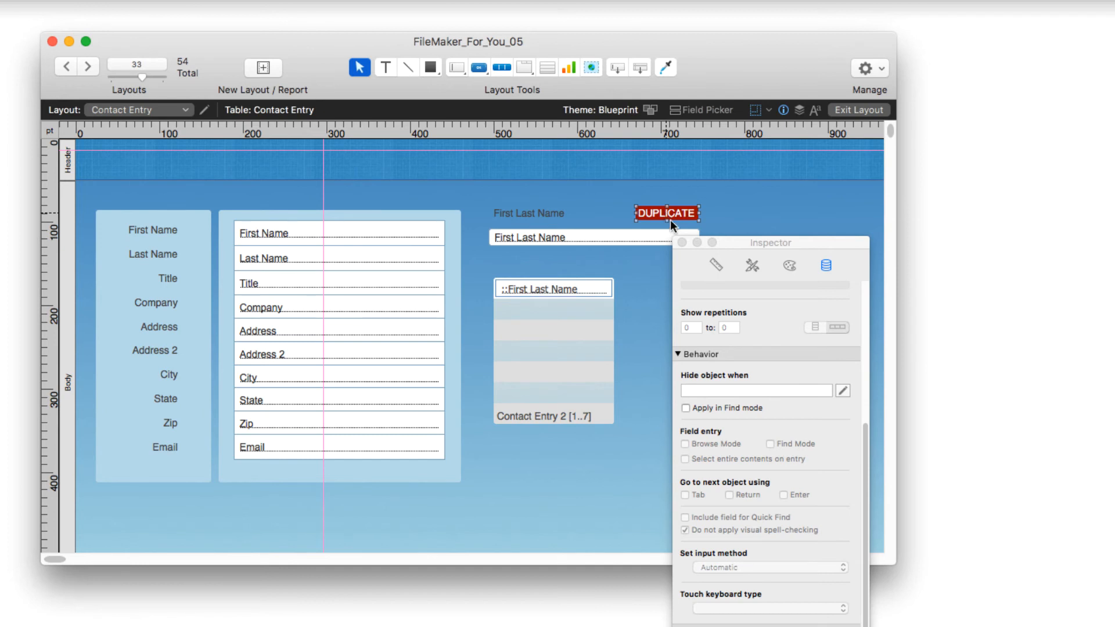
mouse_move(790, 298)
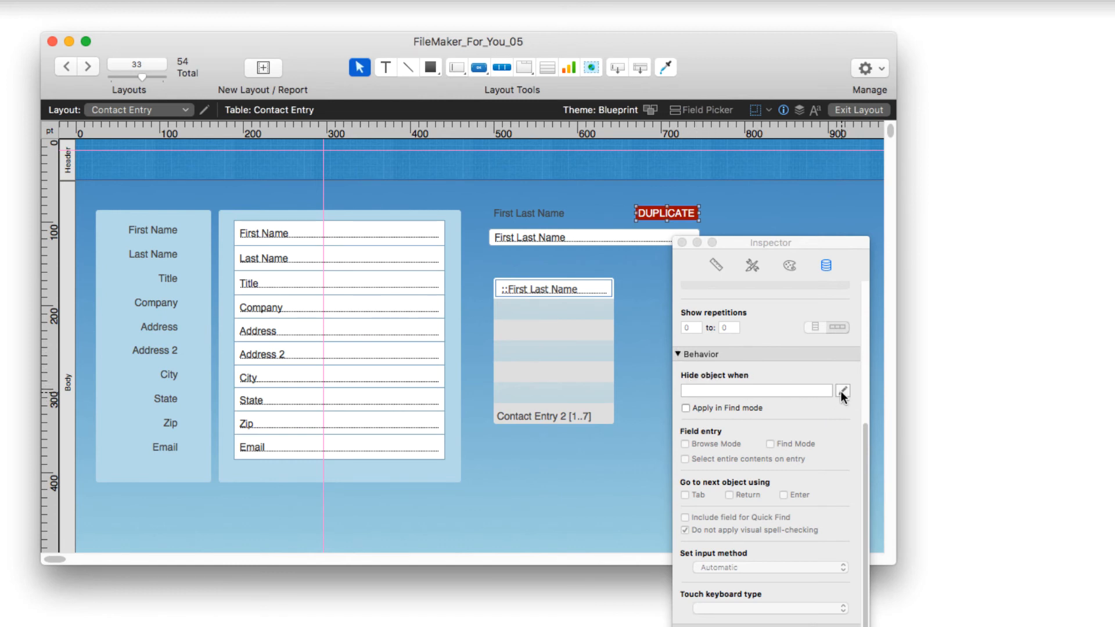
Start the hide condition as Count ( Contact Entry 2::First Name ) in the calculation editor
left_click(843, 390)
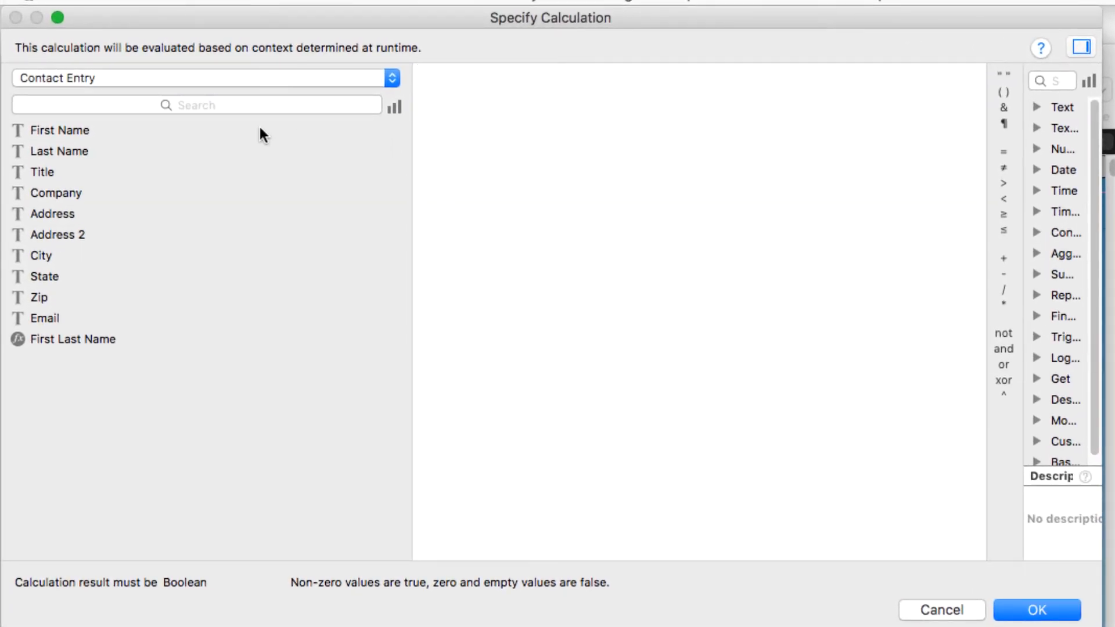
type("Count ( field {; field...}")
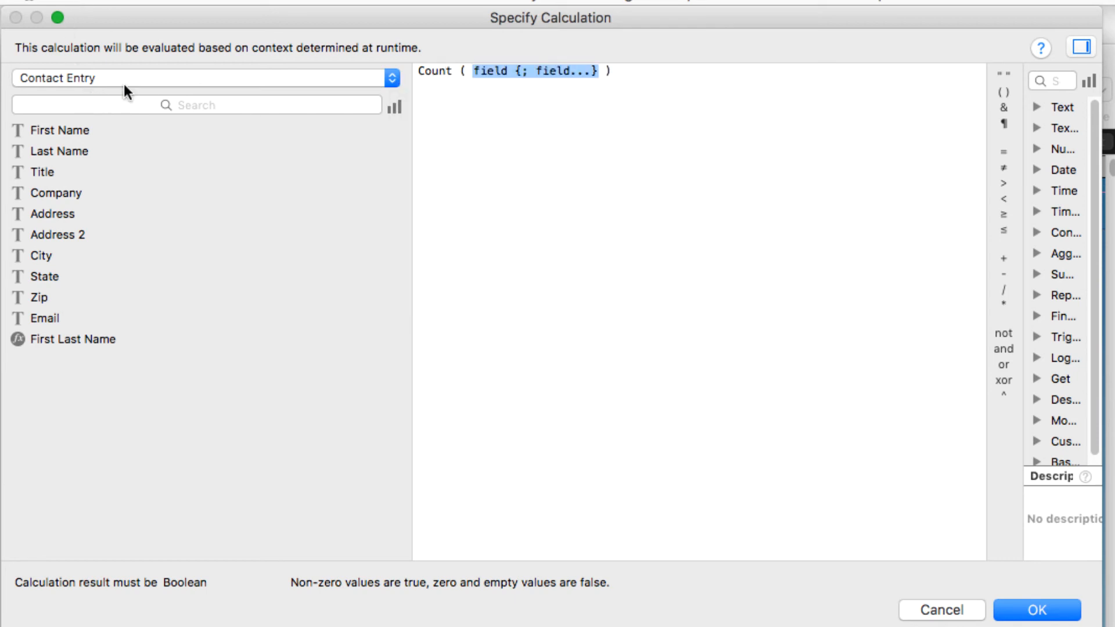
mouse_move(175, 83)
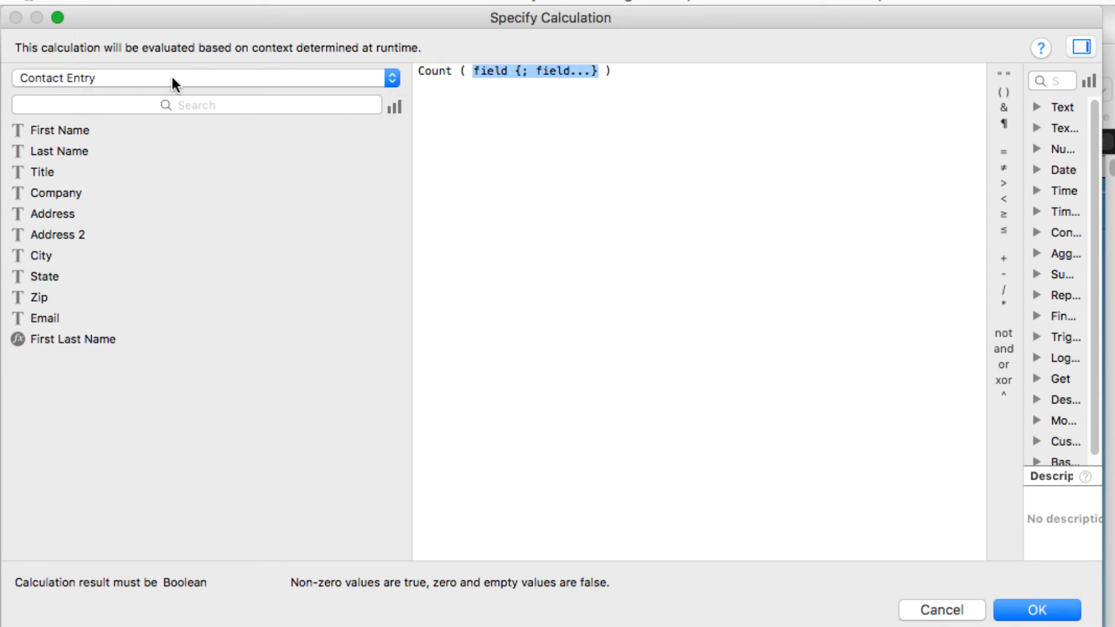
left_click(203, 80)
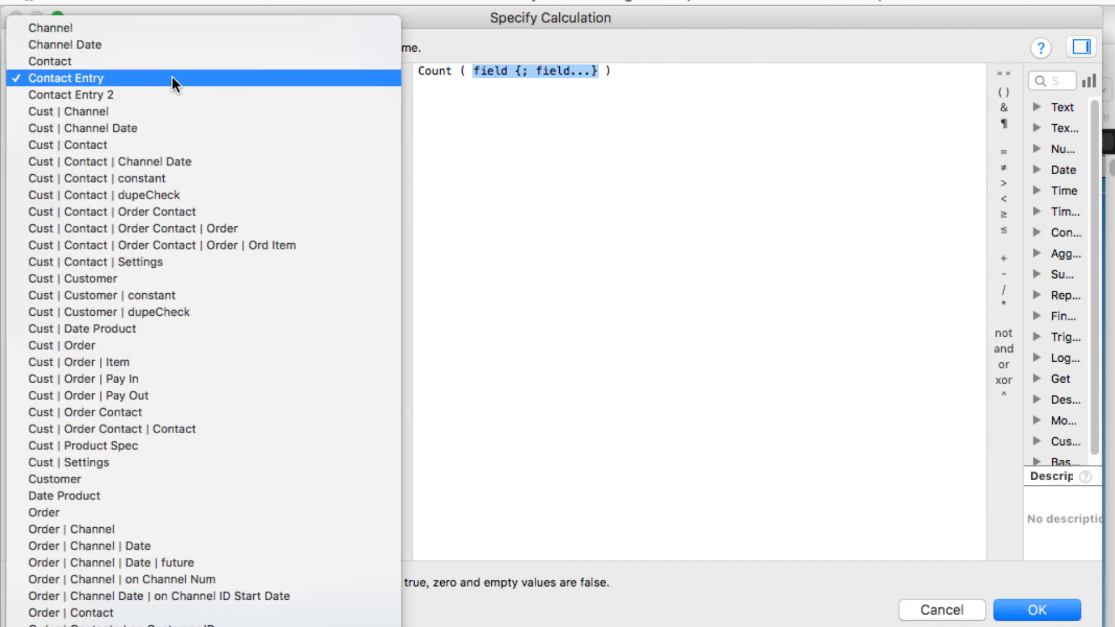
mouse_move(119, 95)
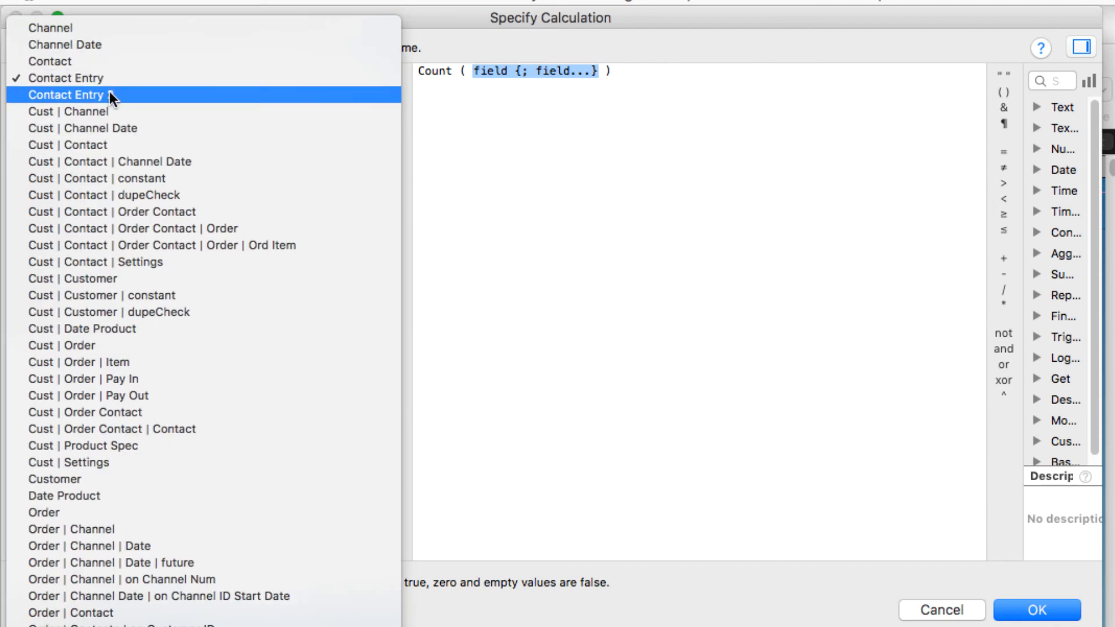
left_click(69, 94)
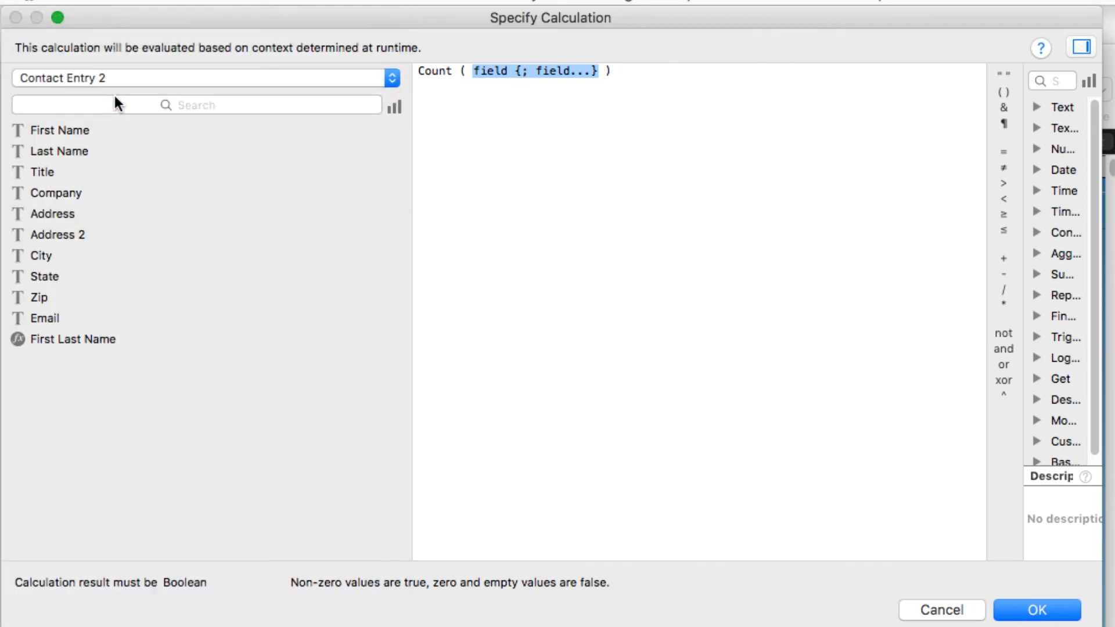
double_click(61, 130)
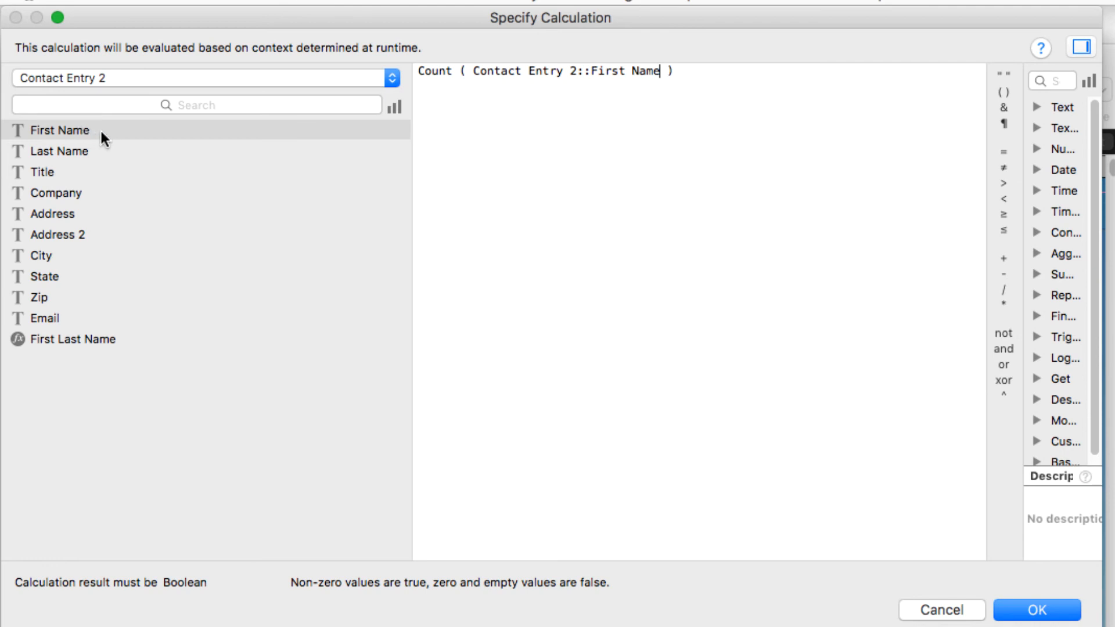
mouse_move(217, 139)
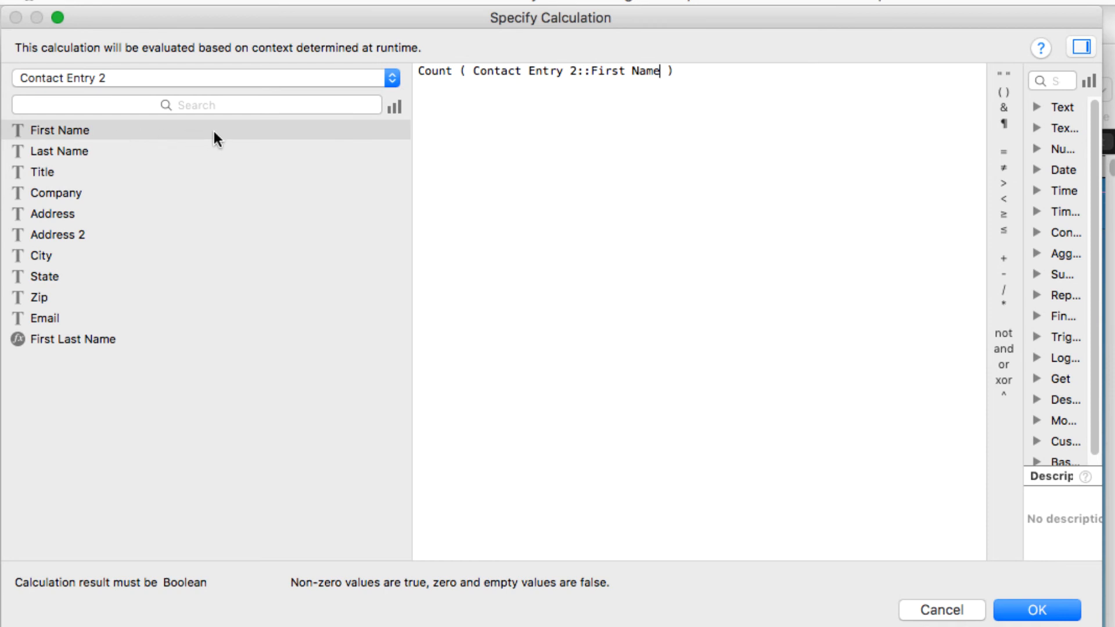
mouse_move(240, 143)
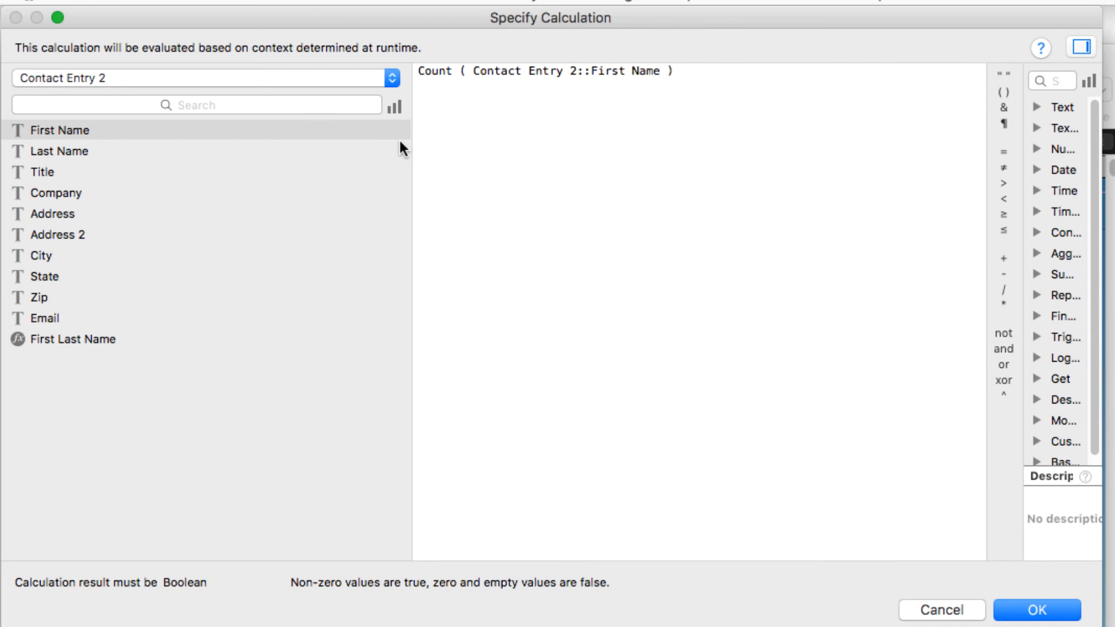
mouse_move(715, 79)
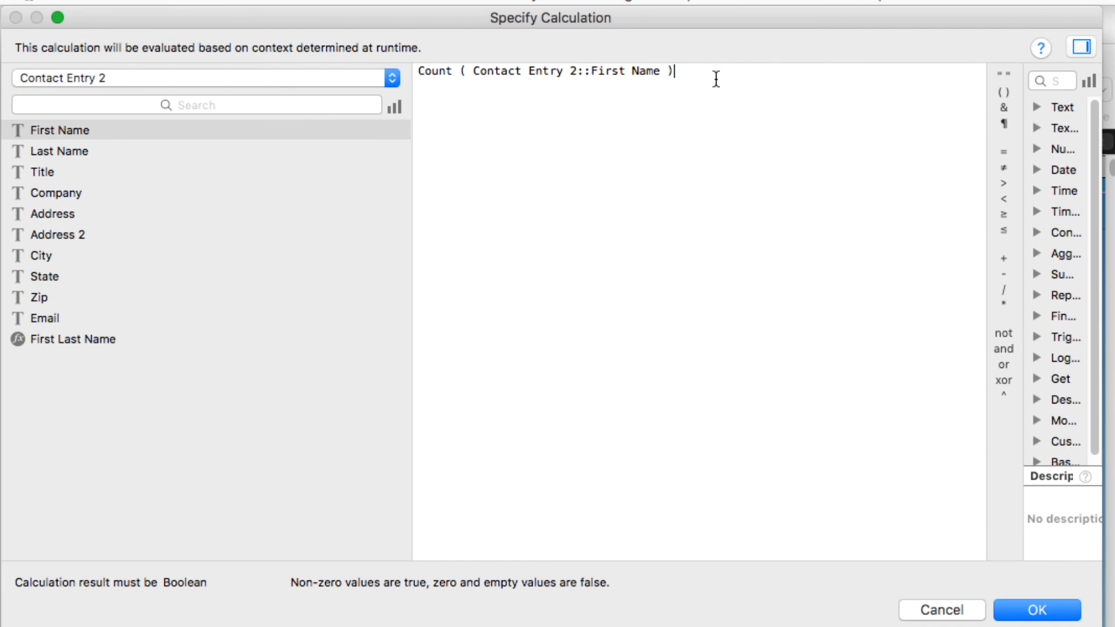
Append ≤ 1 to the Count formula and confirm the hide calculation
left_click(1003, 230)
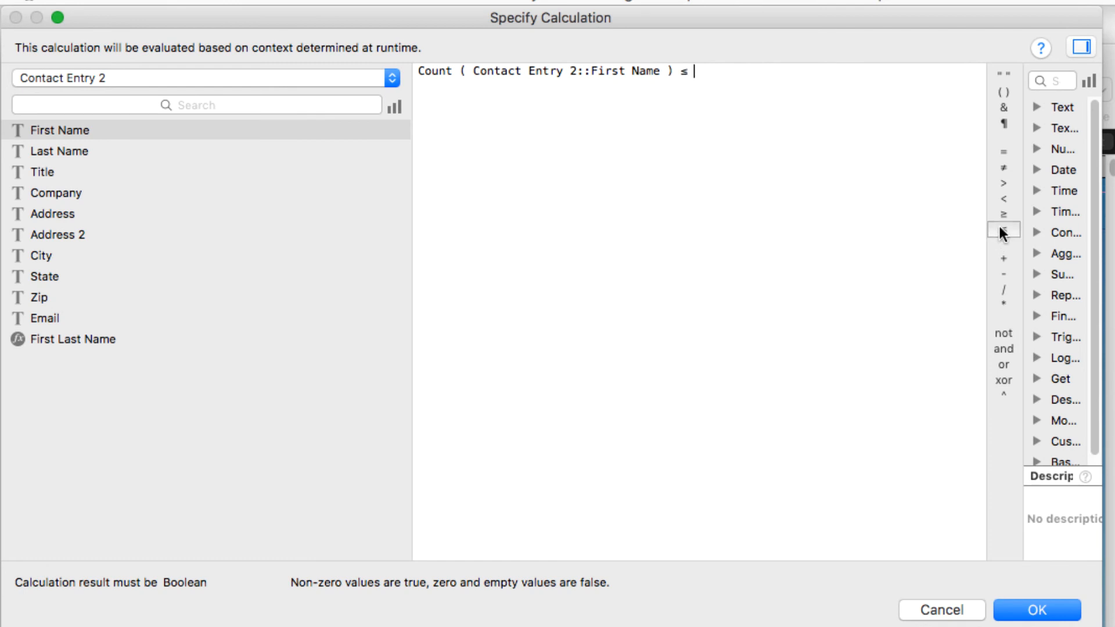
type("1")
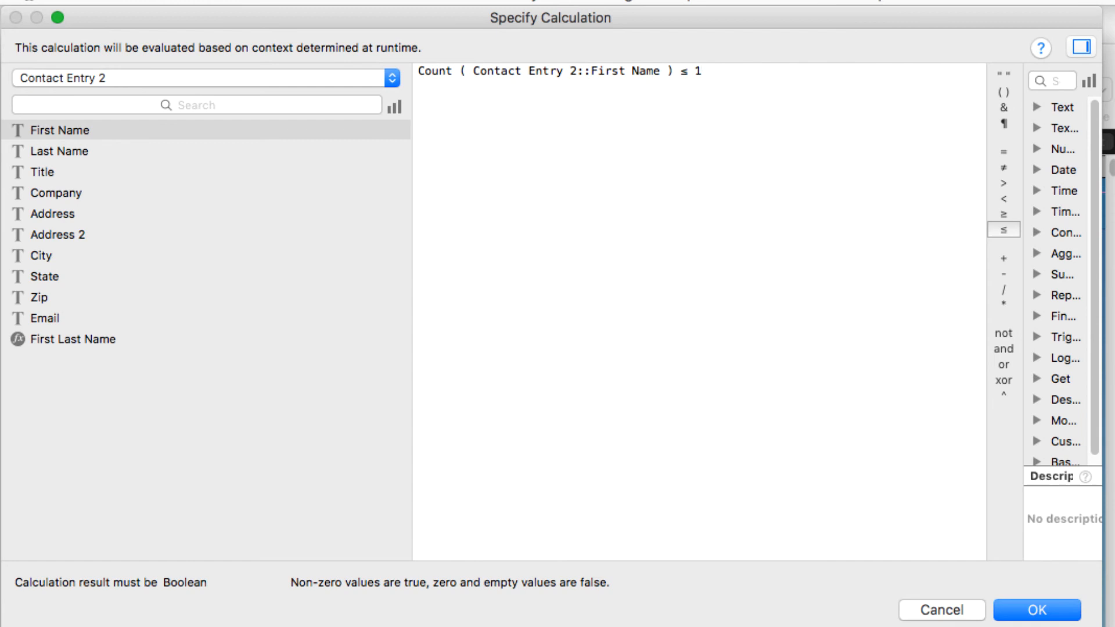
left_click(699, 70)
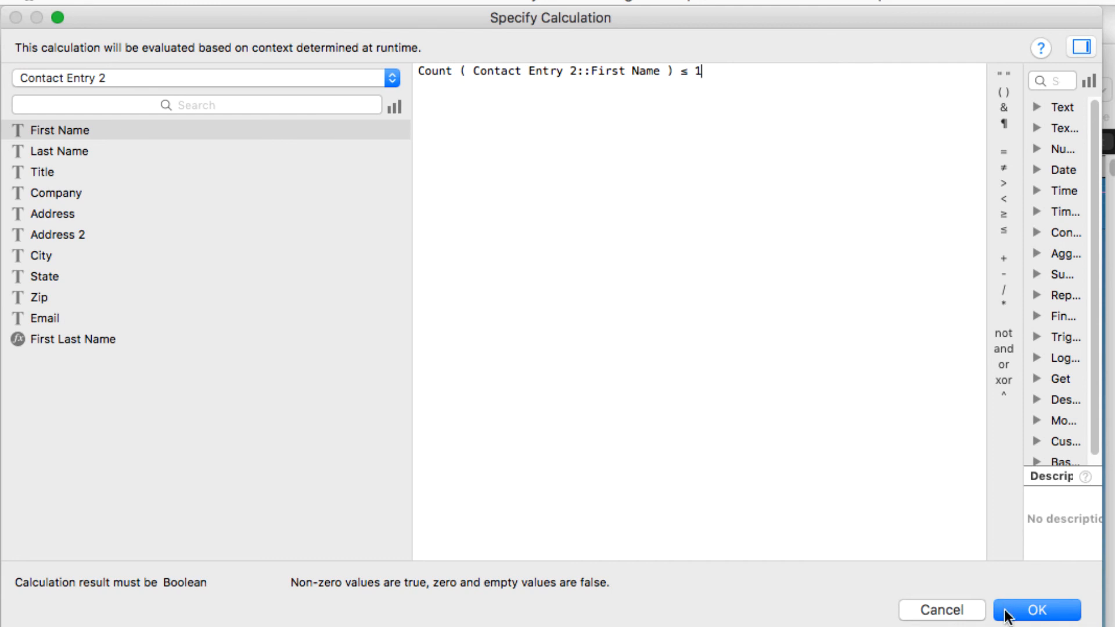
left_click(1038, 610)
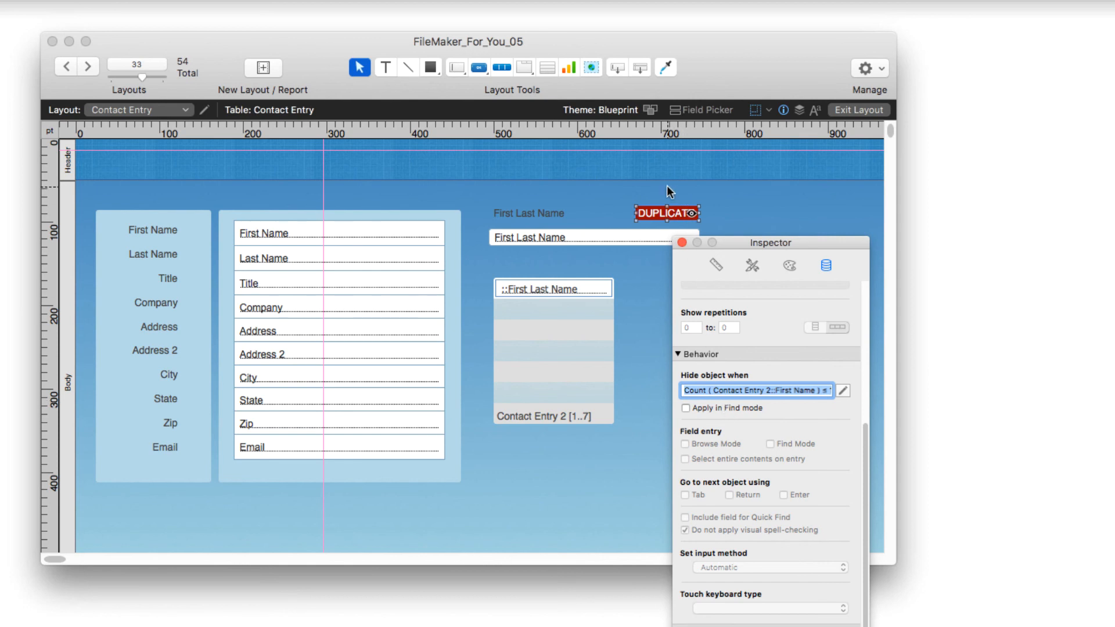
left_click(858, 109)
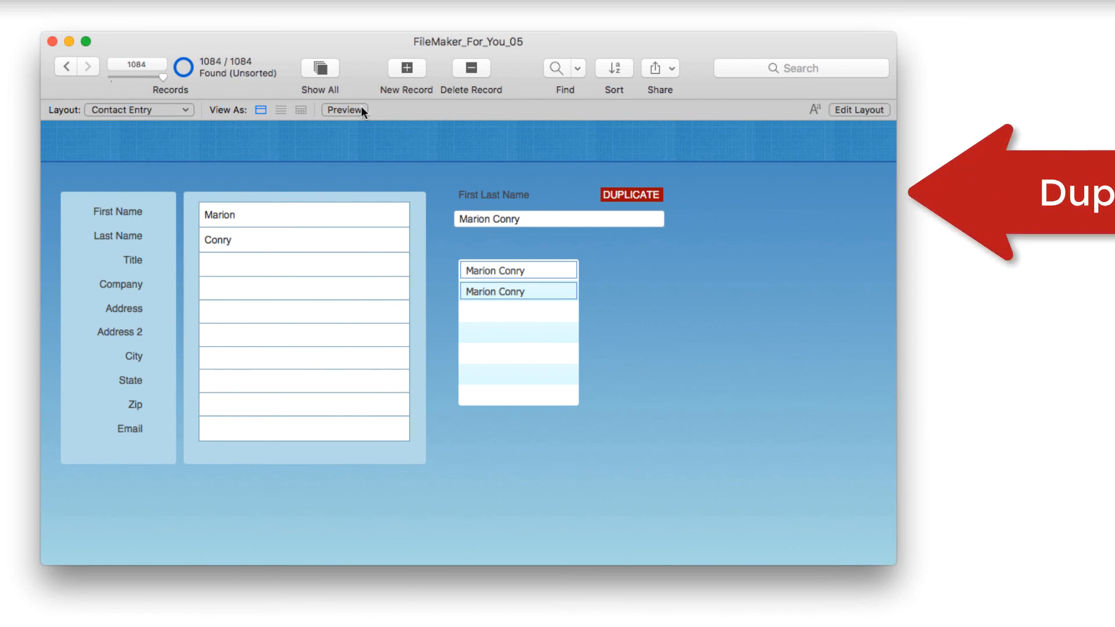
left_click(67, 65)
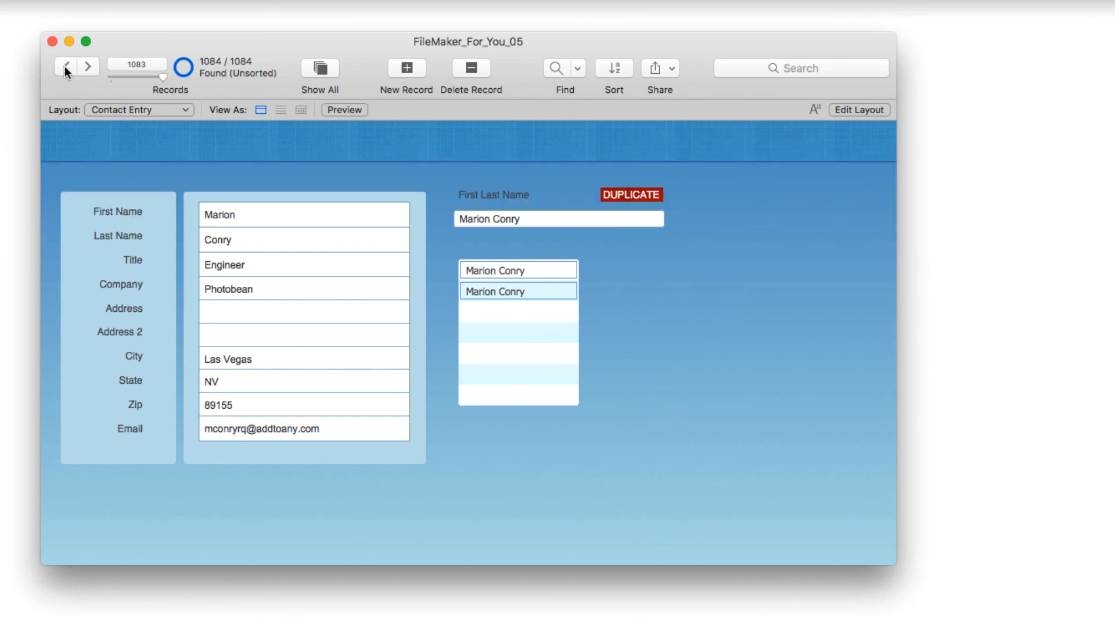
left_click(67, 65)
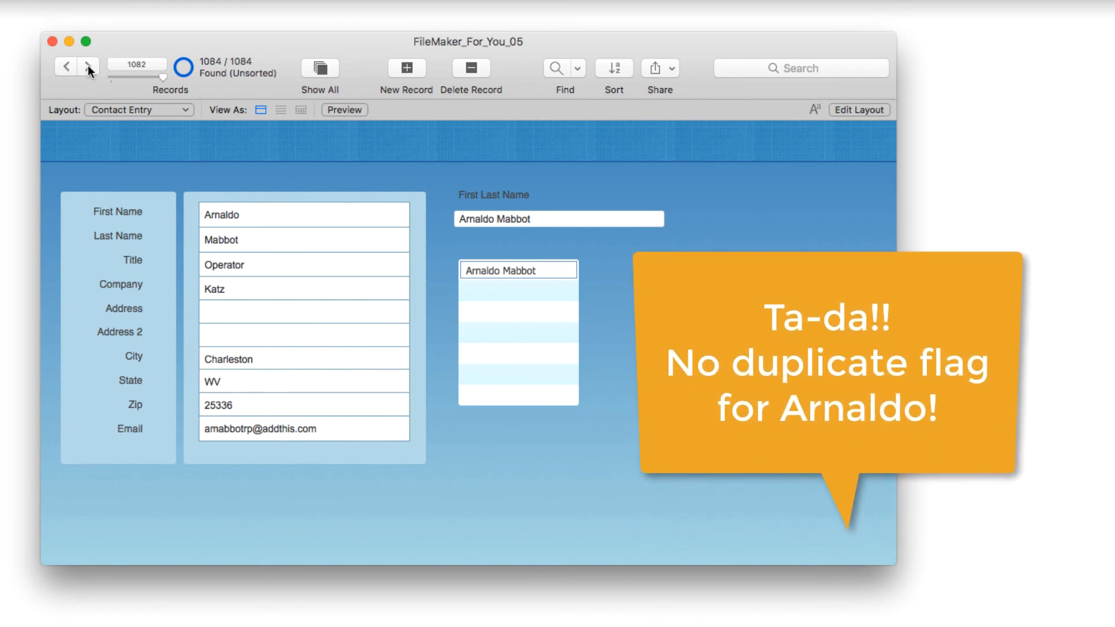
left_click(87, 67)
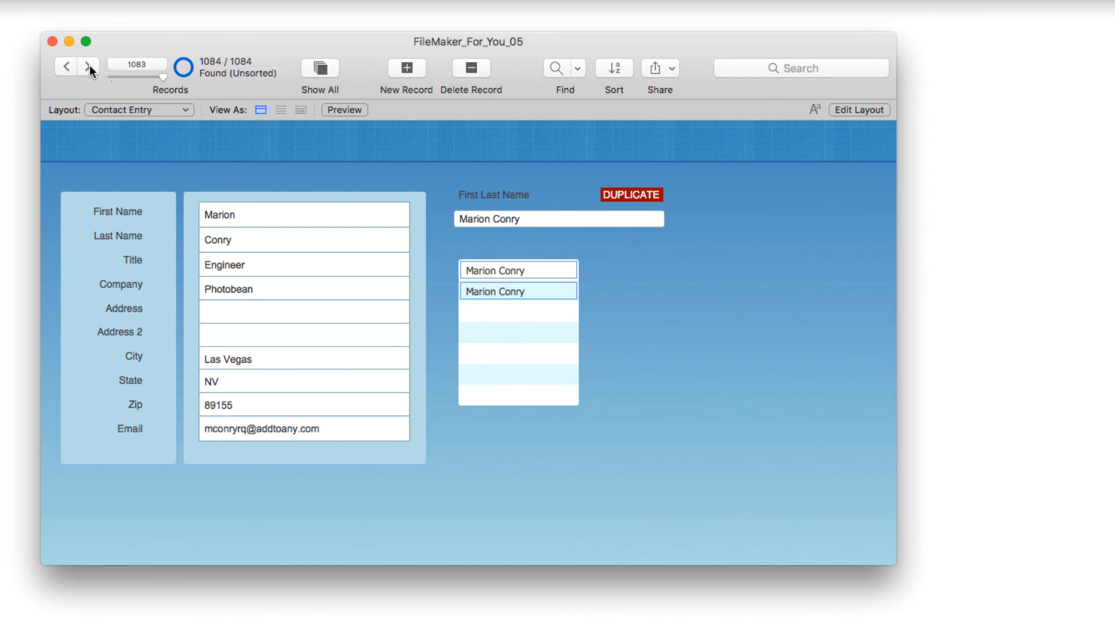
left_click(68, 66)
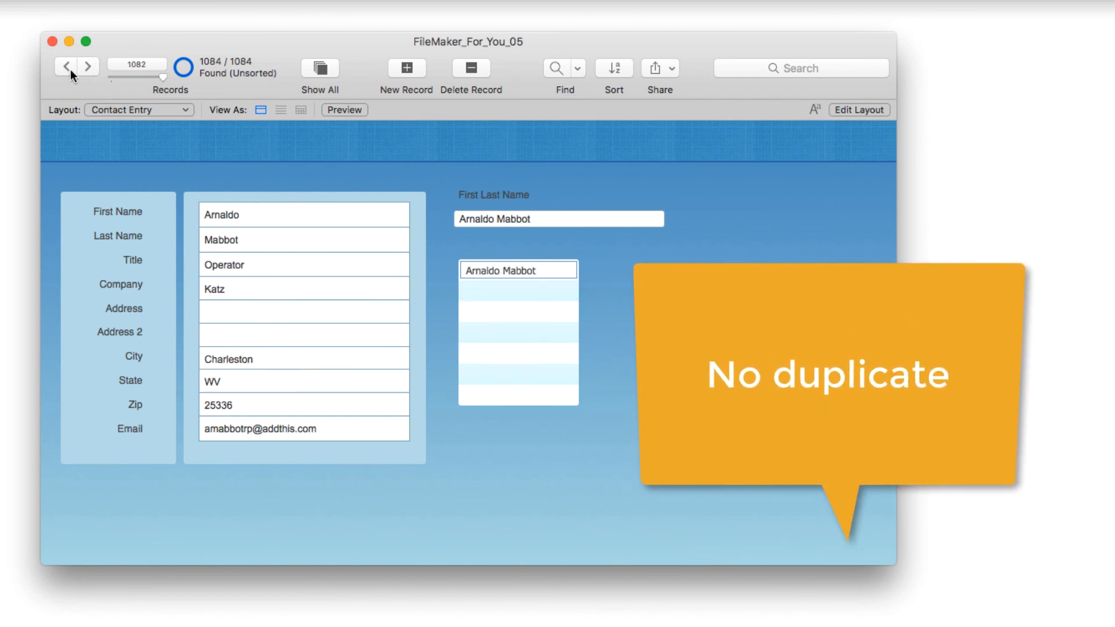
left_click(88, 66)
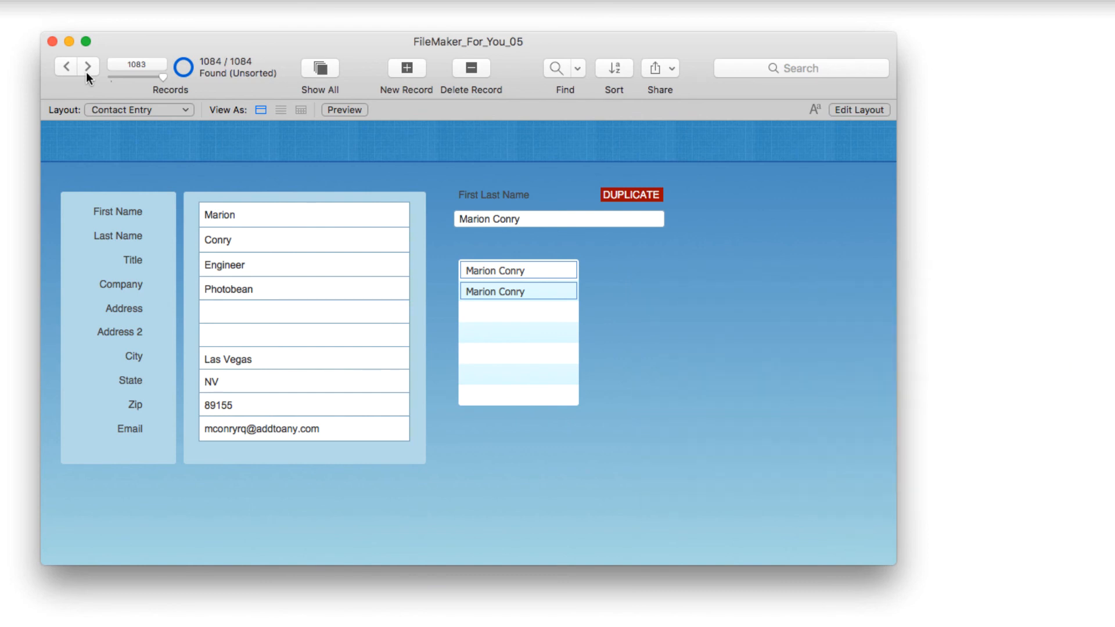